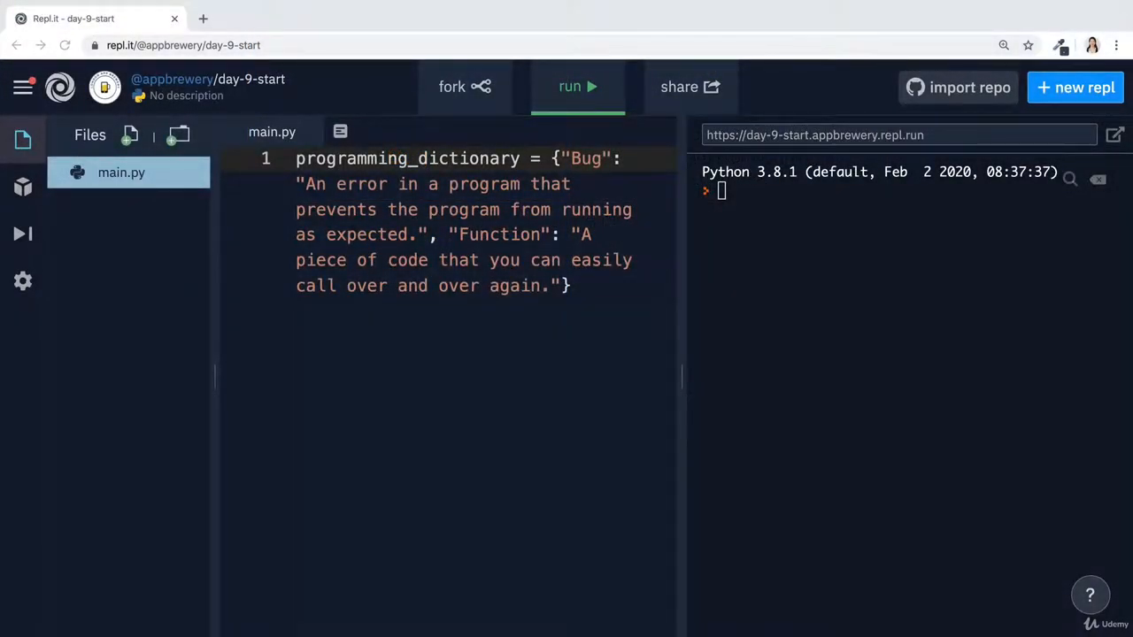
{"action": "mouse_move", "coordinate": [1050, 10]}
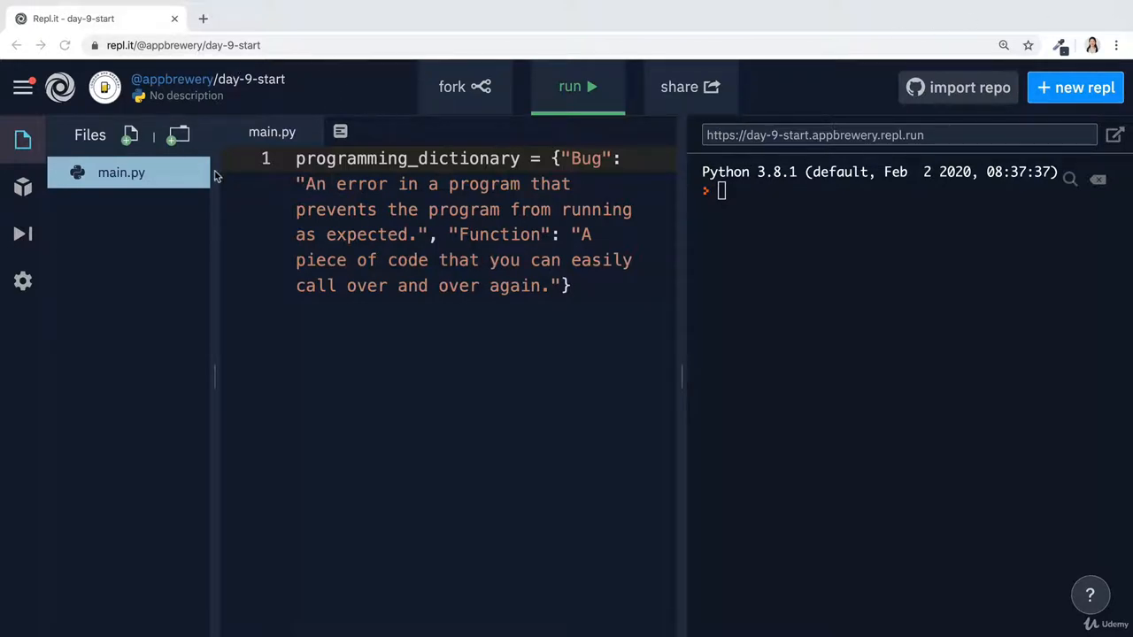
{"action": "mouse_move", "coordinate": [451, 85]}
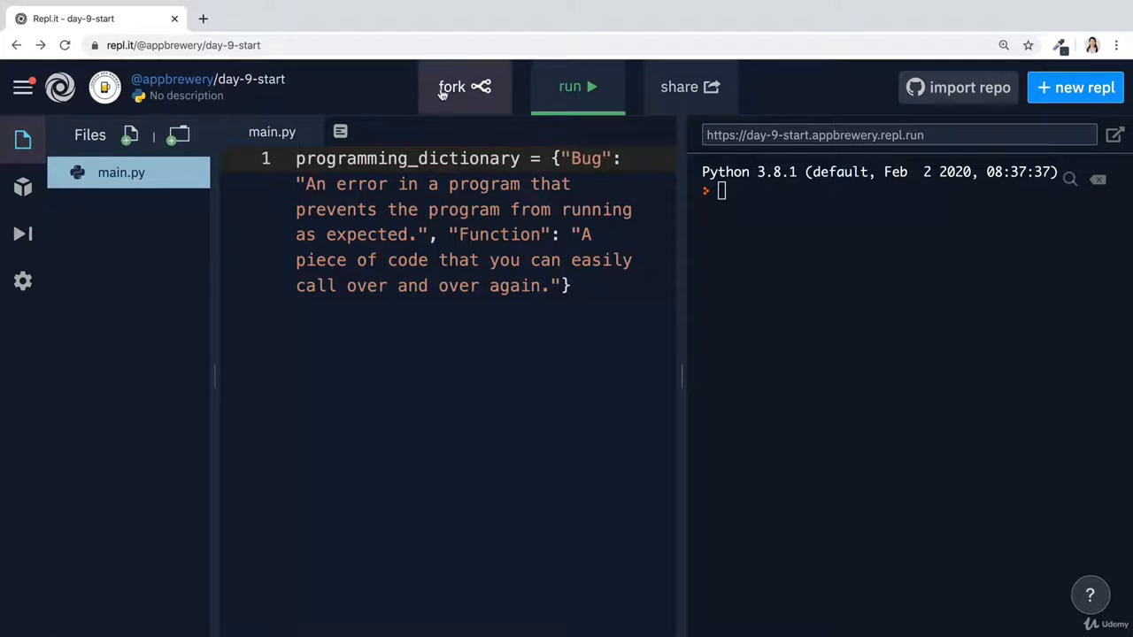
Fork the day-9-start repl into a personal Replit copy
{"action": "left_click", "coordinate": [452, 86]}
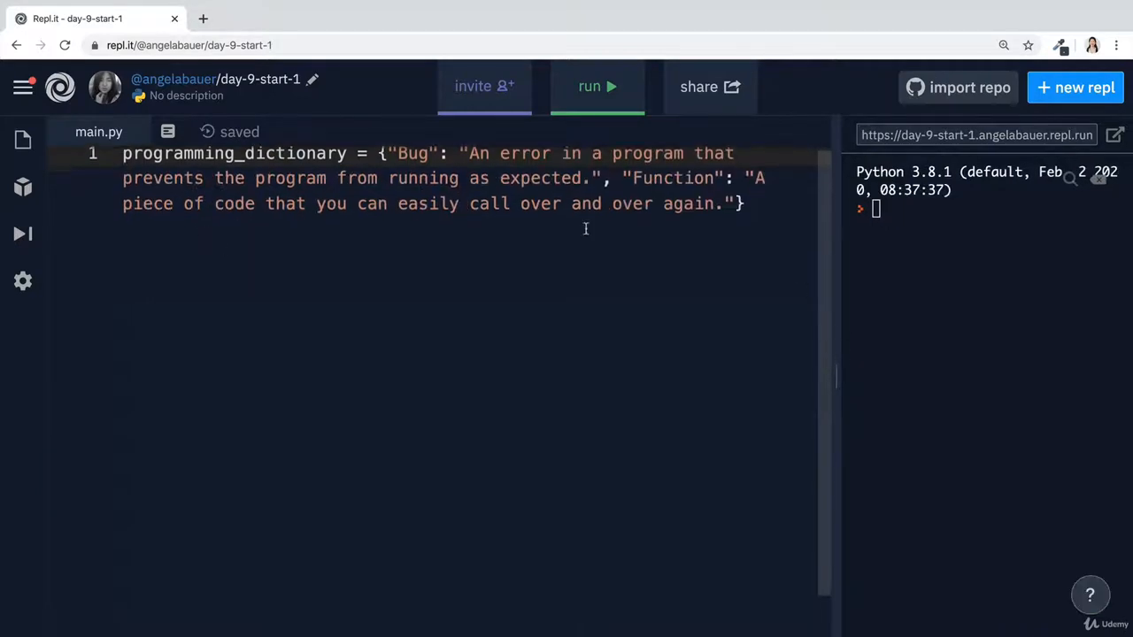
Put each programming_dictionary entry and the closing brace on its own line, with a comma after Function
{"action": "left_click_drag", "start_coordinate": [386, 159], "coordinate": [763, 184]}
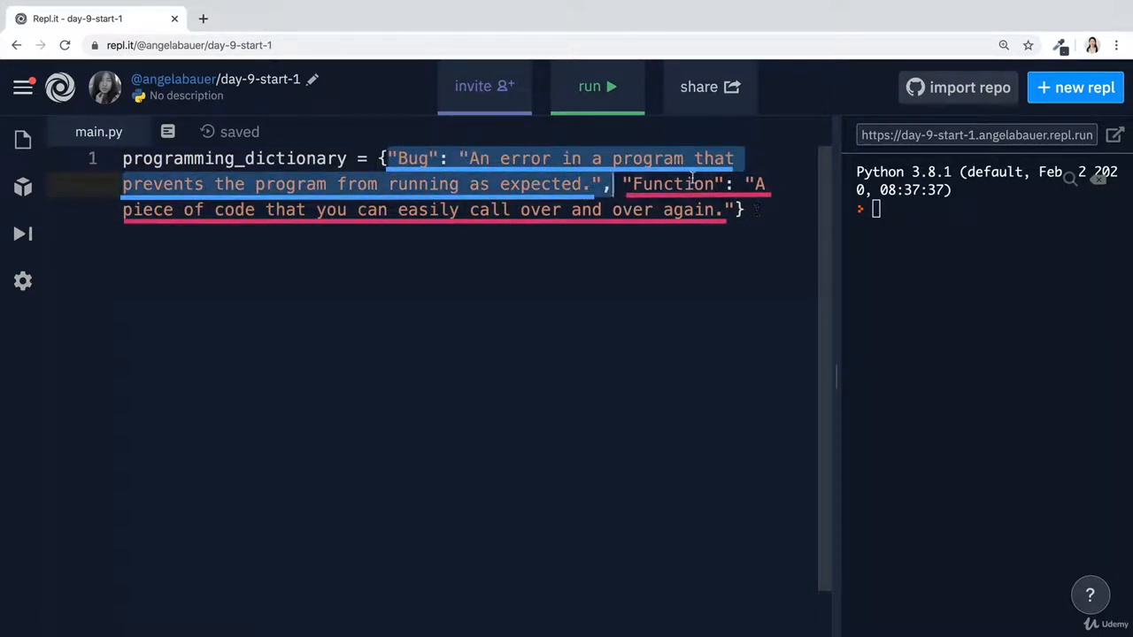
{"action": "left_click", "coordinate": [723, 273]}
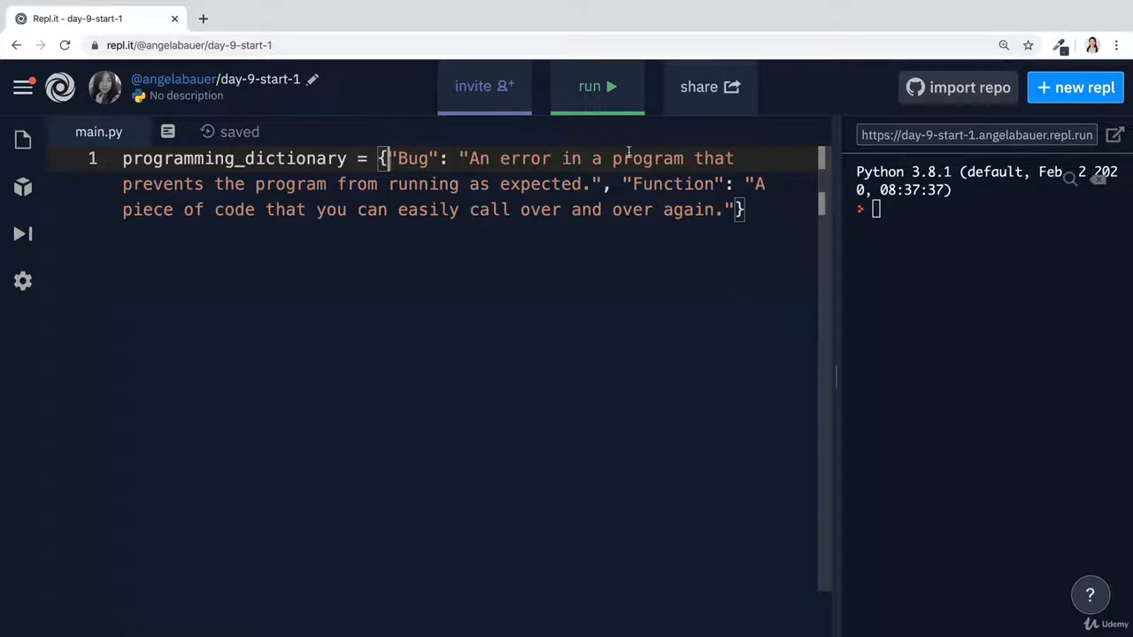
{"action": "mouse_move", "coordinate": [592, 358]}
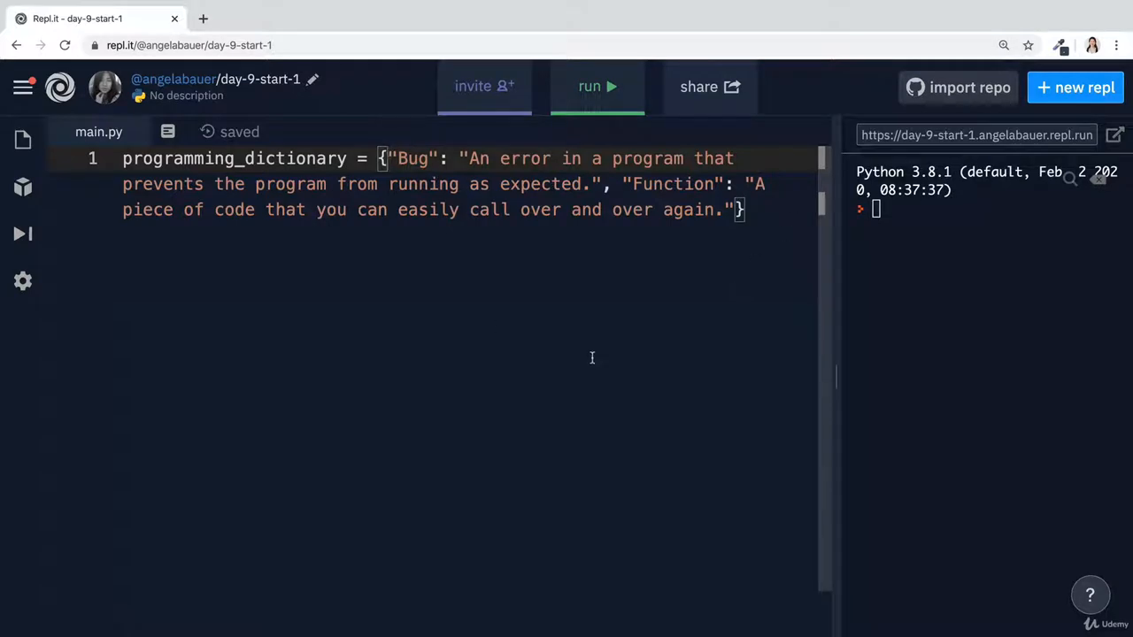
{"action": "mouse_move", "coordinate": [541, 233]}
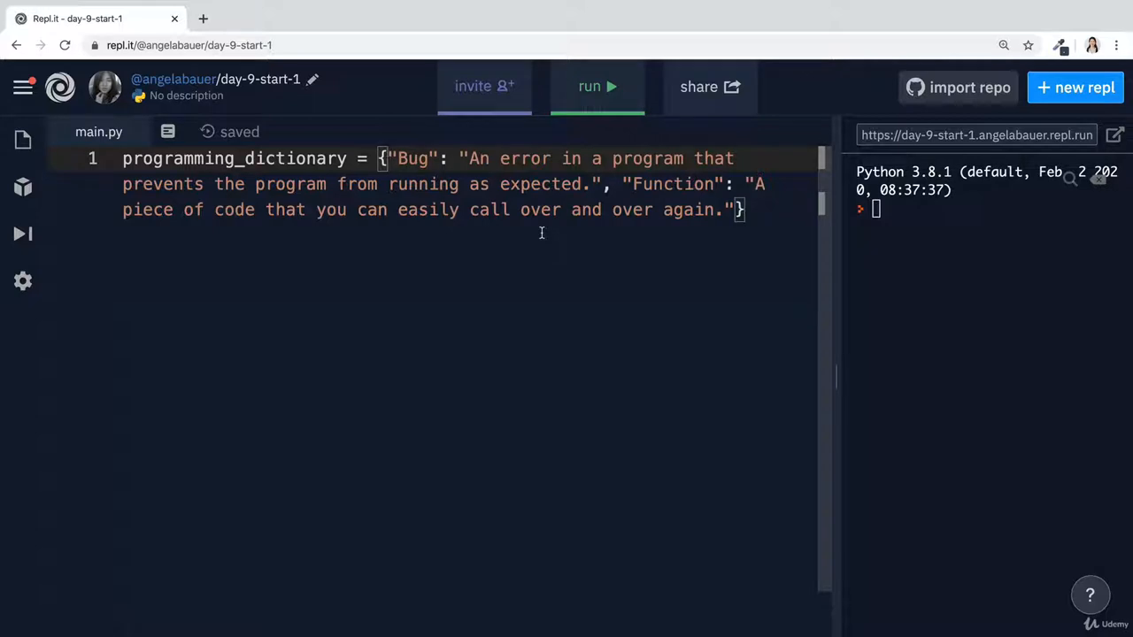
{"action": "key", "text": "Enter"}
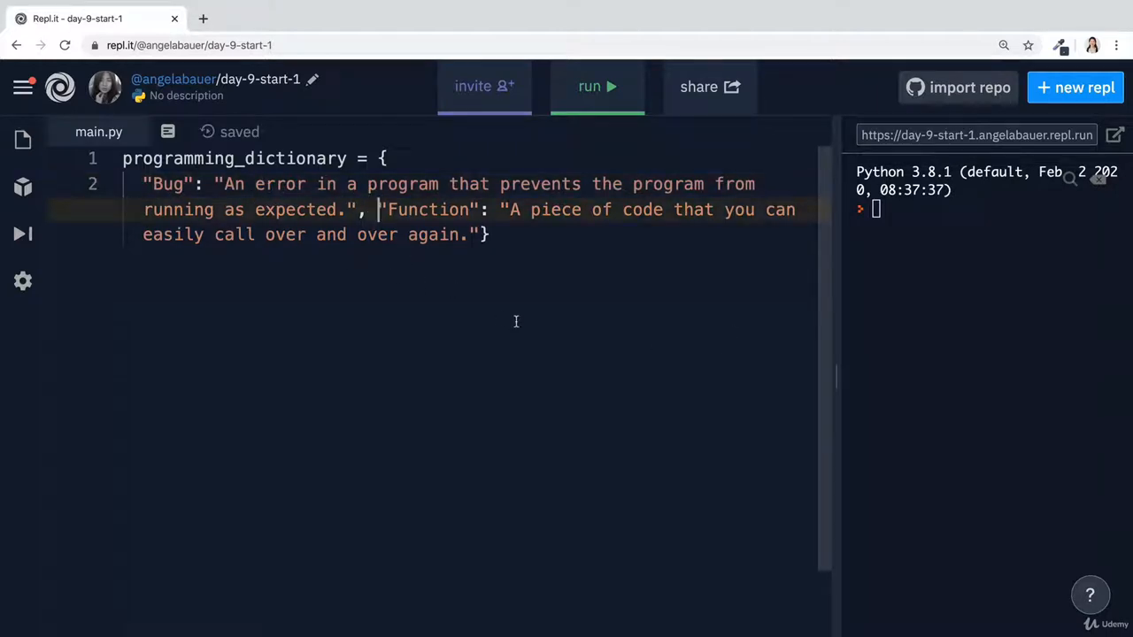
{"action": "key", "text": "Enter"}
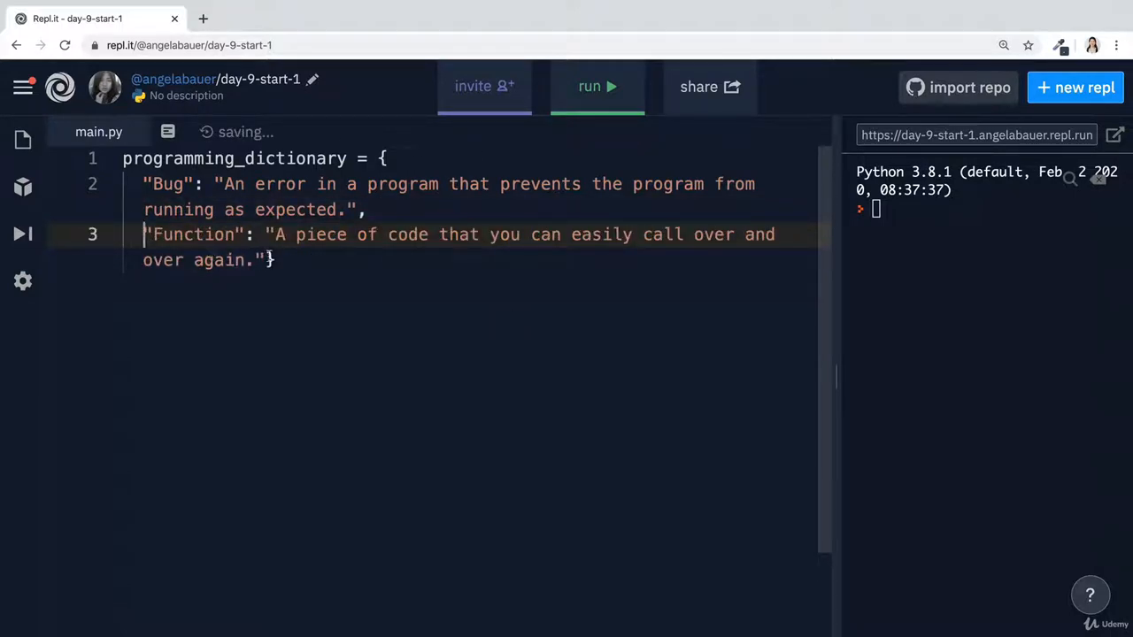
{"action": "key", "text": "Enter"}
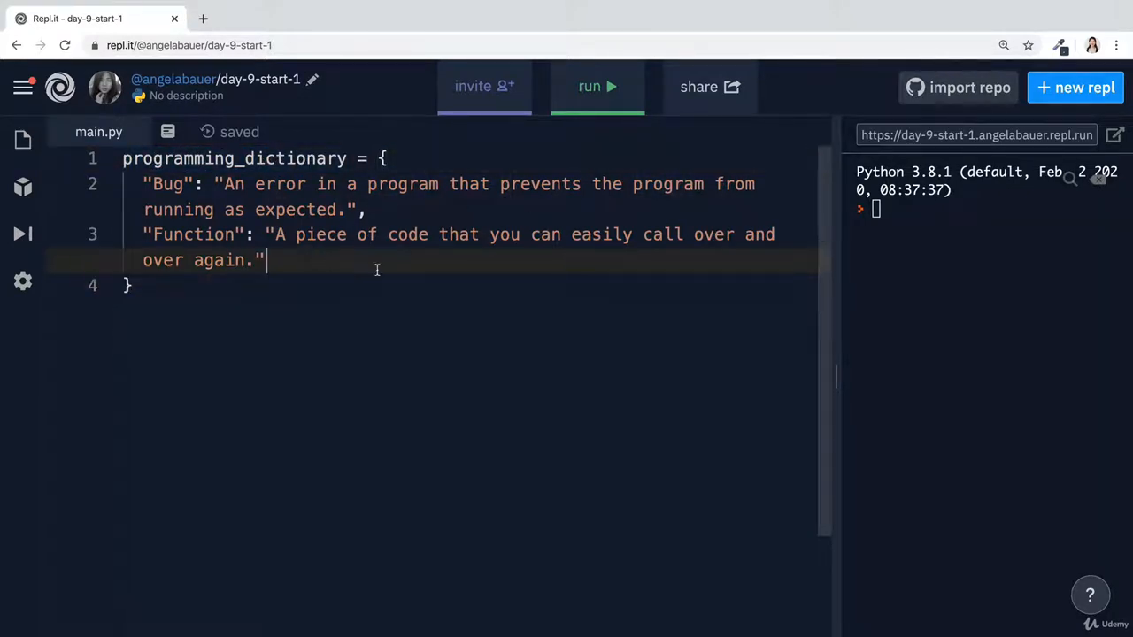
{"action": "mouse_move", "coordinate": [743, 361]}
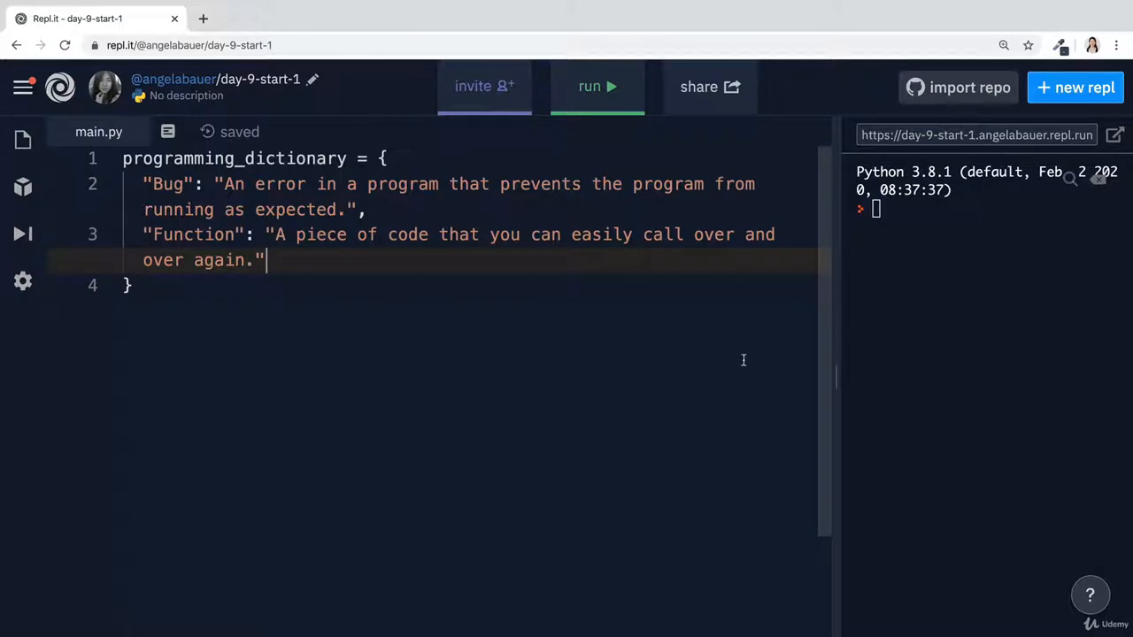
{"action": "type", "text": ","}
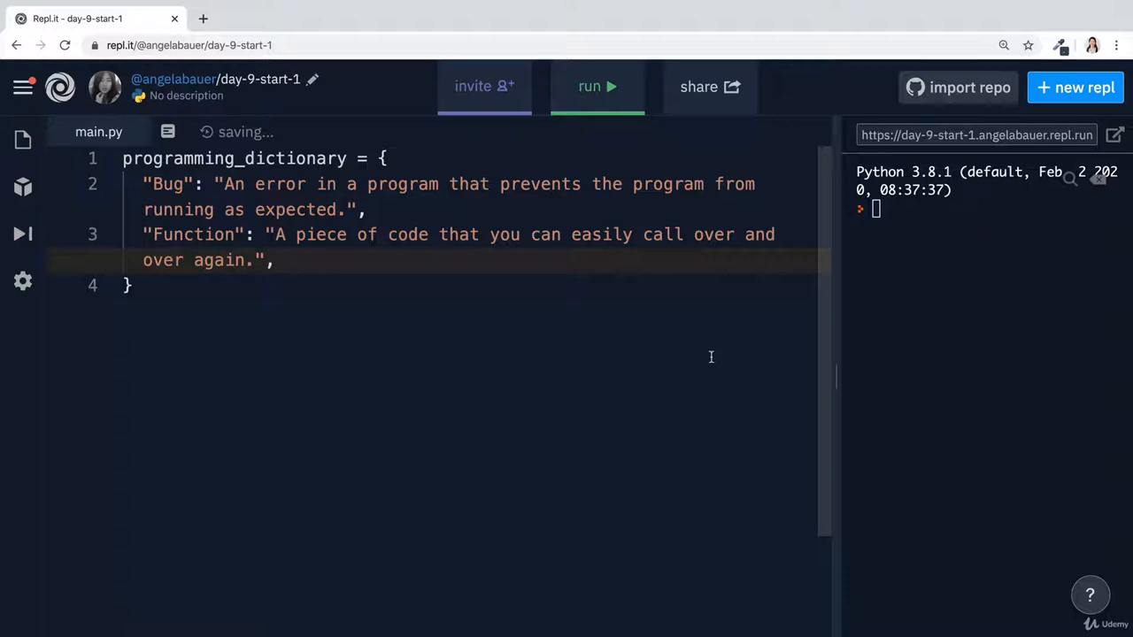
Add "Loop": "The action of doing something over and over again." to programming_dictionary
{"action": "key", "text": "enter"}
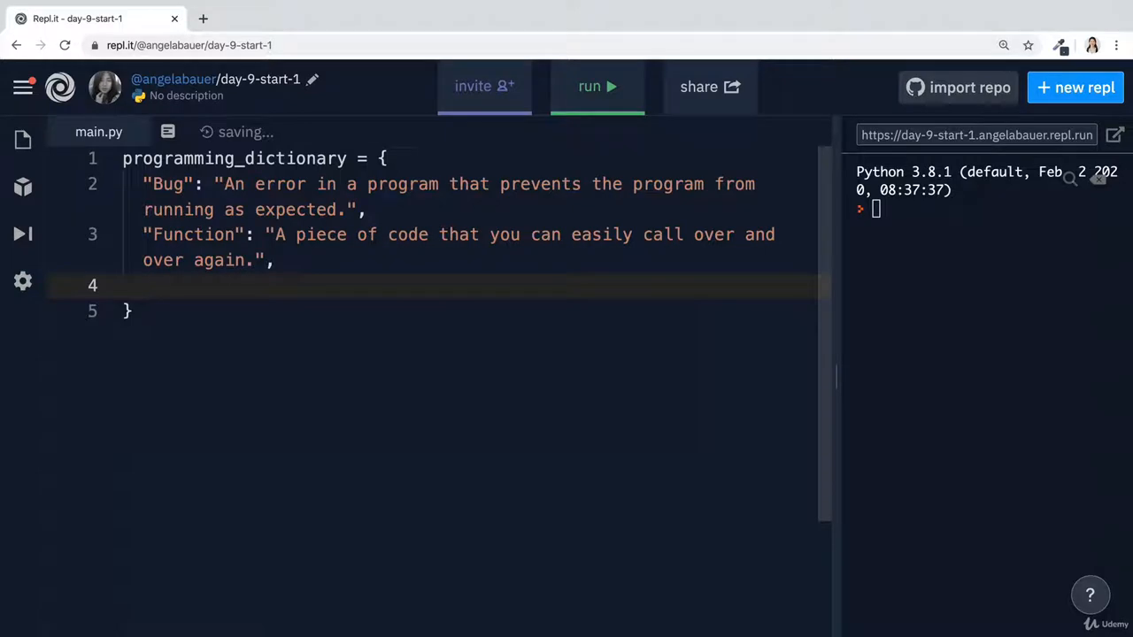
{"action": "type", "text": "\"\""}
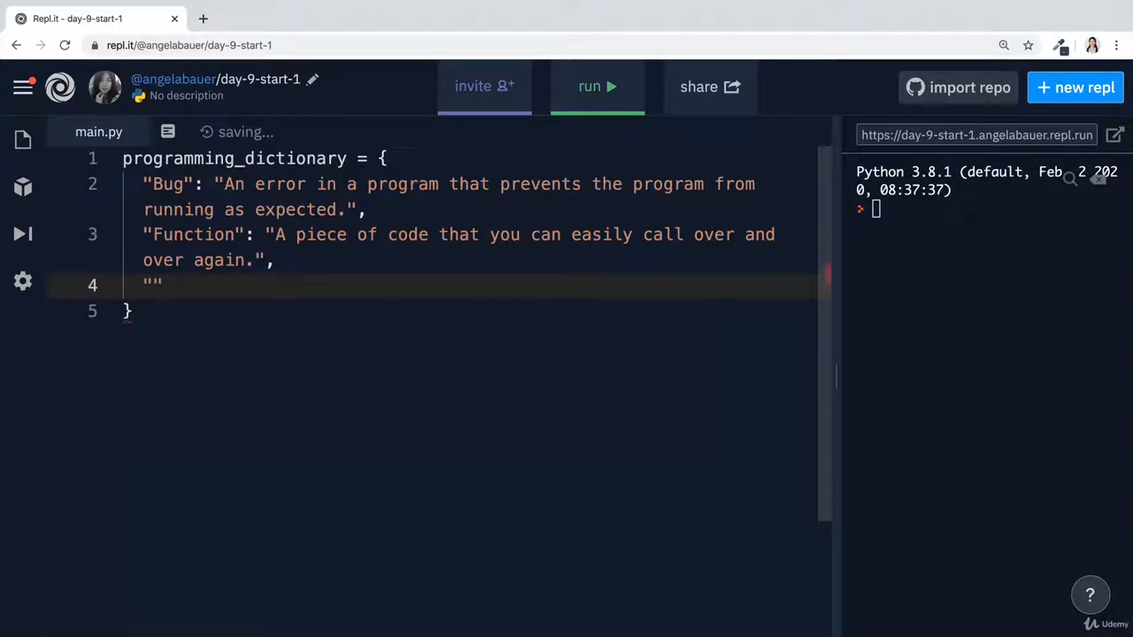
{"action": "type", "text": "Loop\""}
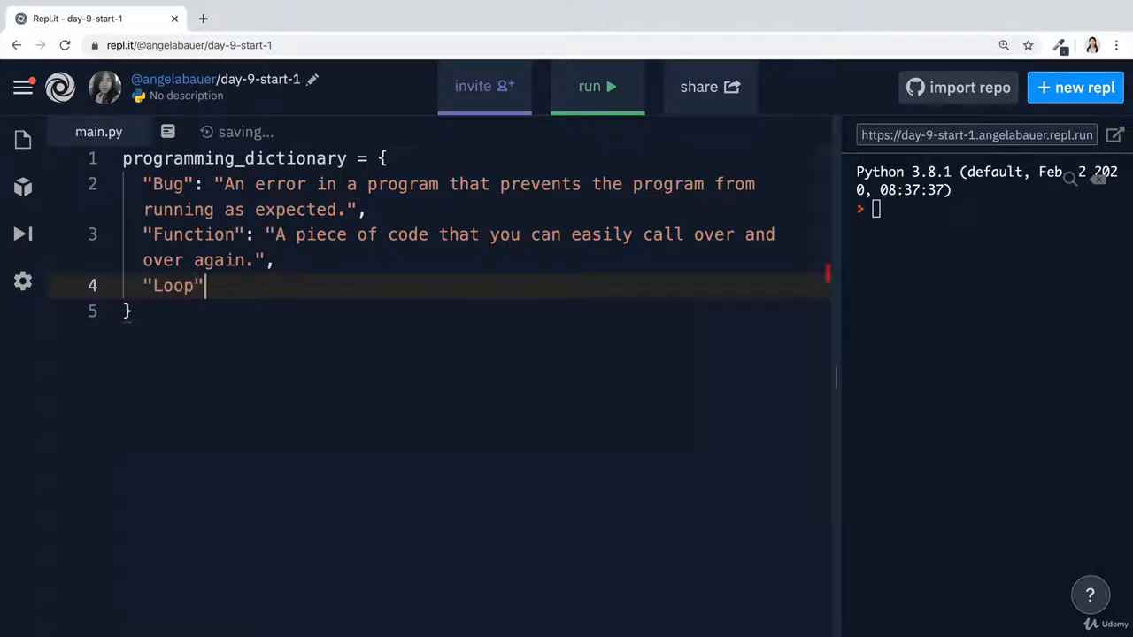
{"action": "type", "text": ":"}
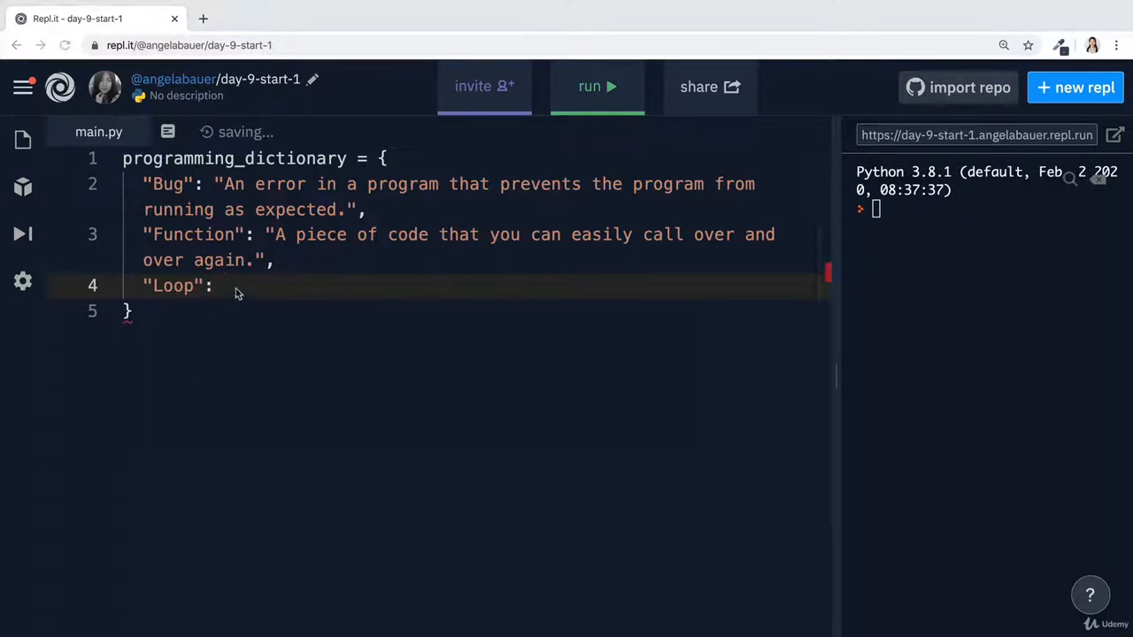
{"action": "type", "text": "\"The action of doing something over and over again.\","}
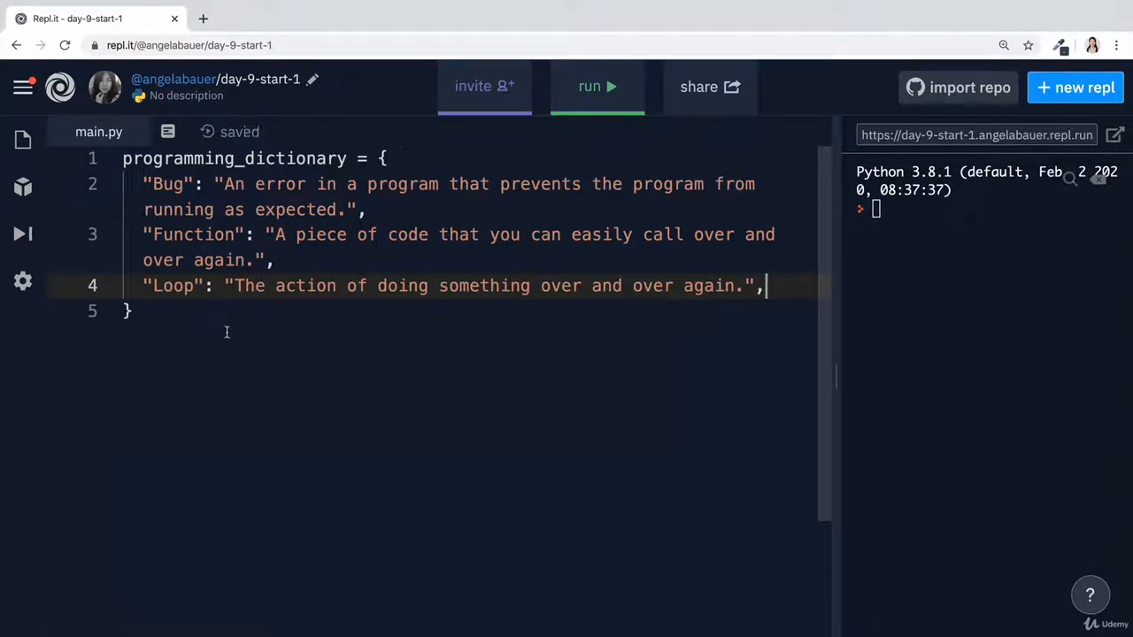
{"action": "key", "text": "Ctrl+a"}
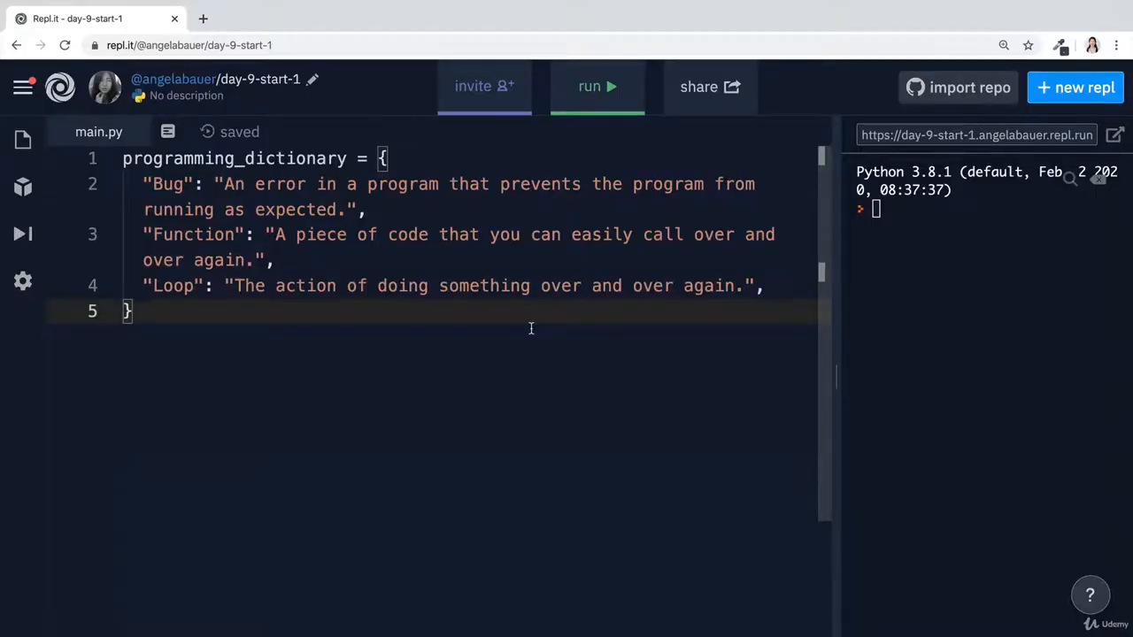
Type a temporary list indexing example below the dictionary
{"action": "key", "text": "Enter"}
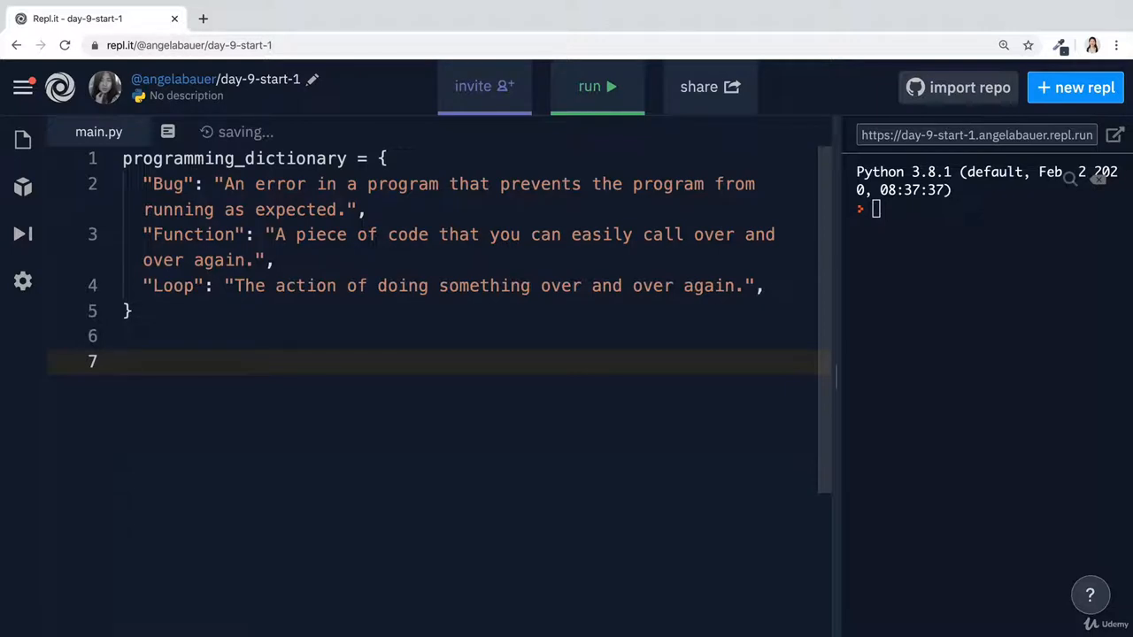
{"action": "type", "text": "list"}
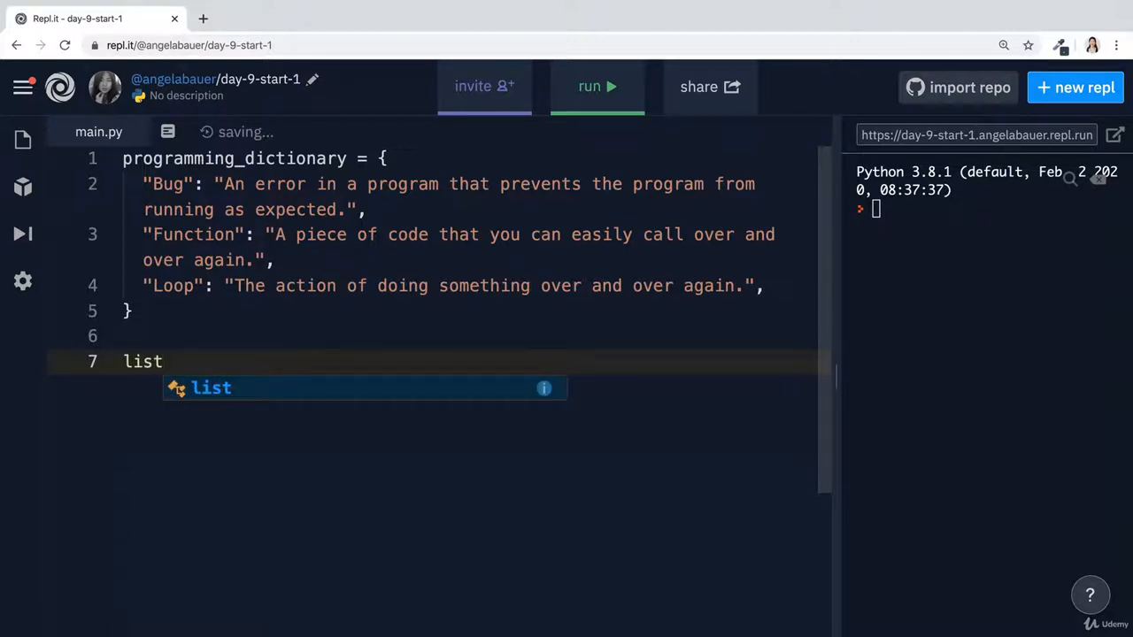
{"action": "type", "text": "[]"}
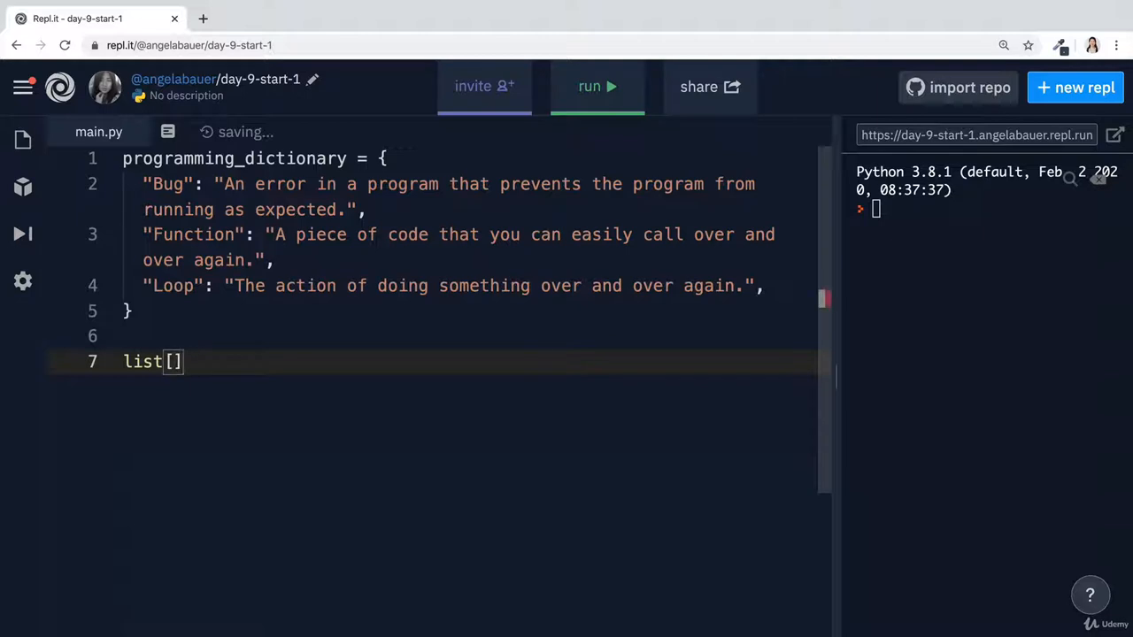
{"action": "type", "text": "0"}
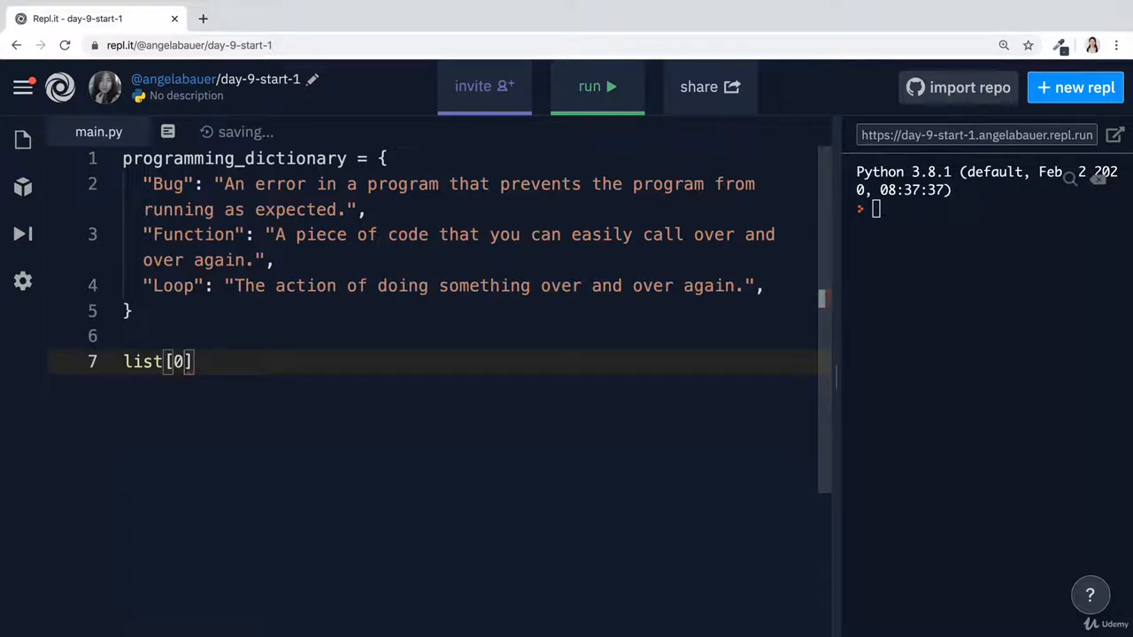
{"action": "type", "text": "2"}
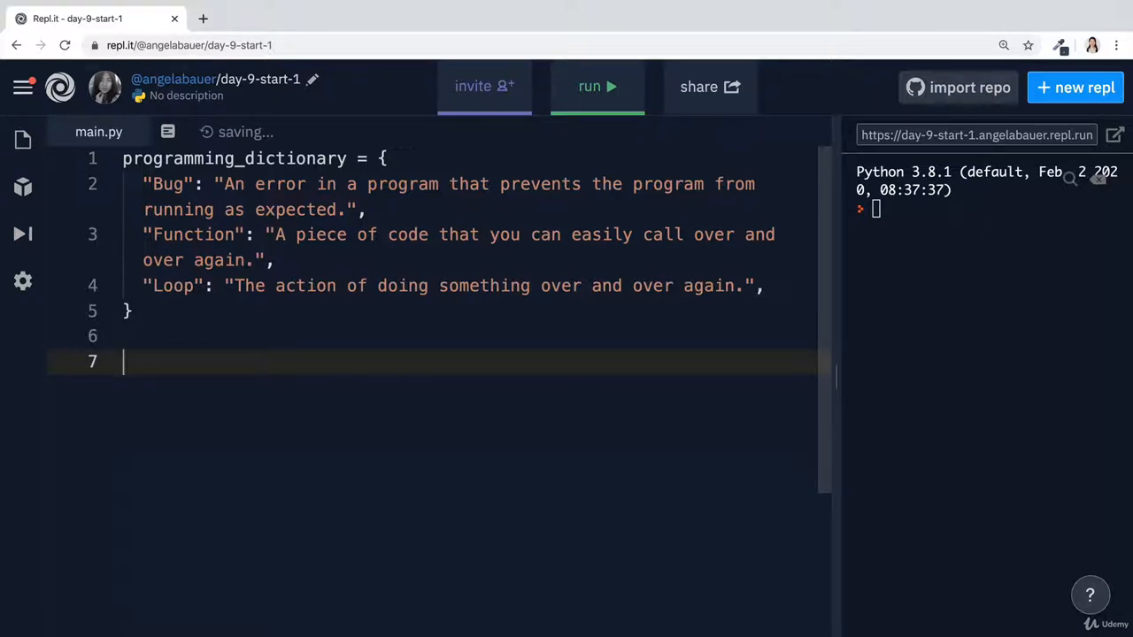
Write print(programming_dictionary["Bug"]) on line 7
{"action": "type", "text": "programming_dictionary"}
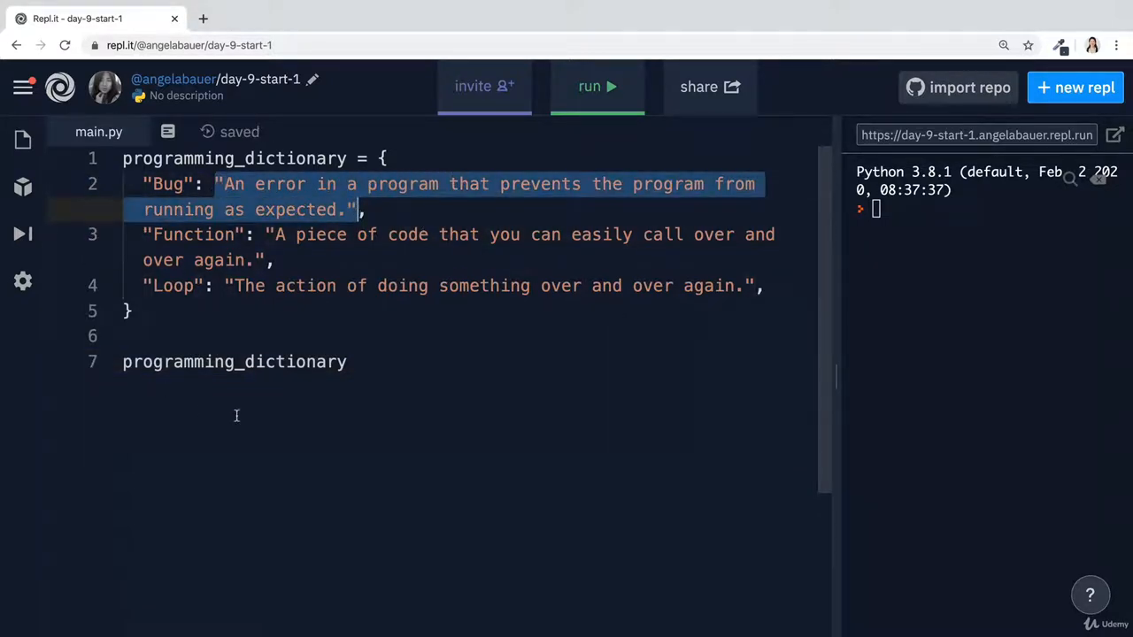
{"action": "left_click", "coordinate": [133, 361]}
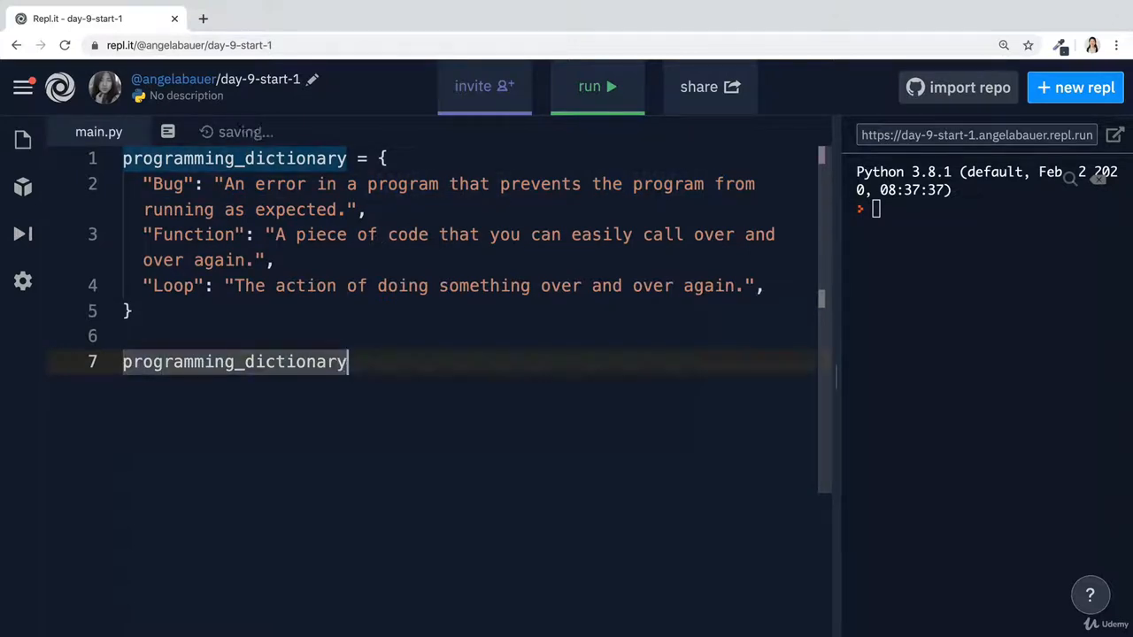
{"action": "type", "text": "[]"}
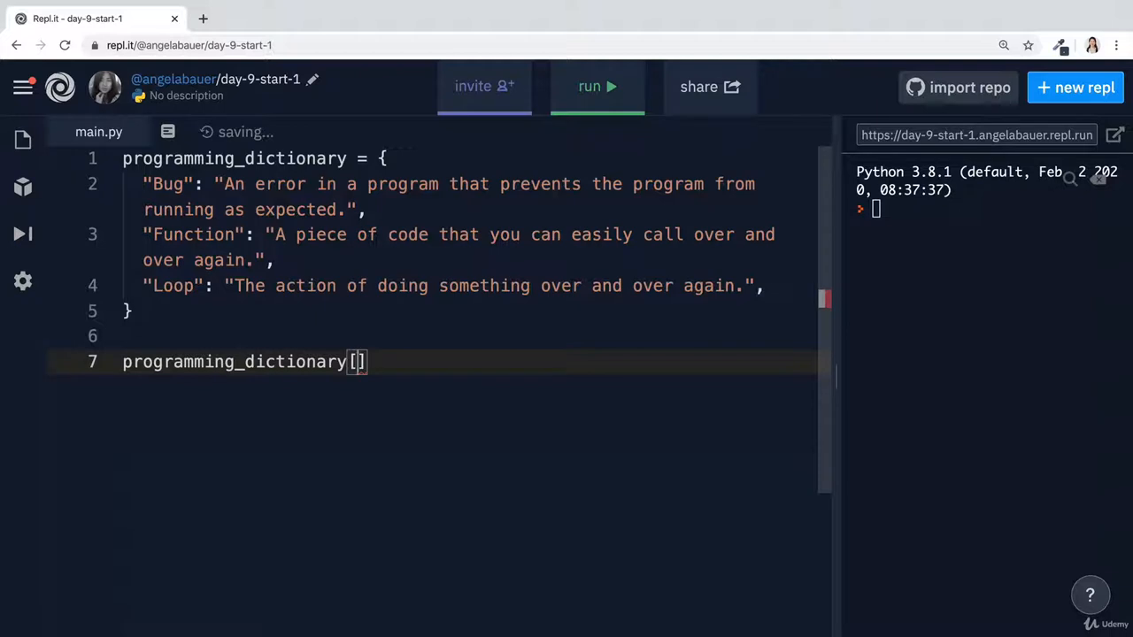
{"action": "type", "text": "\"\""}
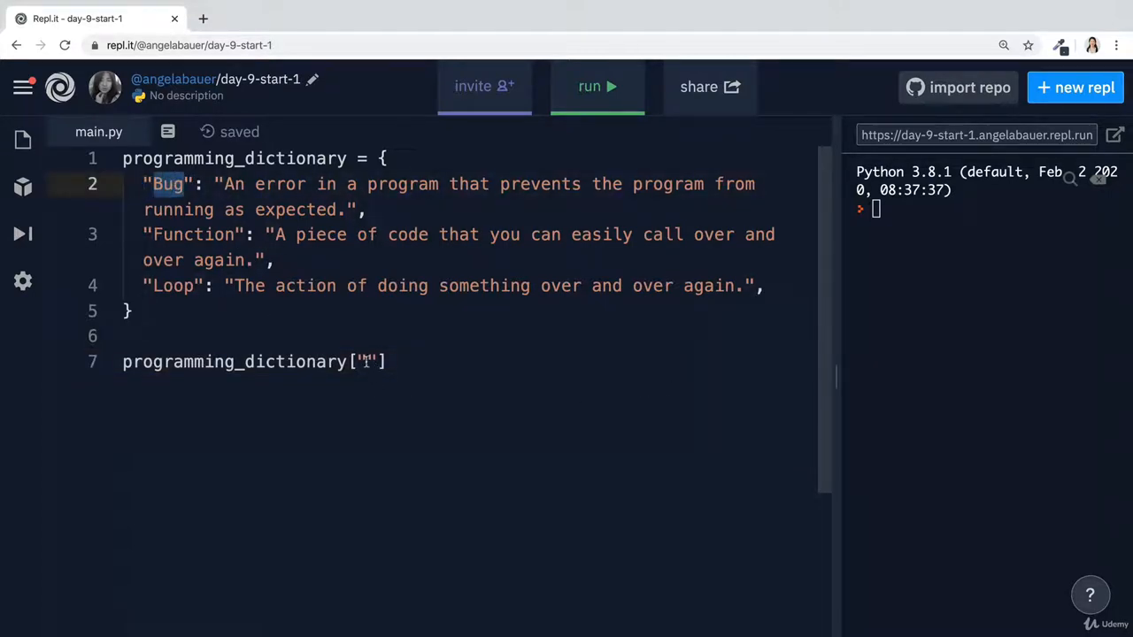
{"action": "type", "text": "Bug"}
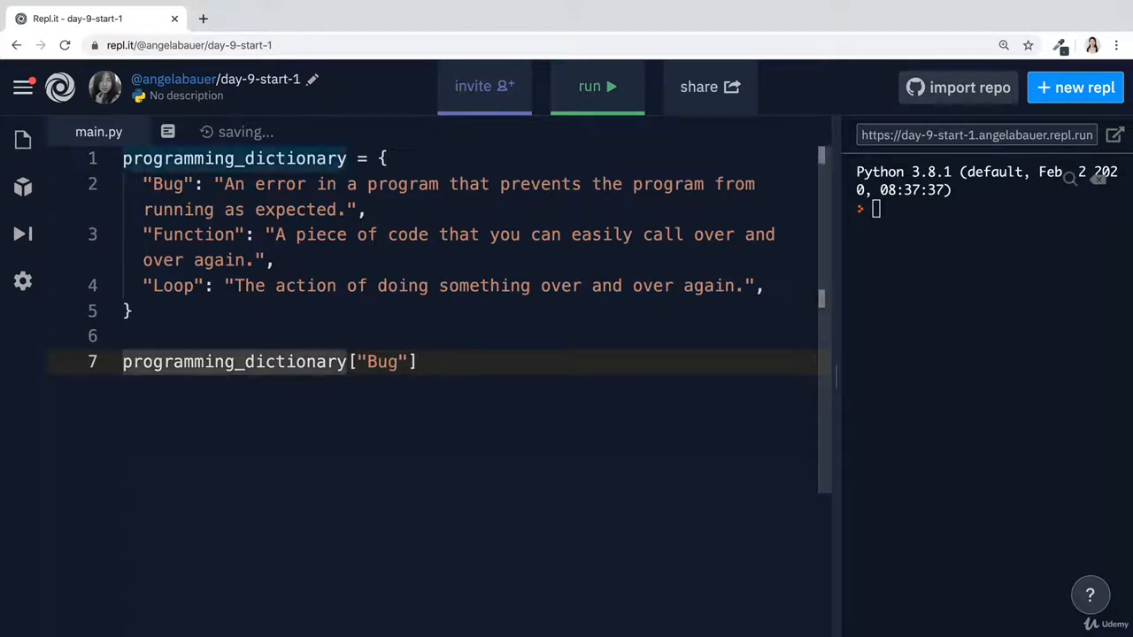
{"action": "type", "text": "print("}
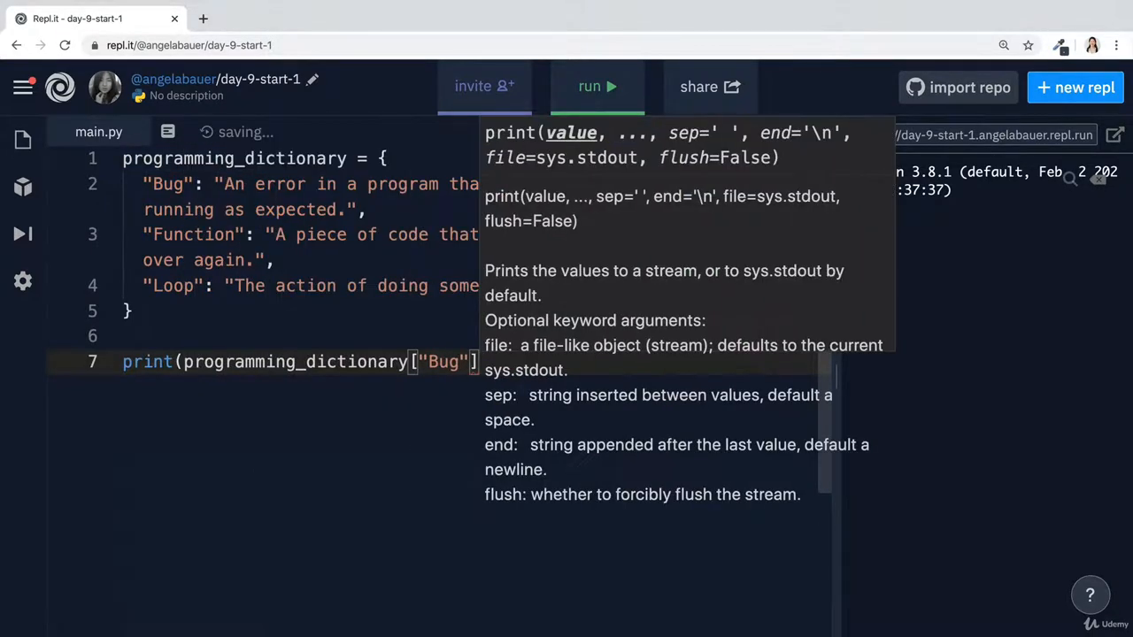
Run the script to print the Bug definition in the console
{"action": "left_click", "coordinate": [597, 86]}
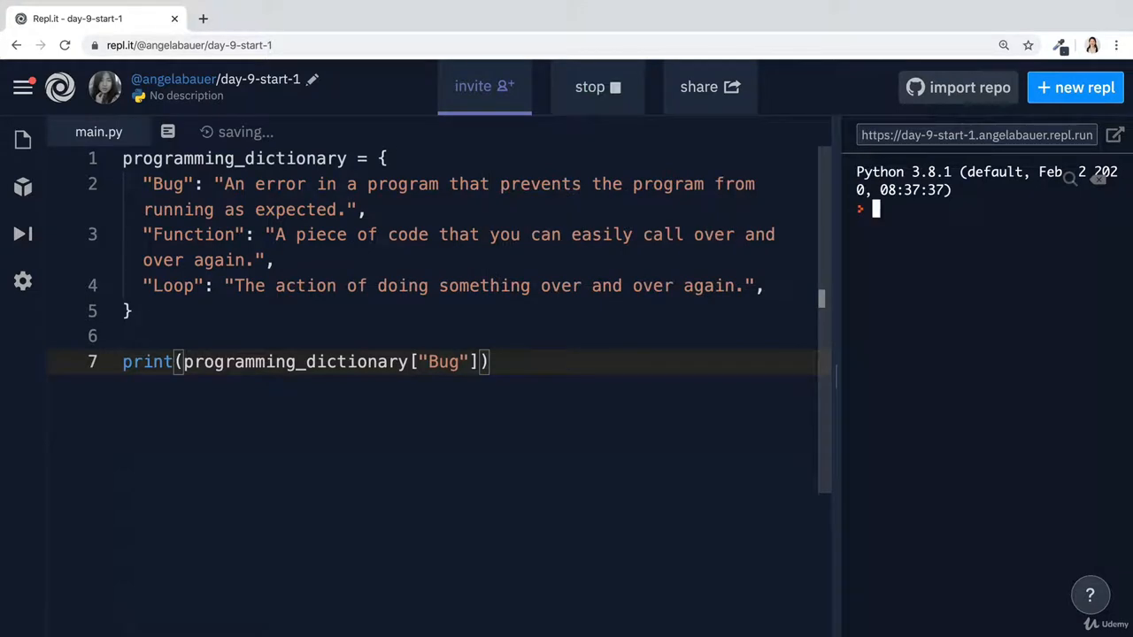
{"action": "left_click", "coordinate": [589, 87]}
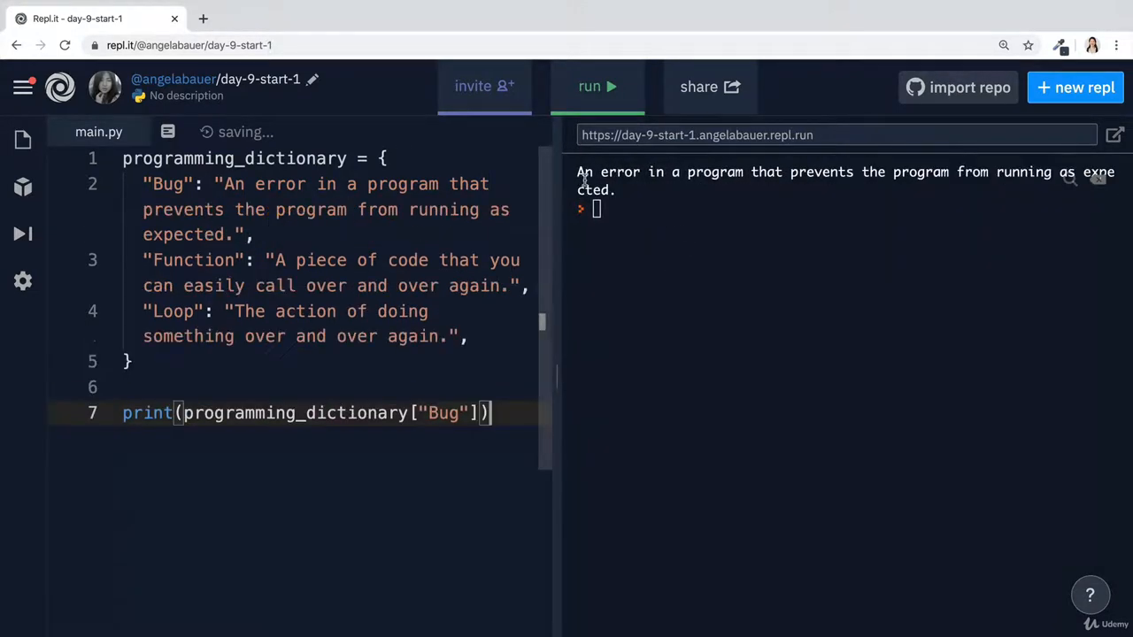
{"action": "mouse_move", "coordinate": [819, 363]}
{"action": "type", "text": "o"}
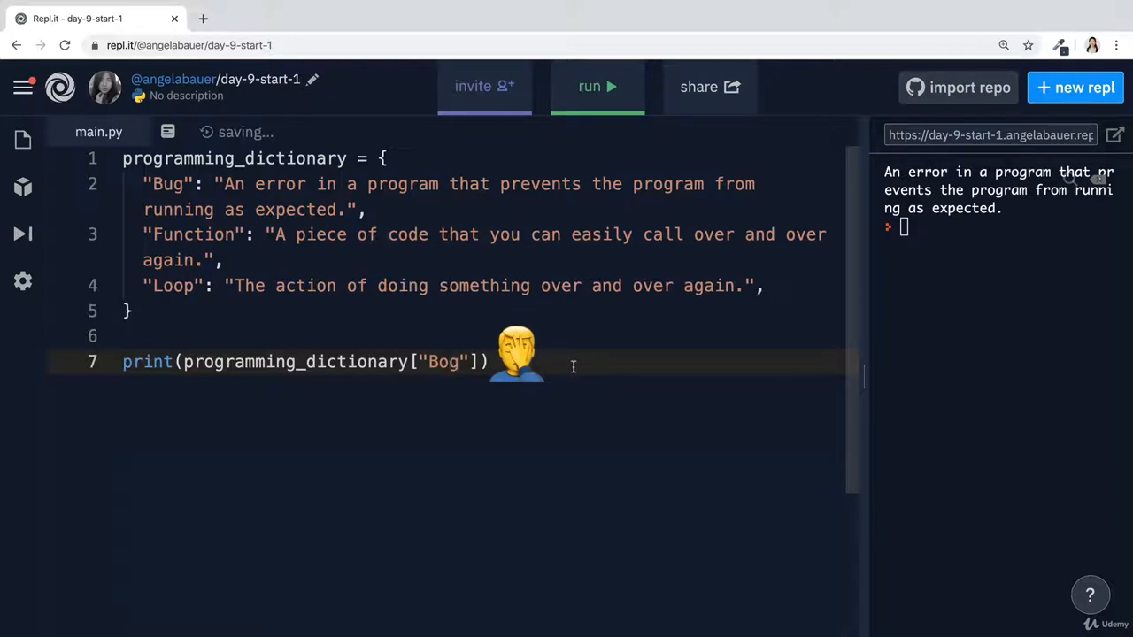
Run with the Bog key to get a KeyError, then type a temporary list example
{"action": "left_click", "coordinate": [597, 86]}
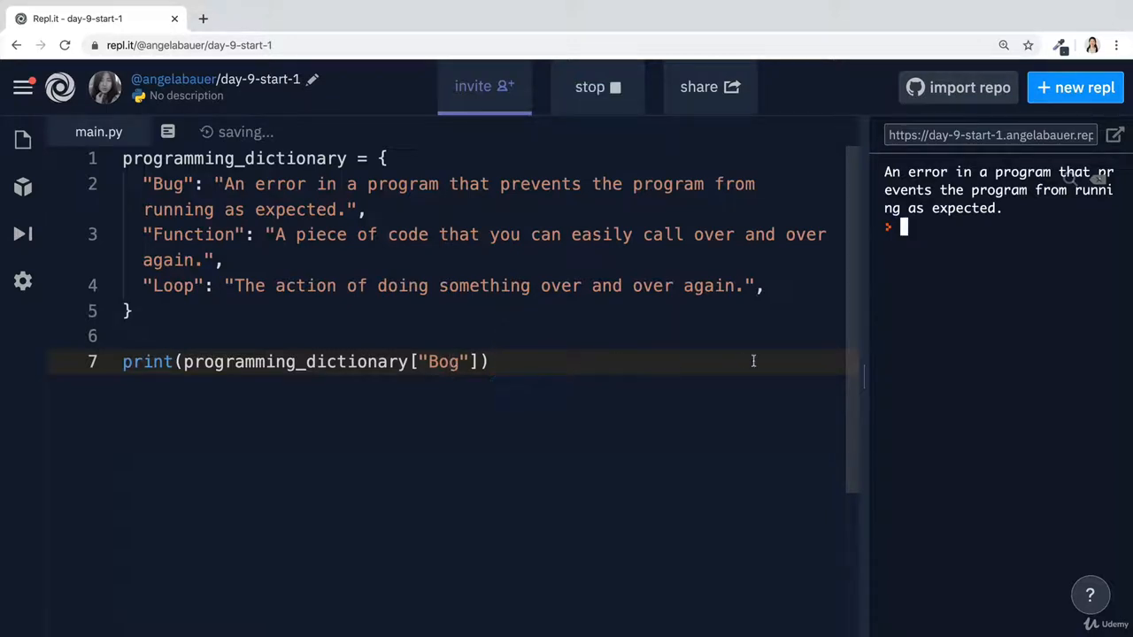
{"action": "left_click", "coordinate": [598, 87]}
{"action": "type", "text": "[\""}
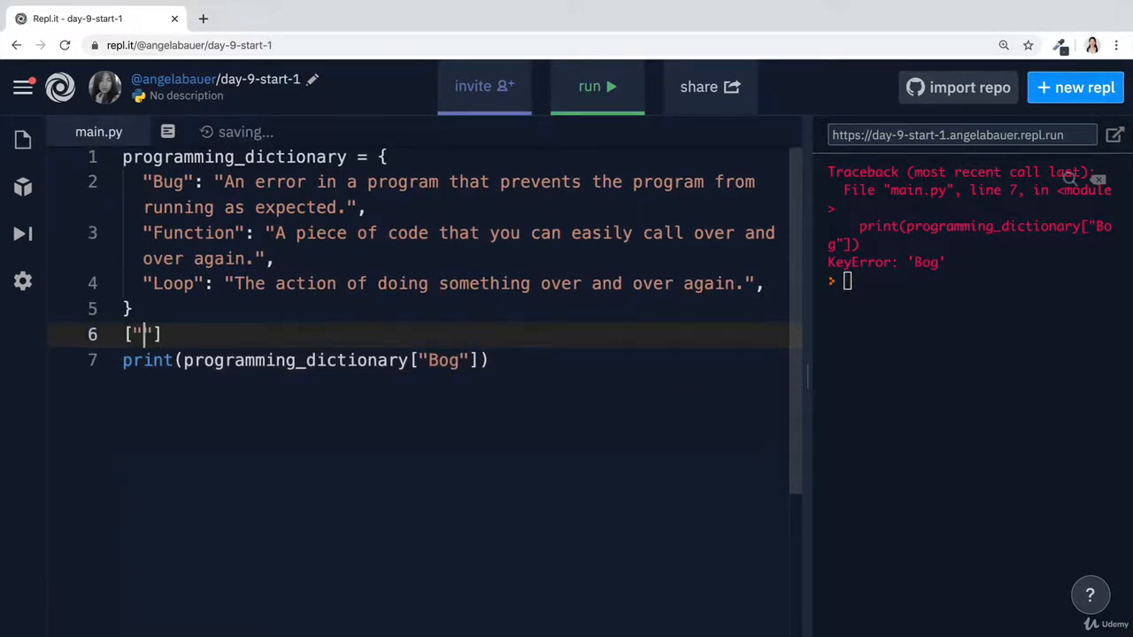
{"action": "type", "text": "a\", \"b"}
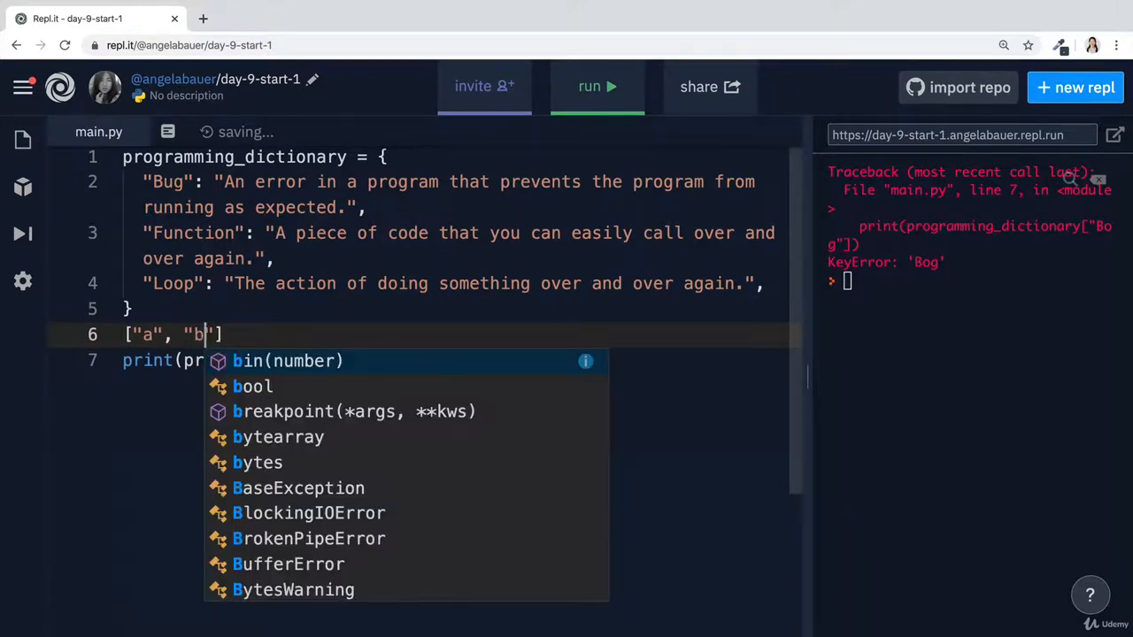
{"action": "type", "text": ", \"c\""}
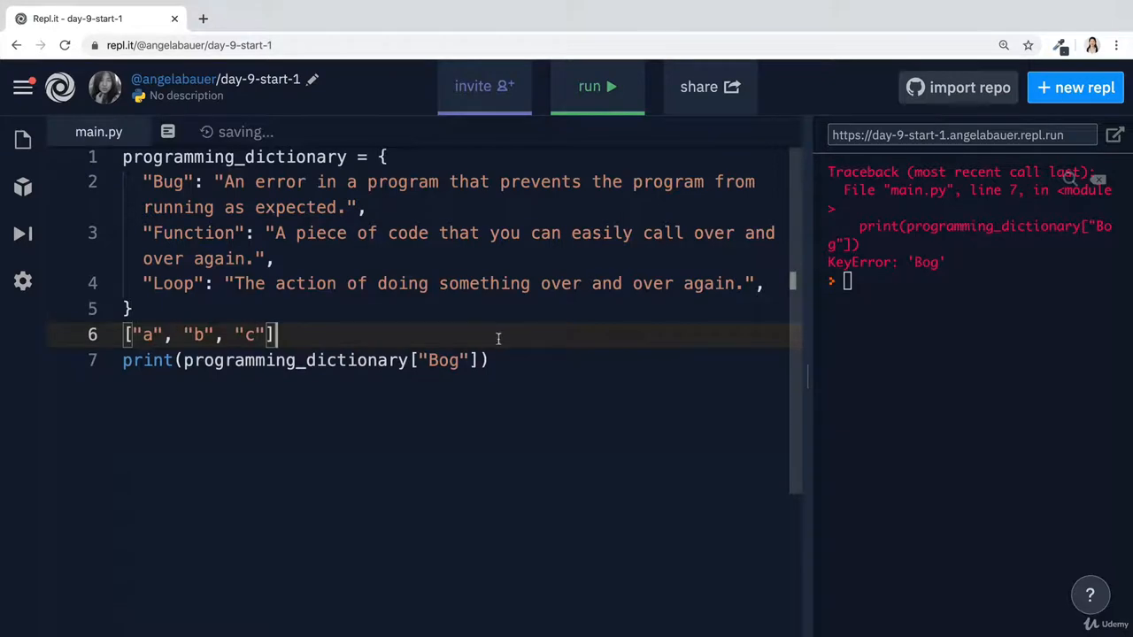
{"action": "mouse_move", "coordinate": [473, 339]}
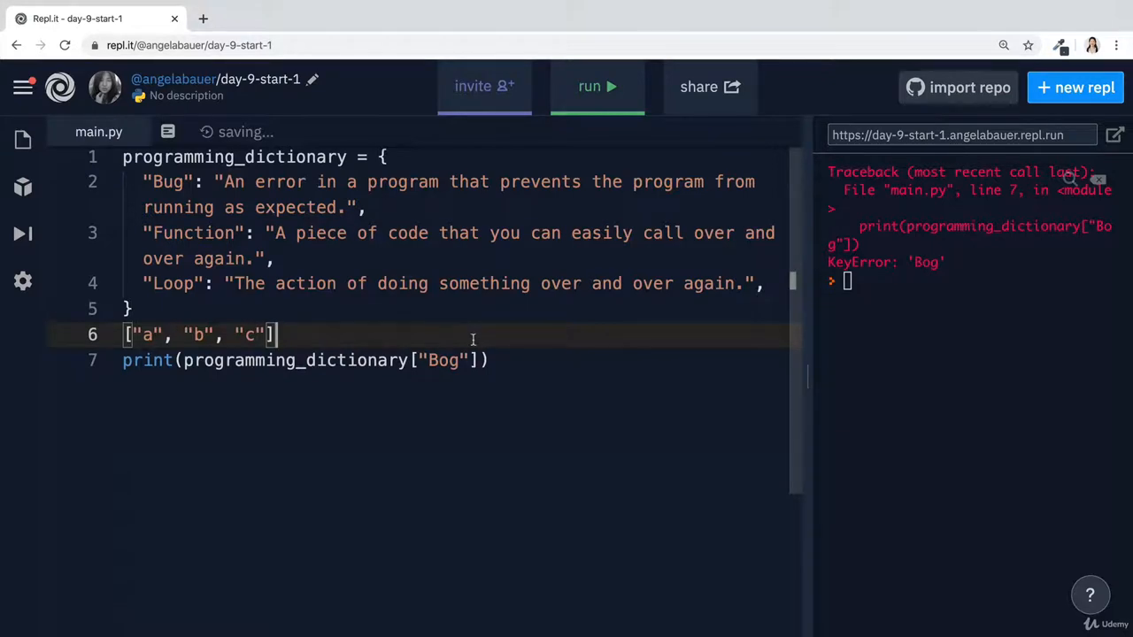
{"action": "type", "text": "[4]"}
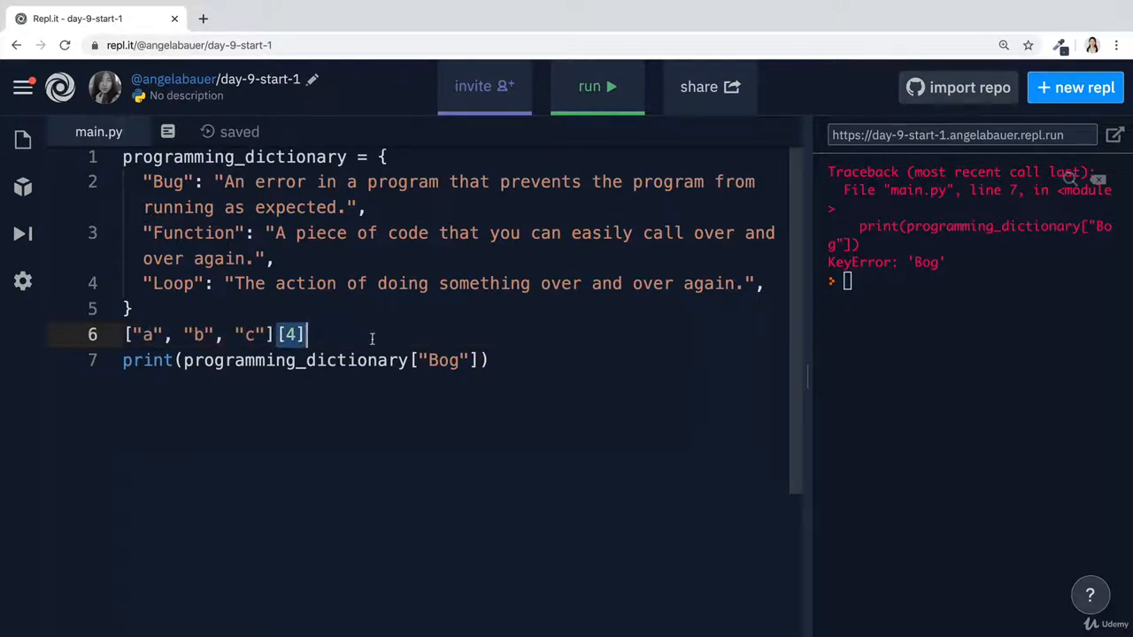
Delete the list example and replace the Bog key with 'kjhjkh'
{"action": "key", "text": "Backspace"}
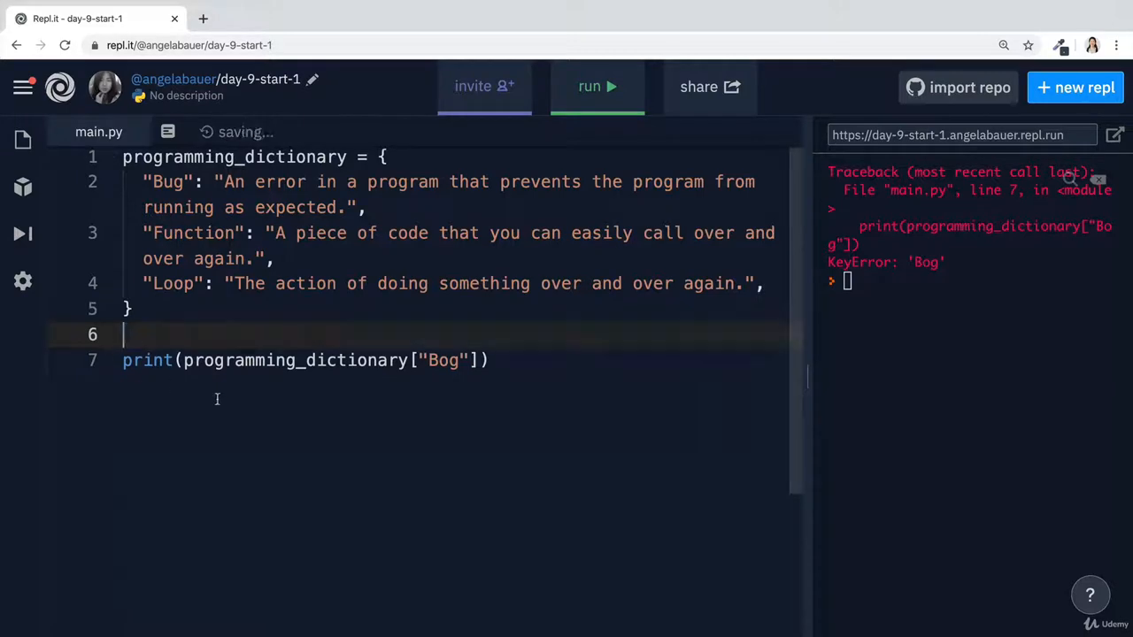
{"action": "double_click", "coordinate": [442, 361]}
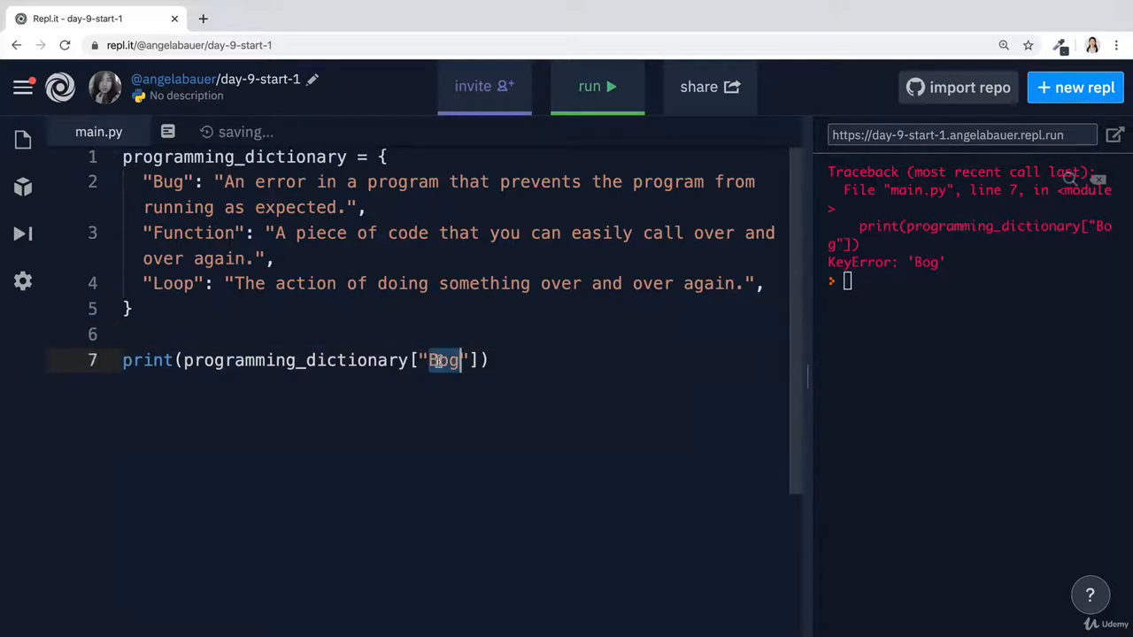
{"action": "type", "text": "kjhjkh"}
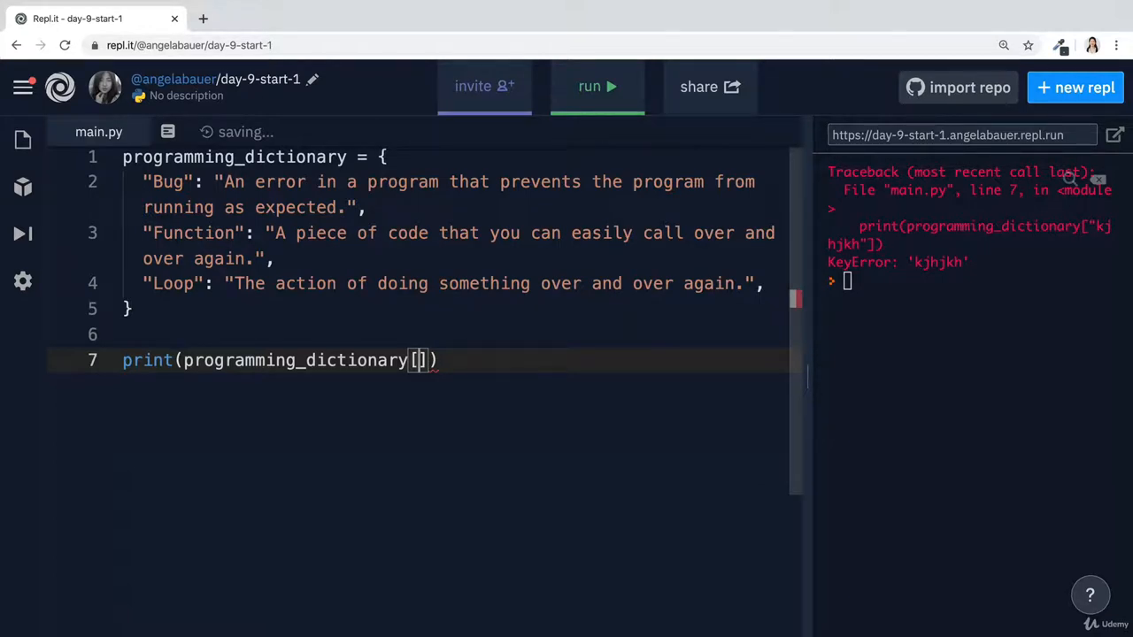
Try different lookup keys (Function, an unquoted Bug variable, numeric 123) and run the script
{"action": "type", "text": "Fuction"}
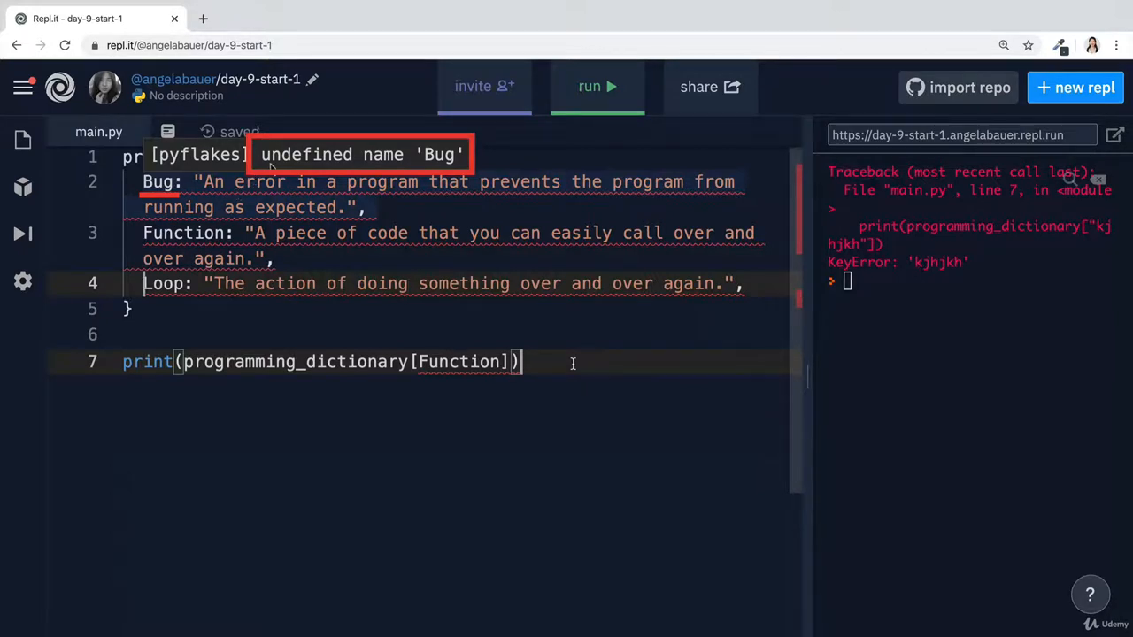
{"action": "type", "text": "Bug = \"a bug\""}
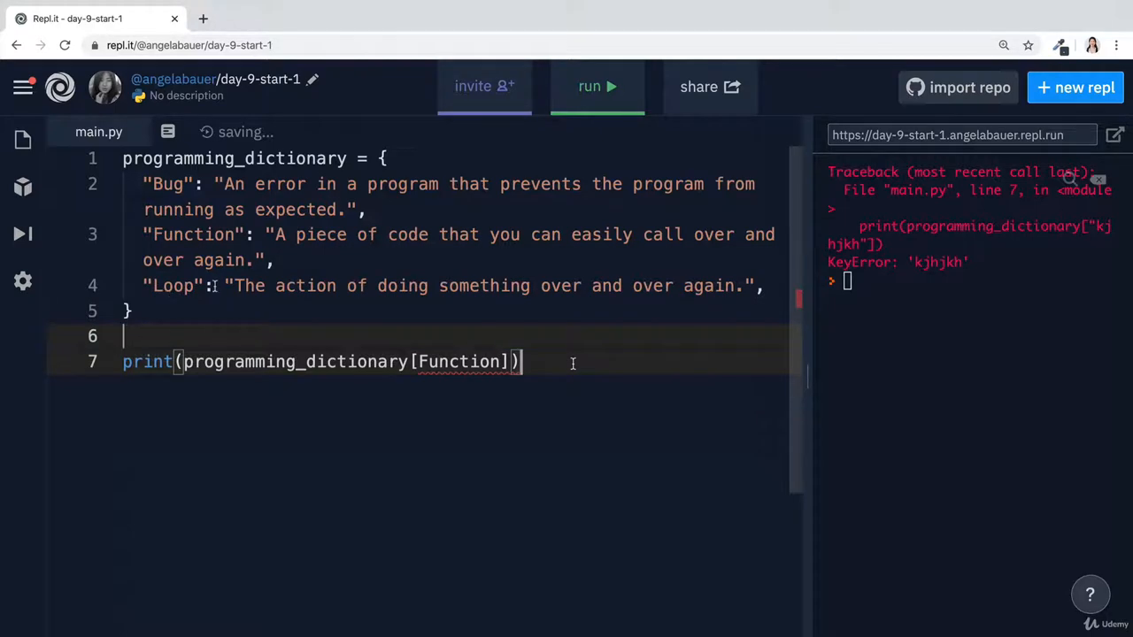
{"action": "double_click", "coordinate": [172, 285]}
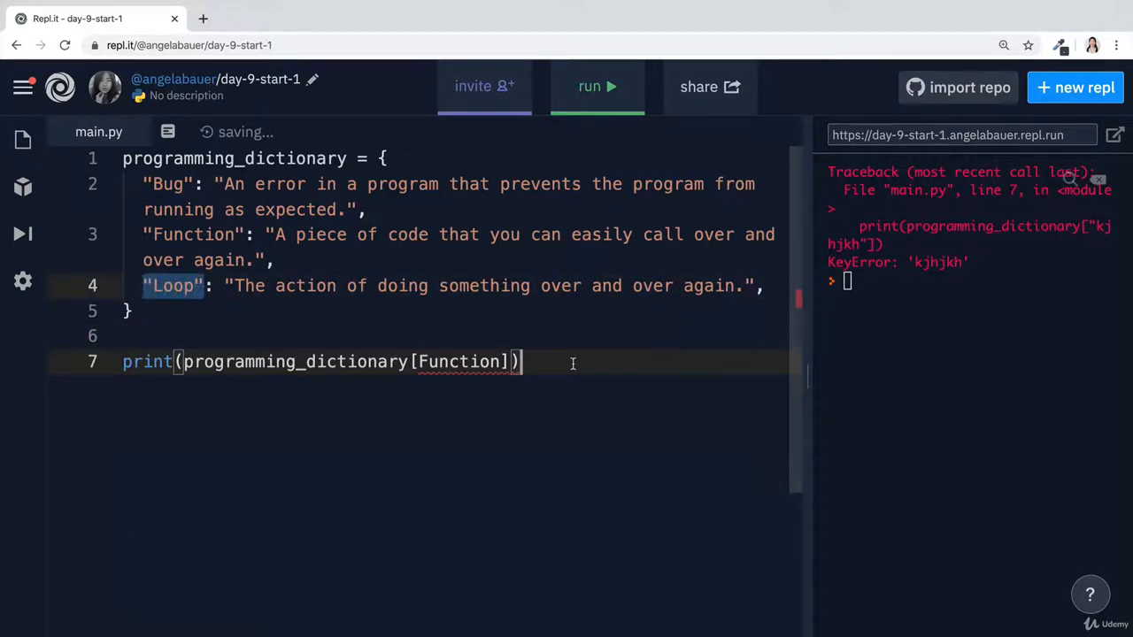
{"action": "double_click", "coordinate": [459, 361]}
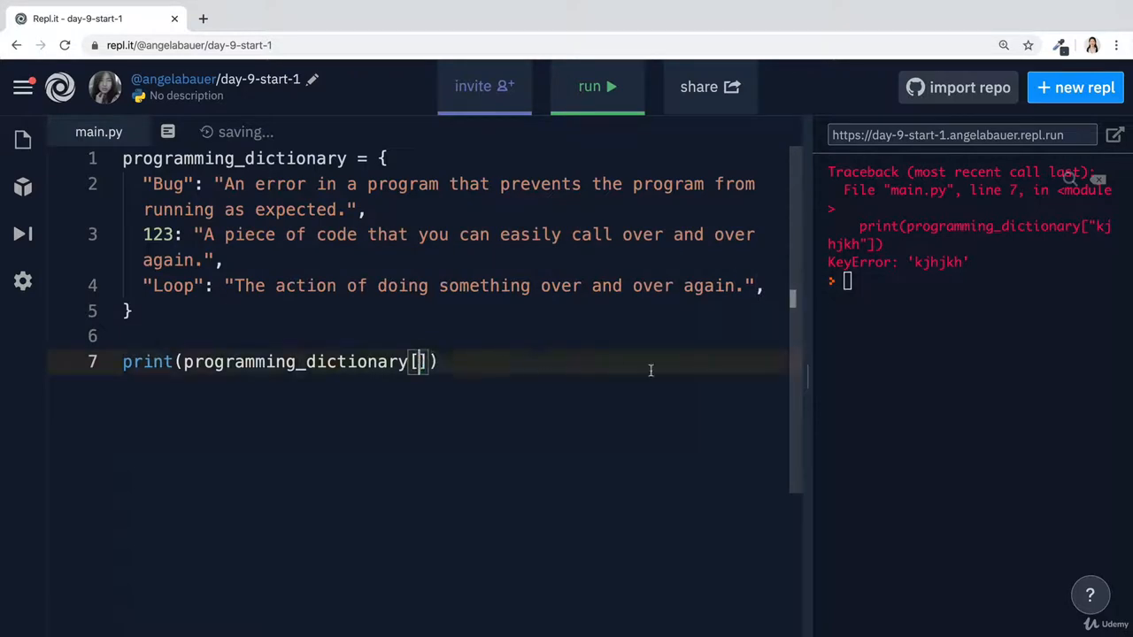
{"action": "type", "text": "123"}
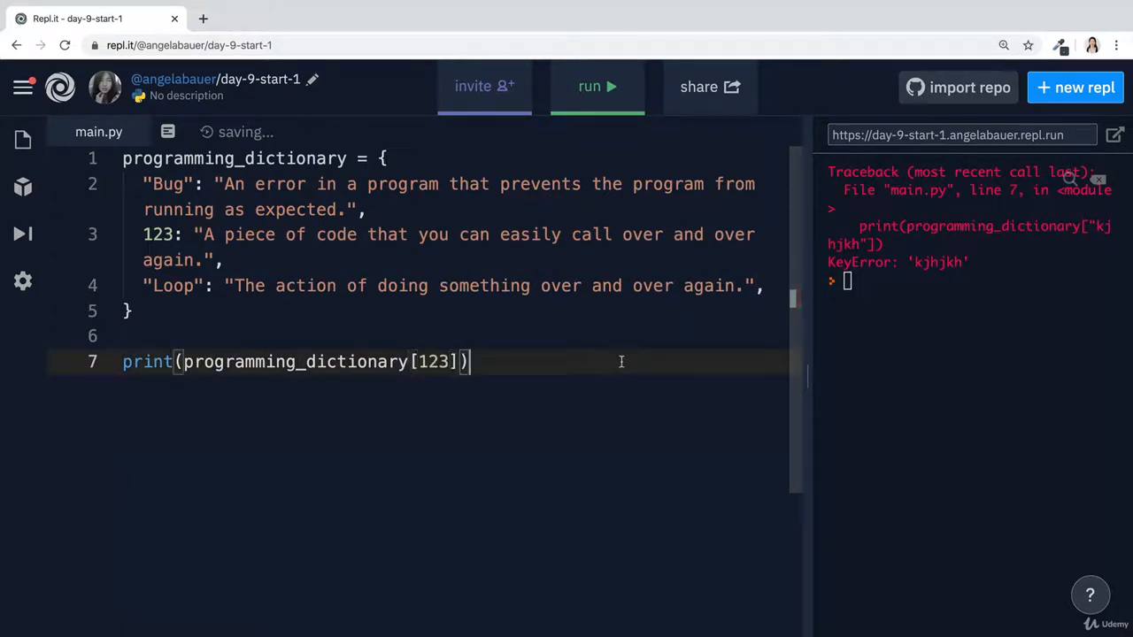
{"action": "left_click", "coordinate": [597, 85]}
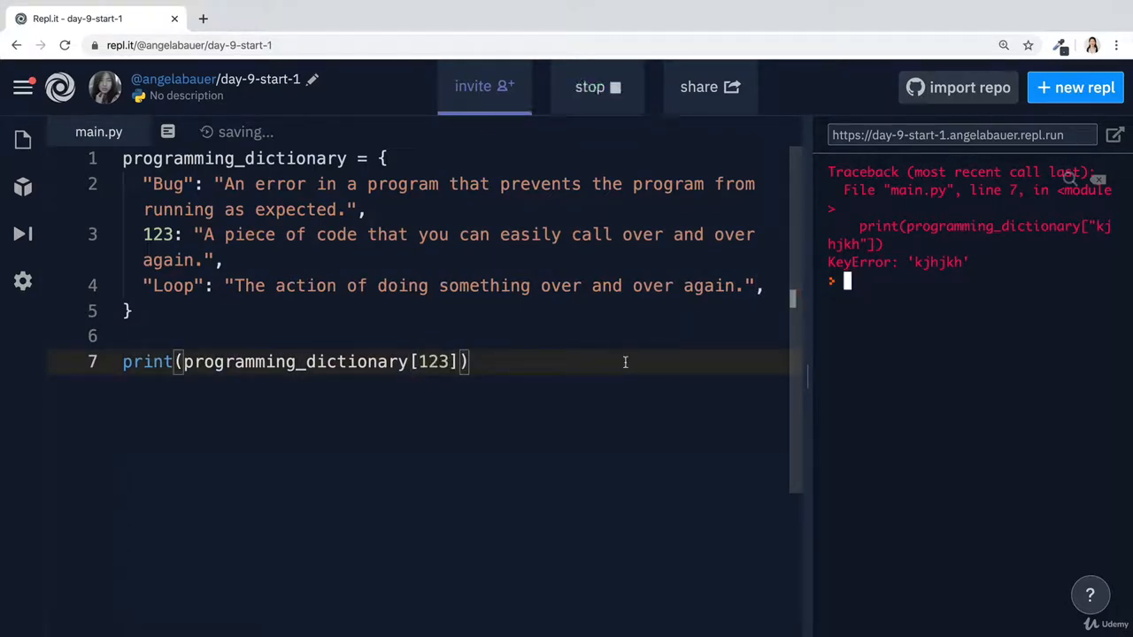
{"action": "left_click", "coordinate": [597, 86]}
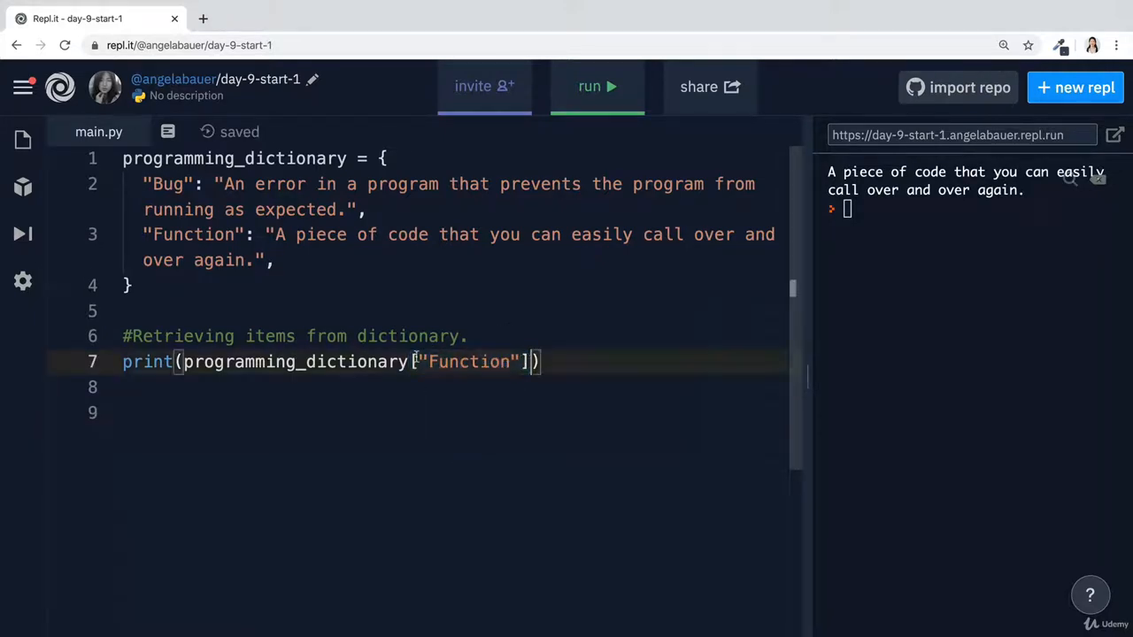
{"action": "double_click", "coordinate": [470, 361]}
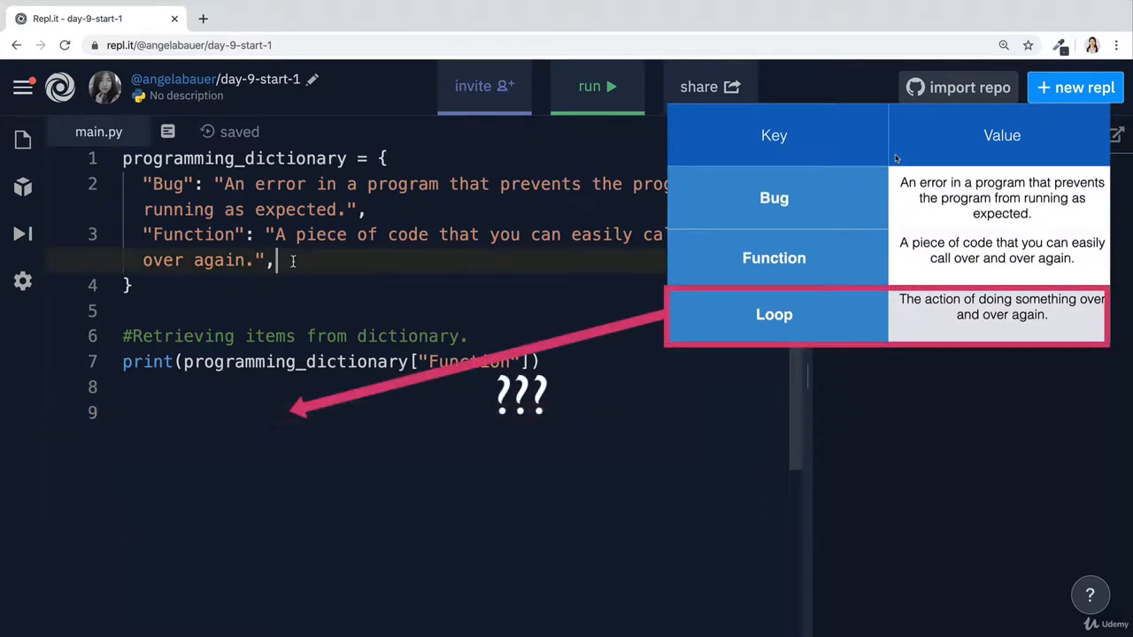
{"action": "left_click_drag", "start_coordinate": [155, 183], "coordinate": [275, 260]}
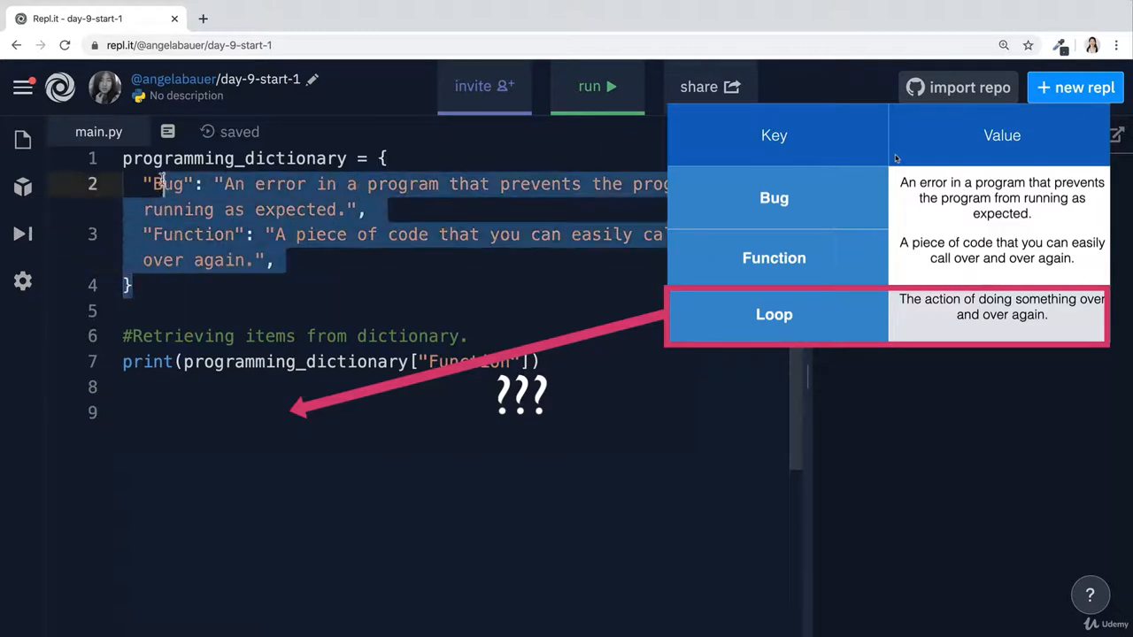
{"action": "left_click", "coordinate": [597, 85]}
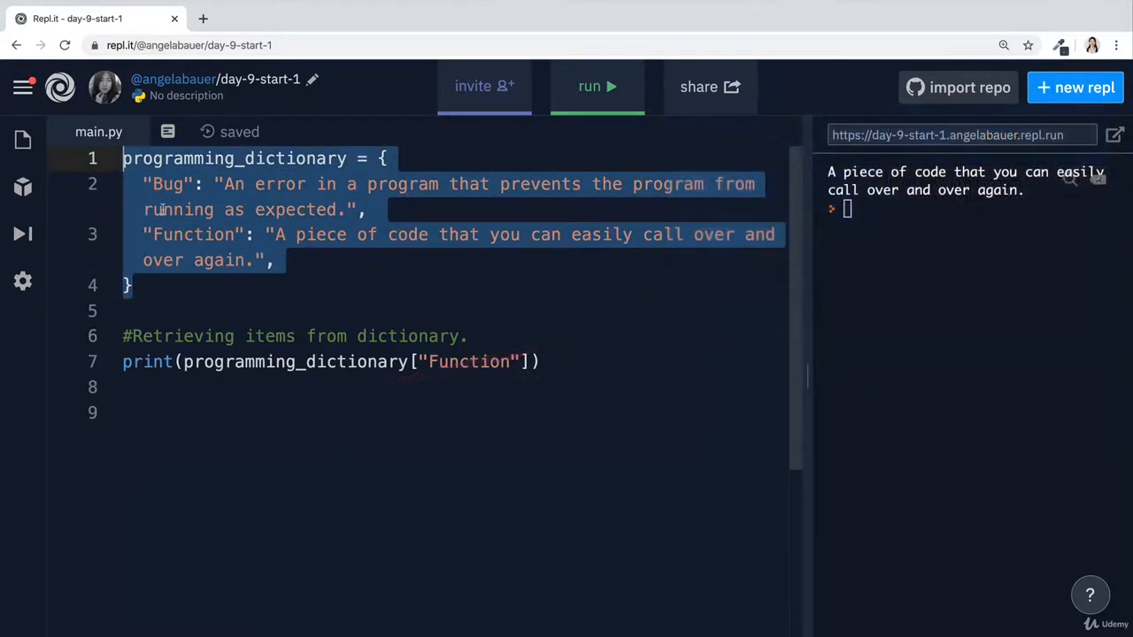
Add '#Adding new items to dictionary.' and begin a programming_dictionary["Loop"] assignment
{"action": "type", "text": "#Adding"}
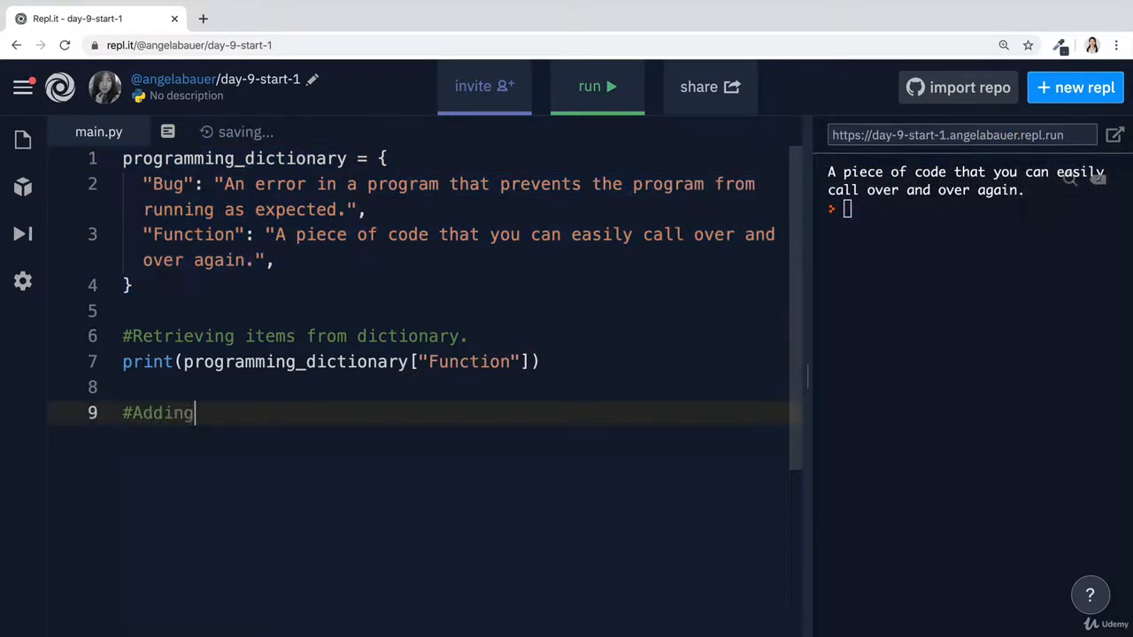
{"action": "type", "text": "new items to dictionary."}
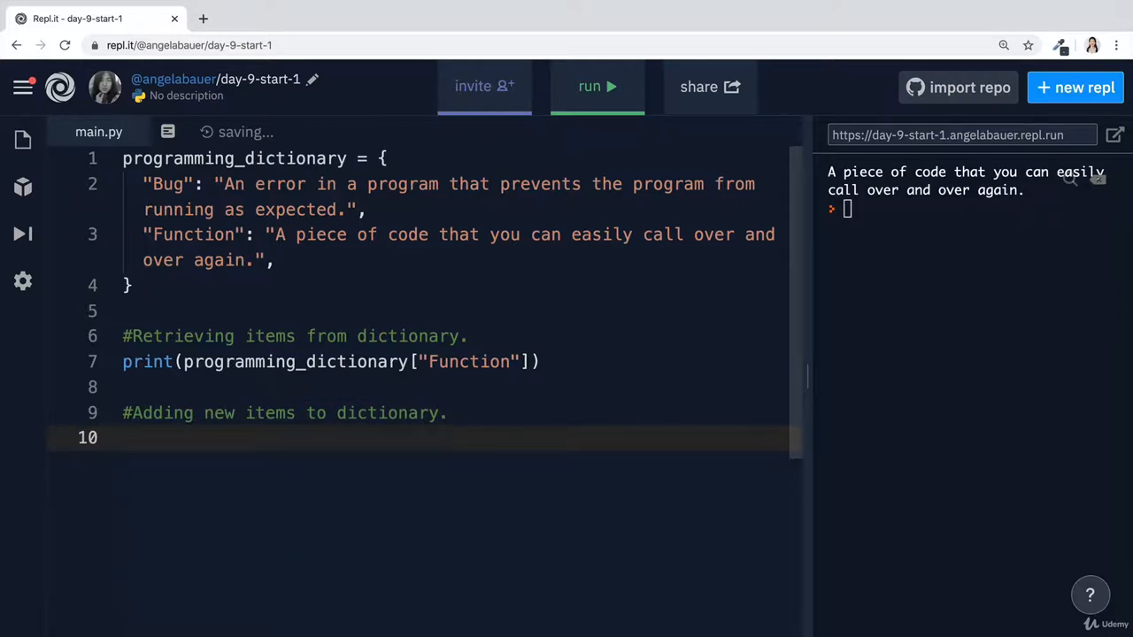
{"action": "type", "text": "programming_dictionary"}
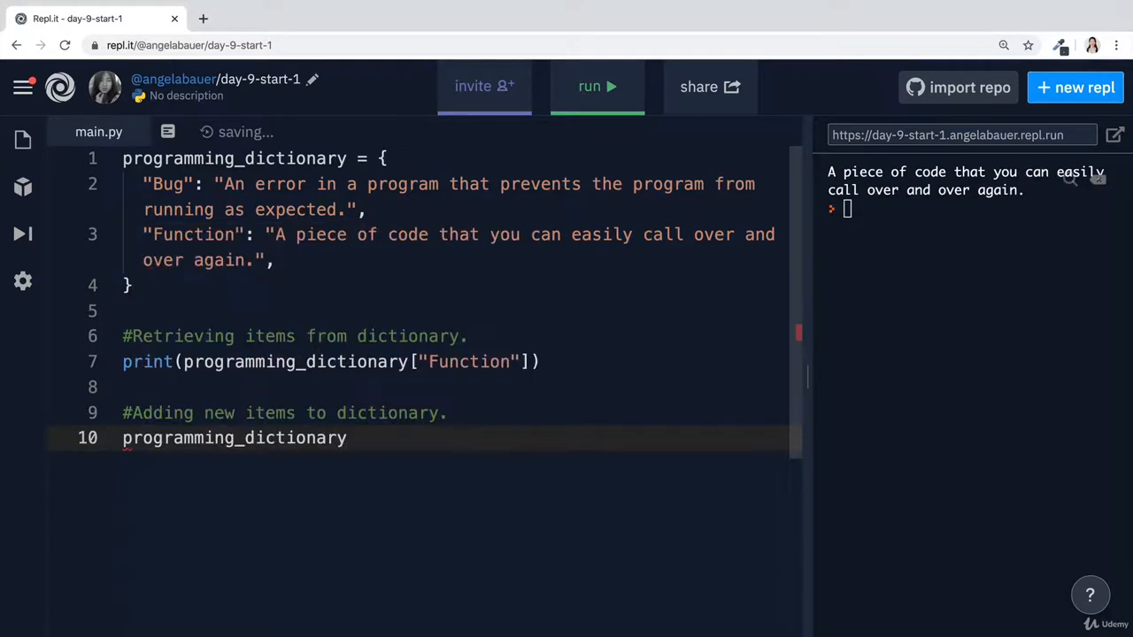
{"action": "type", "text": "["}
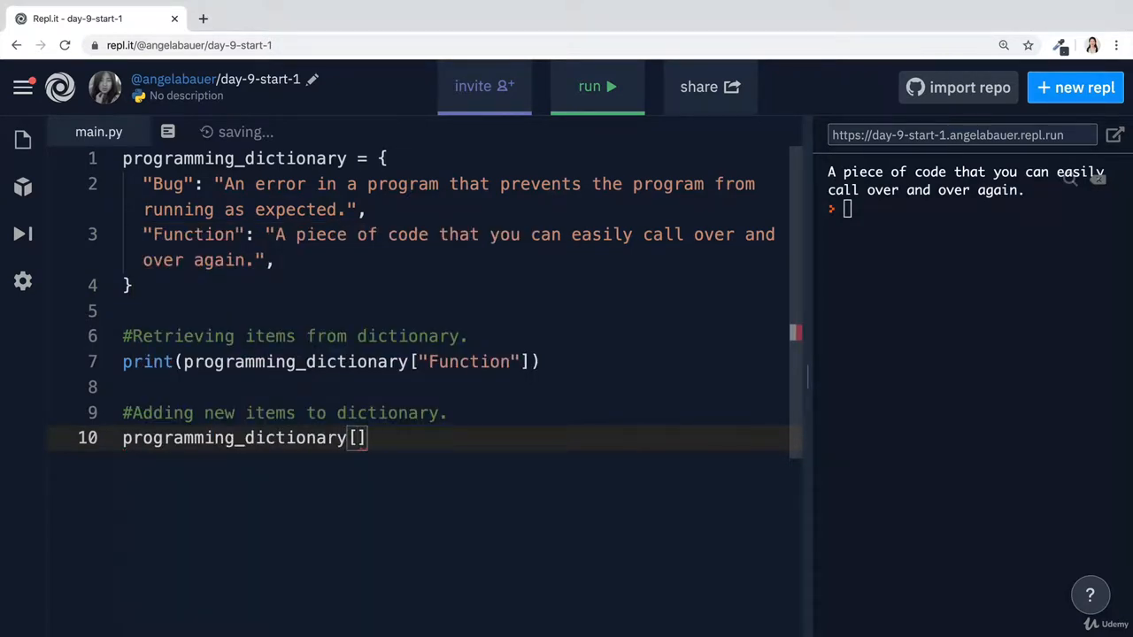
{"action": "type", "text": "\""}
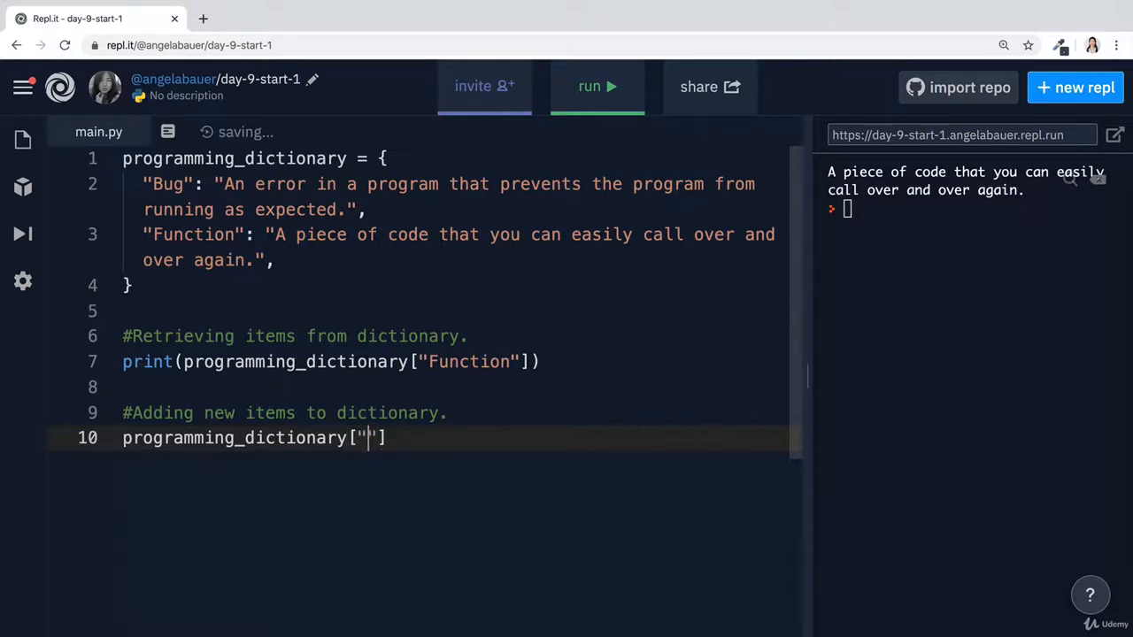
{"action": "type", "text": "Loop"}
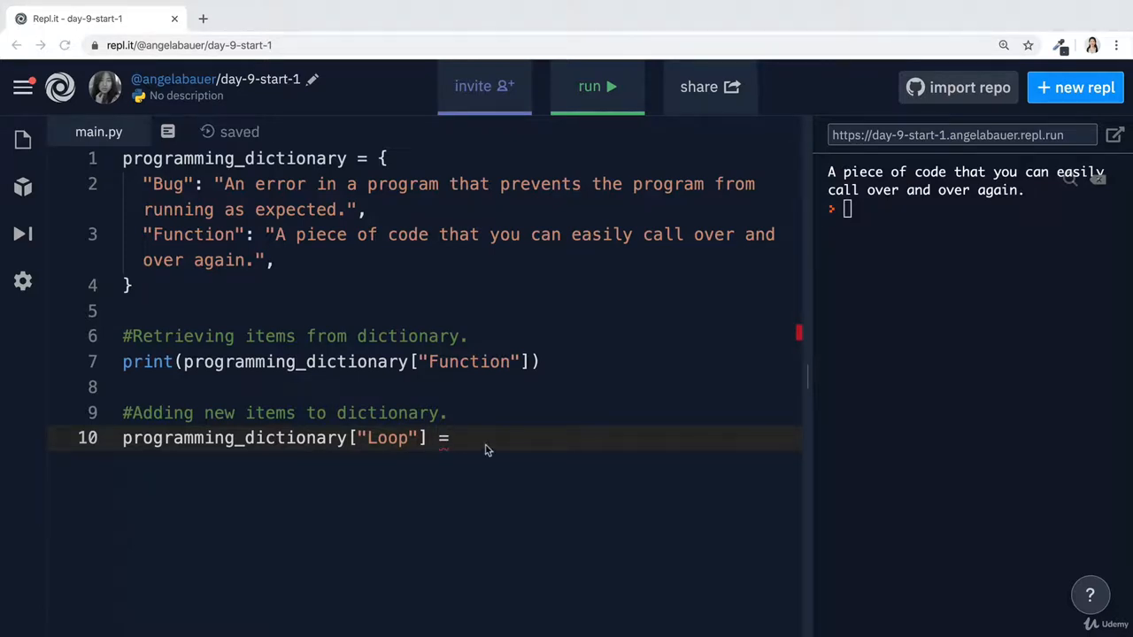
Give Loop the definition 'The action of doing something over and over again.' and print the dictionary
{"action": "type", "text": "\"The action of doing something over and over again.\""}
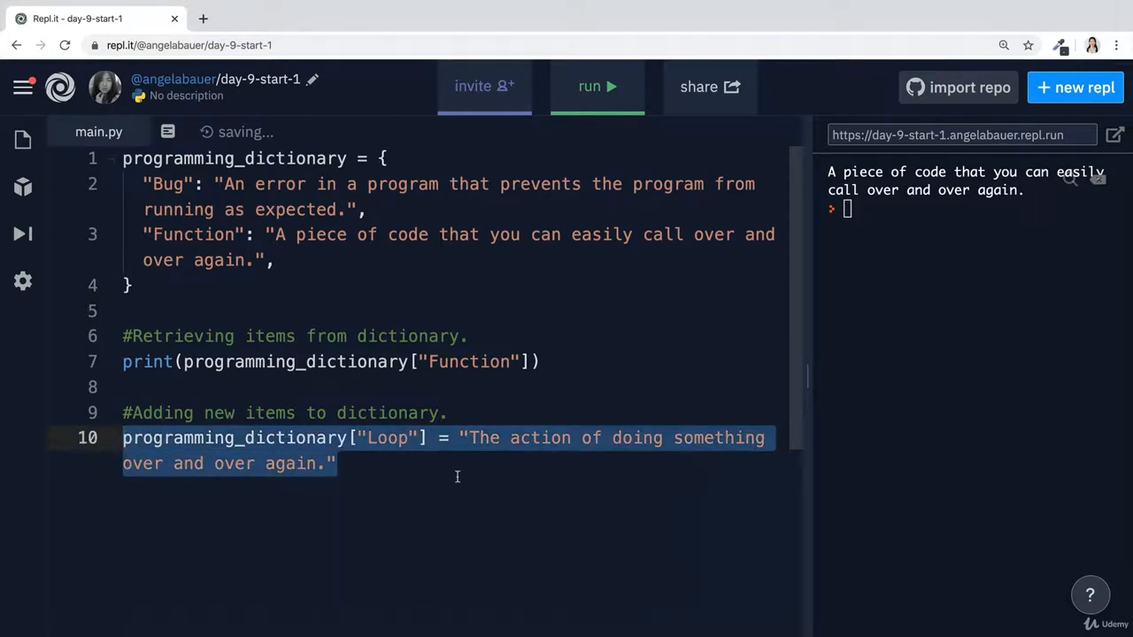
{"action": "type", "text": "p"}
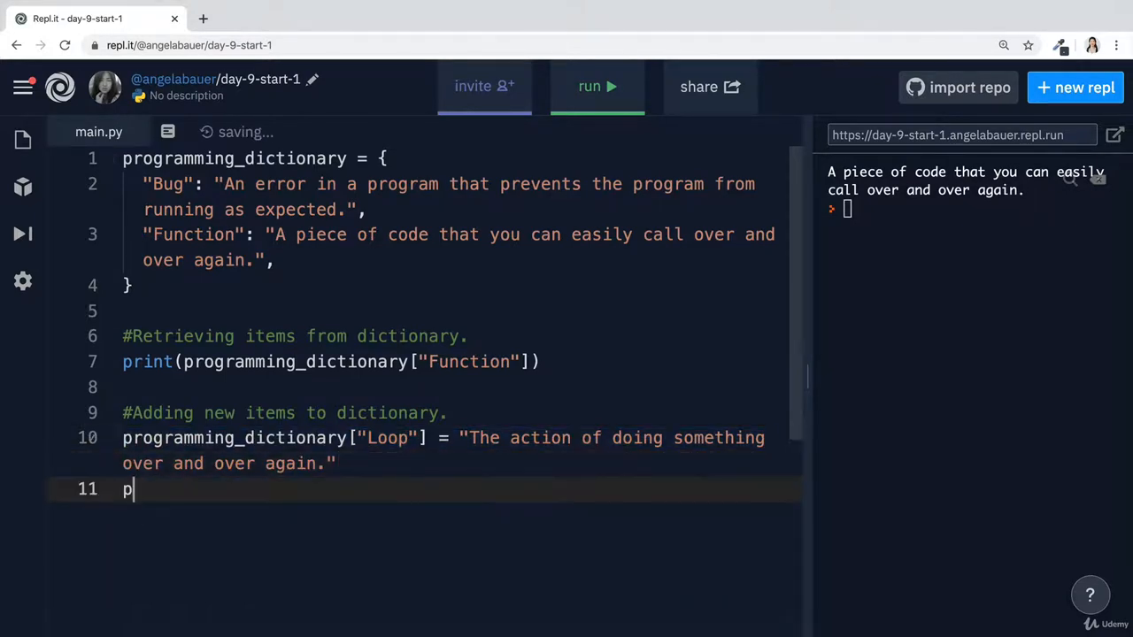
{"action": "type", "text": "rint(programming_dictionary"}
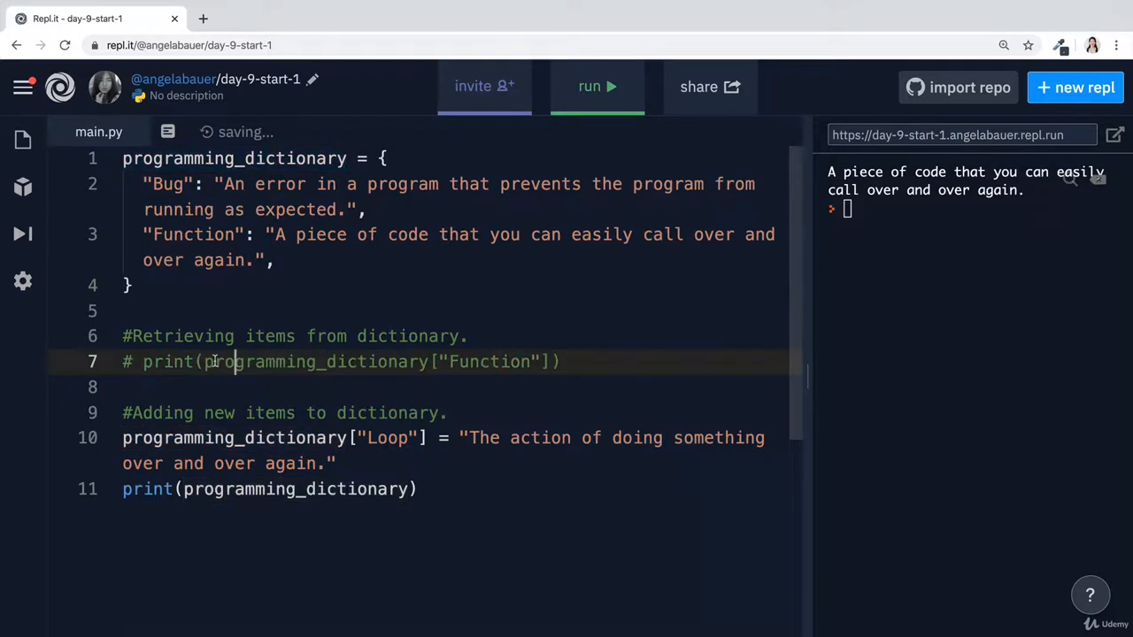
Run main.py and confirm the printed dictionary includes Bug, Function and Loop
{"action": "left_click", "coordinate": [589, 85]}
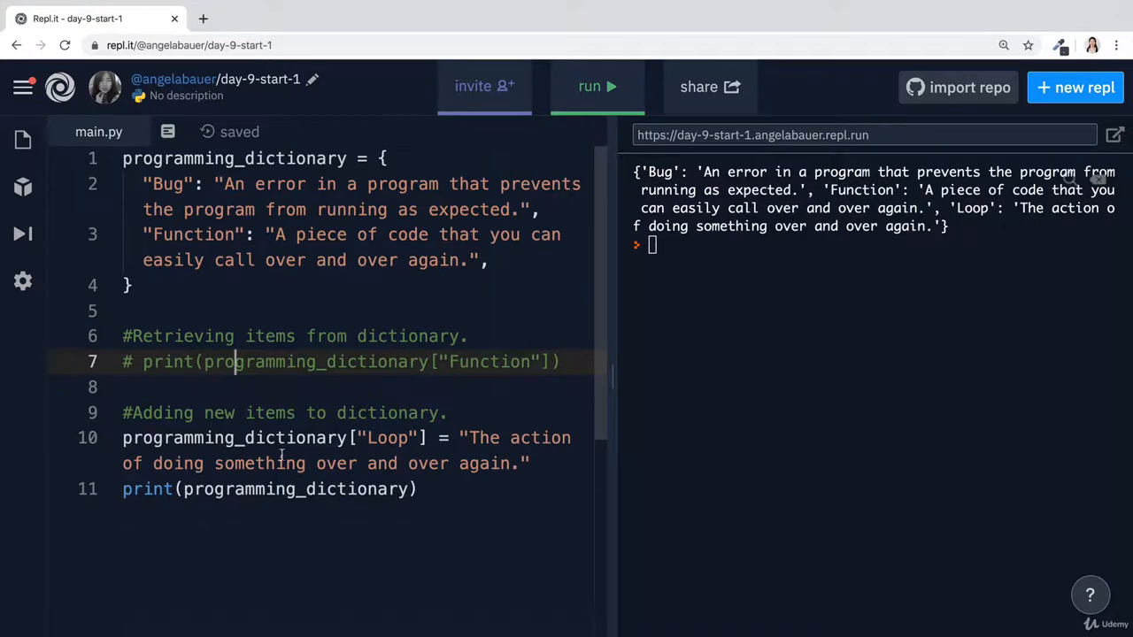
{"action": "mouse_move", "coordinate": [615, 394]}
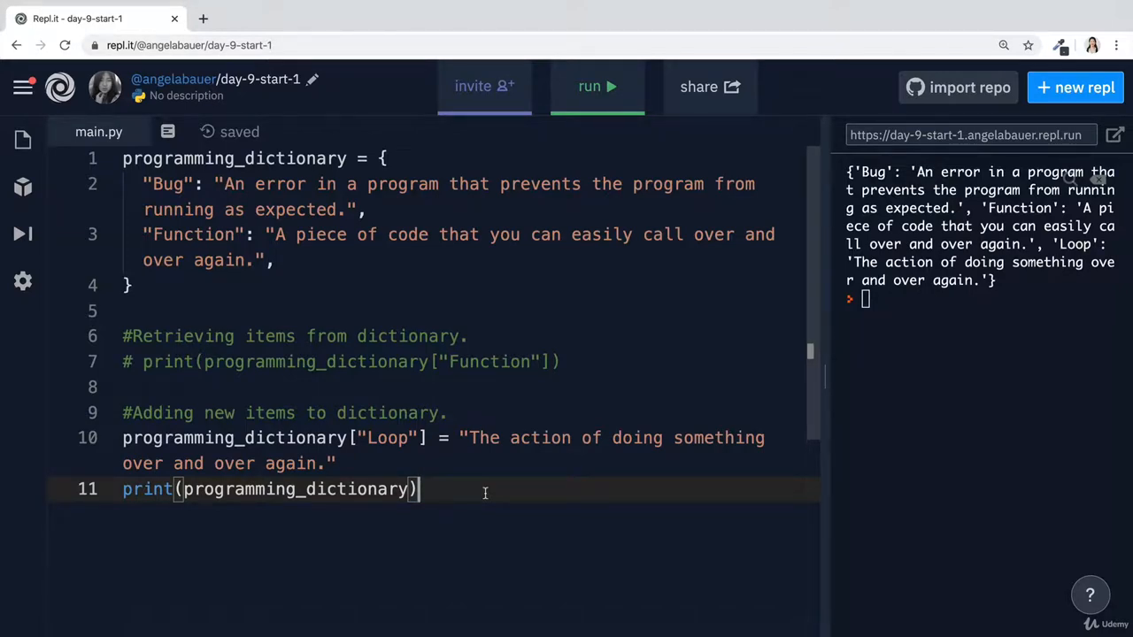
Start an empty list assignment below the code, then erase it
{"action": "type", "text": "empty"}
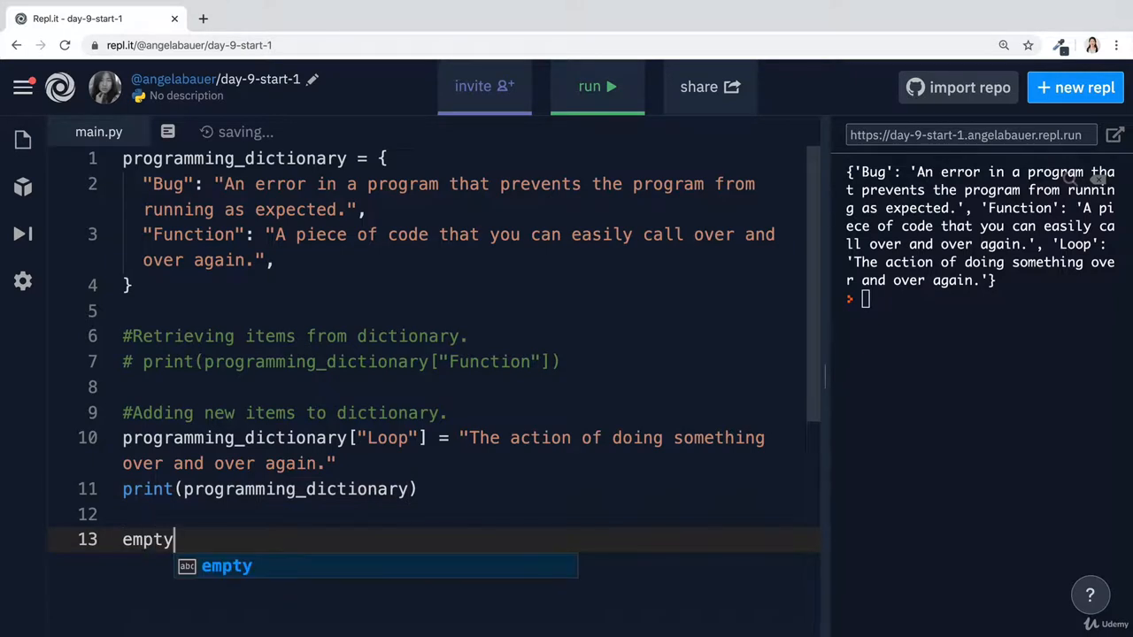
{"action": "type", "text": "_list ="}
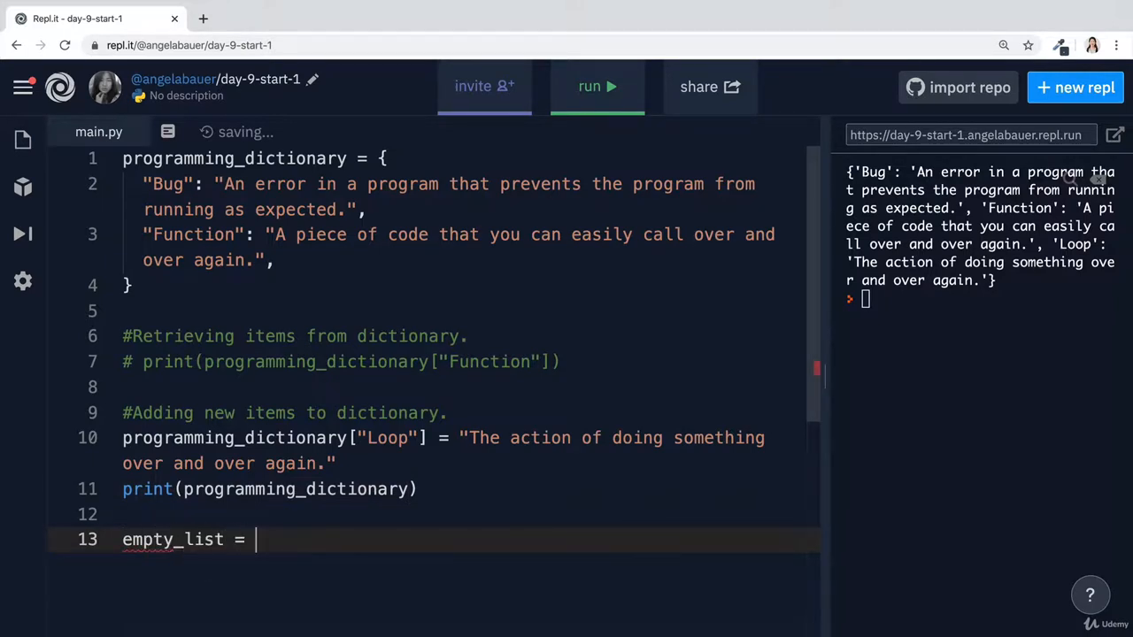
{"action": "type", "text": "[]"}
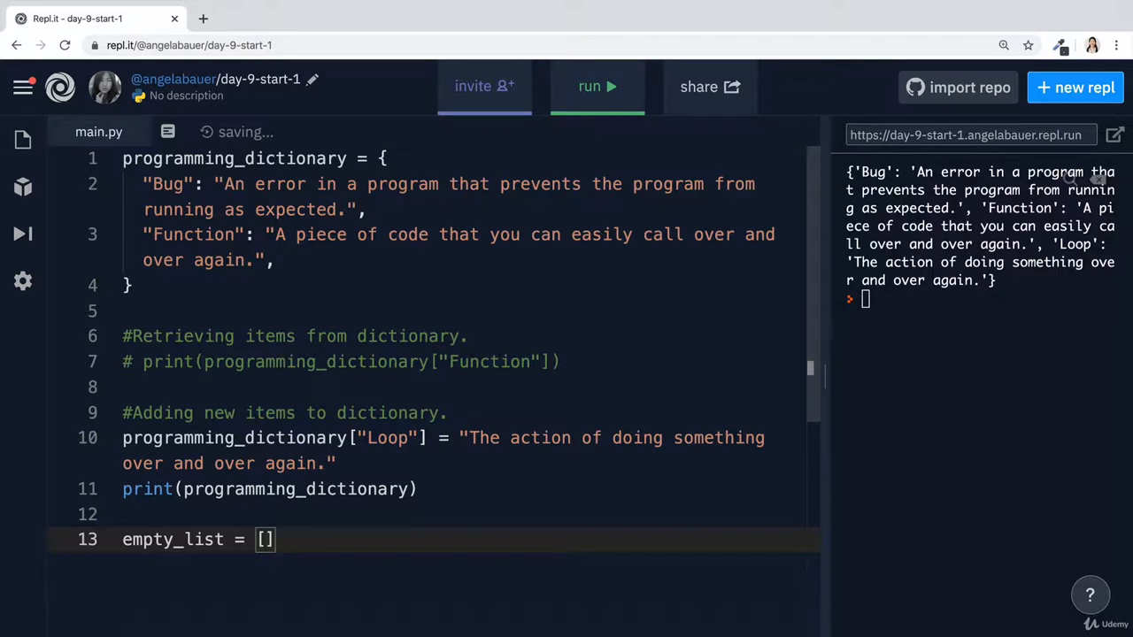
{"action": "key", "text": "backspace"}
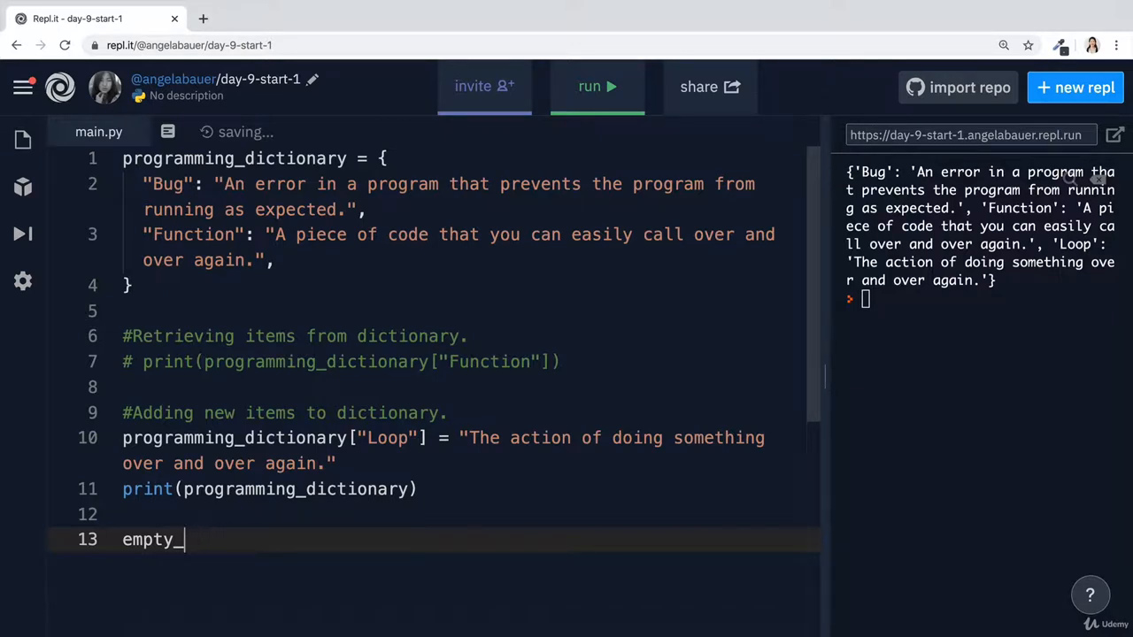
Assign empty_dictionary = {} beneath a '#Create an empty dictionary.' comment
{"action": "type", "text": "dictionary."}
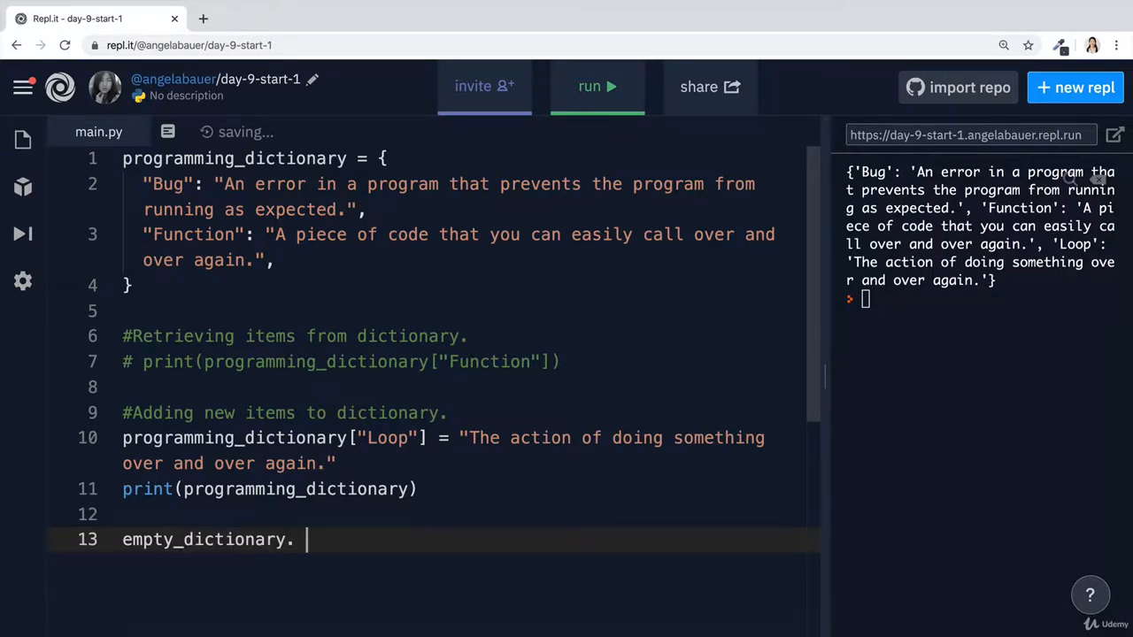
{"action": "type", "text": "={}"}
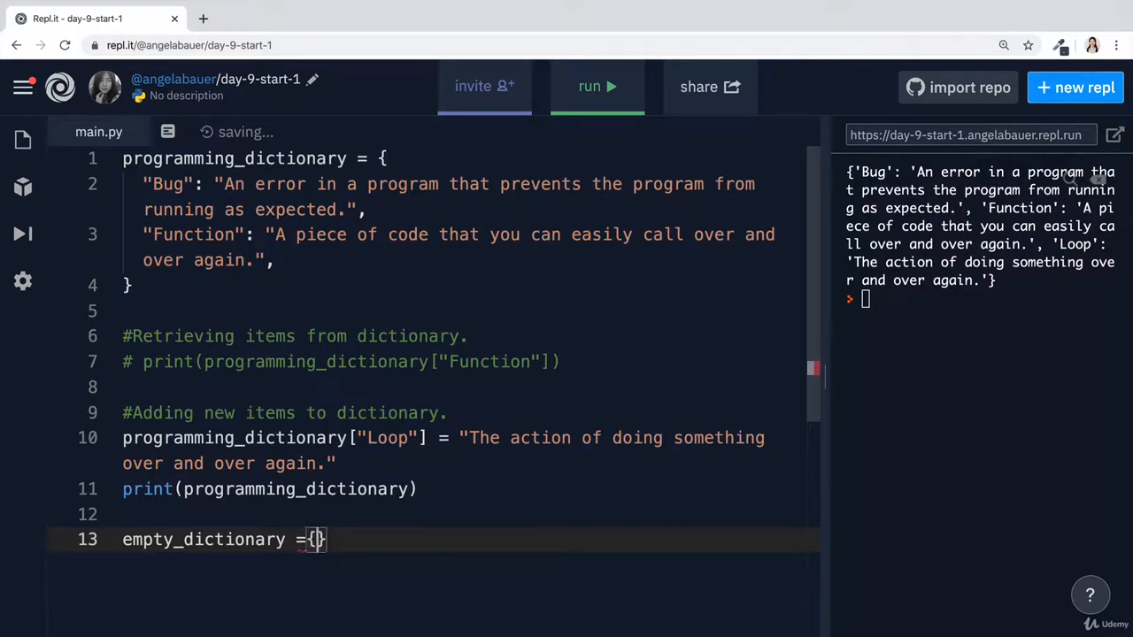
{"action": "type", "text": "\" \""}
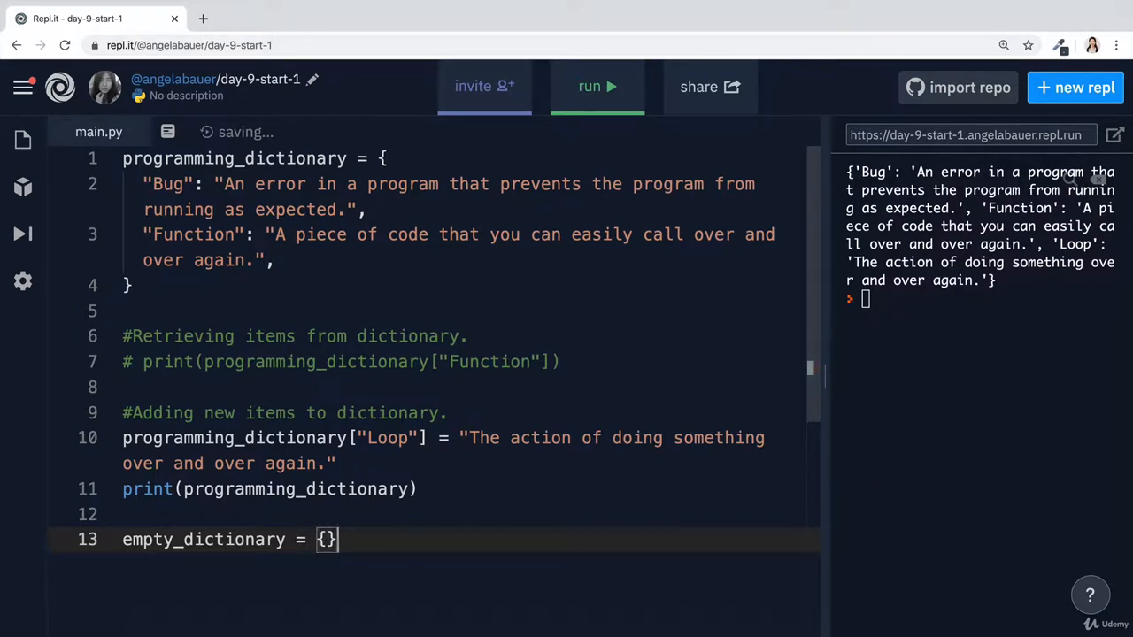
{"action": "type", "text": "e"}
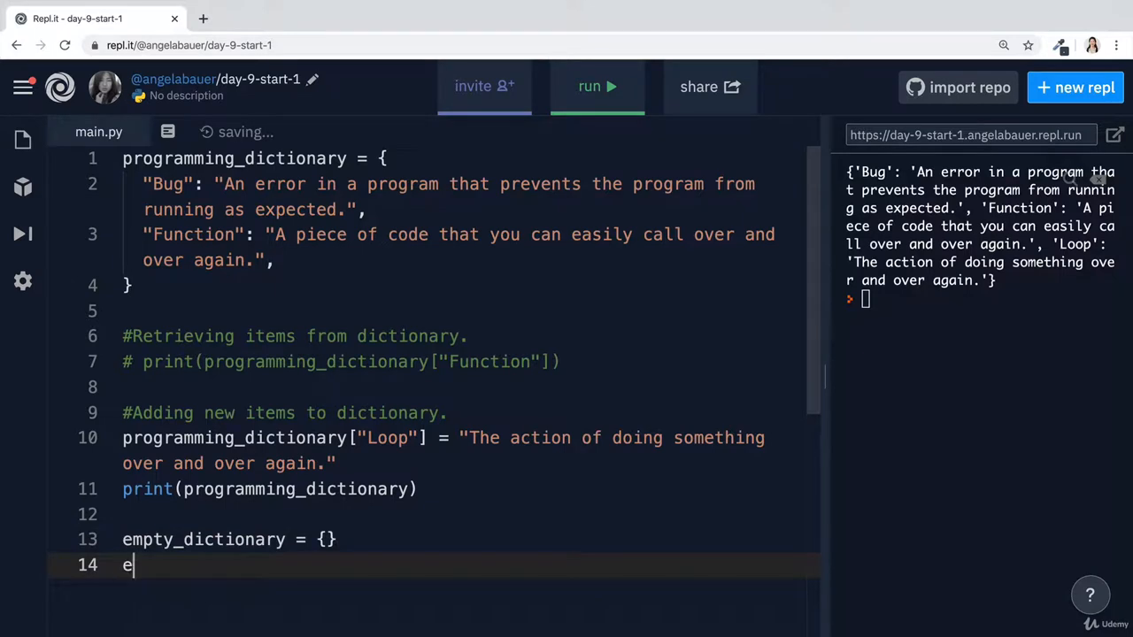
{"action": "type", "text": "mpty_dictionary"}
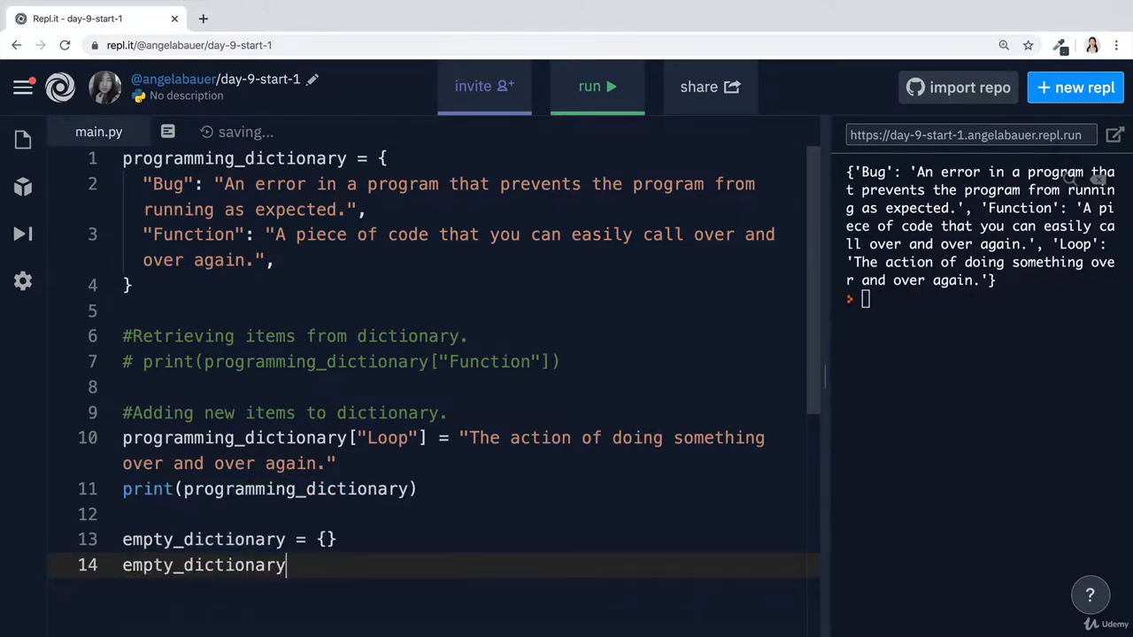
{"action": "type", "text": "[]"}
{"action": "type", "text": "#Create an empty dictionary."}
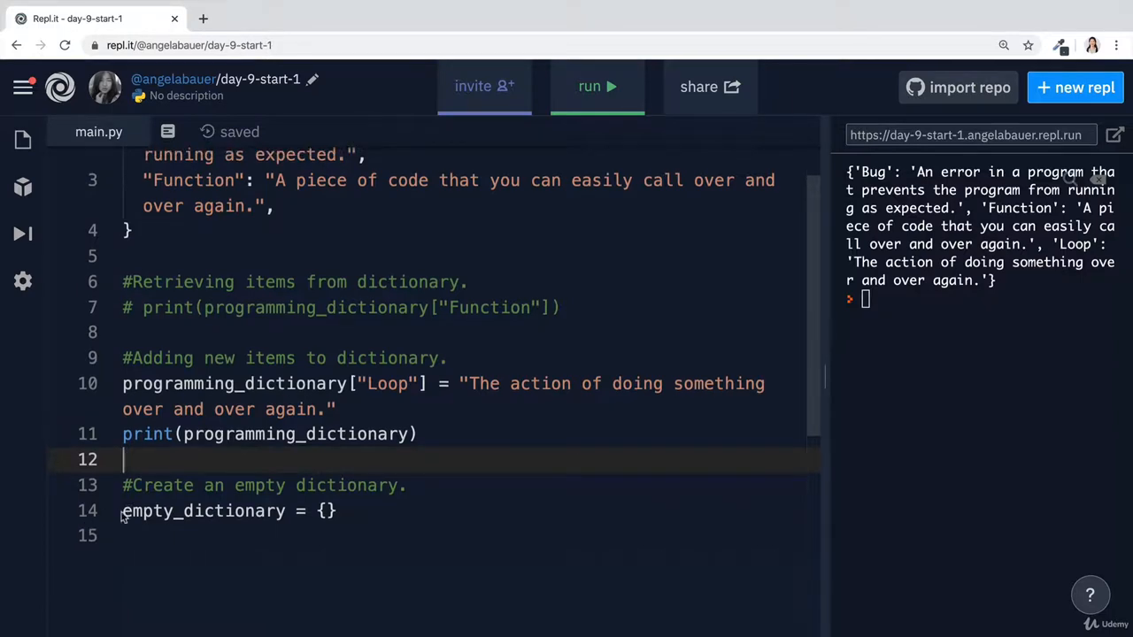
{"action": "double_click", "coordinate": [203, 511]}
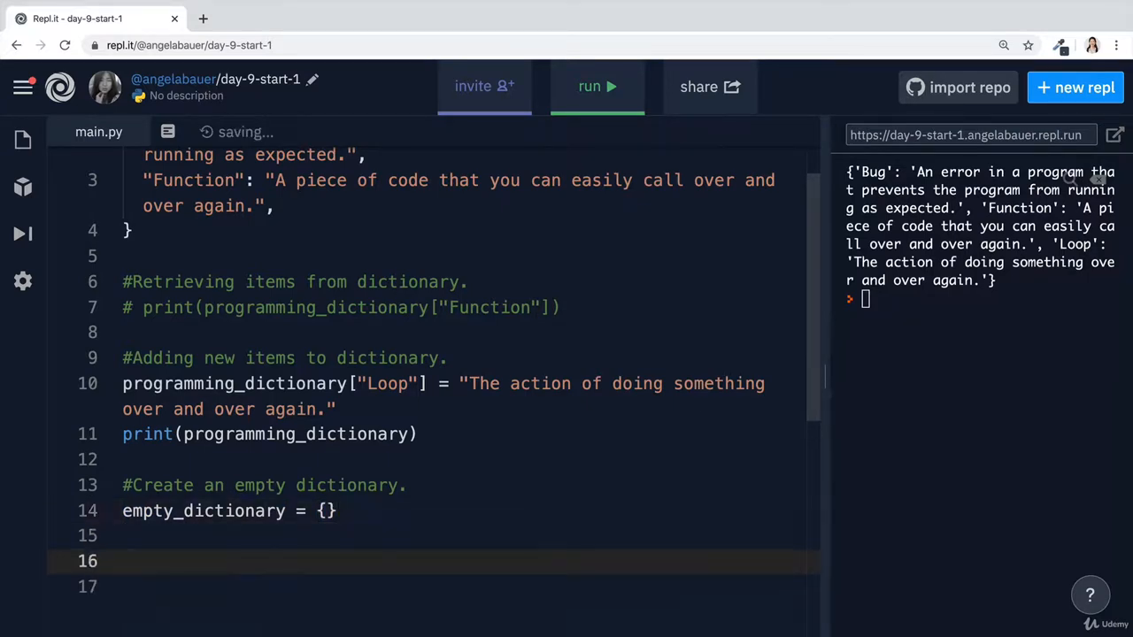
Add a '#Wipe an existing dictionary' comment followed by programming_dictionary = {}
{"action": "type", "text": "#Wipe an existin"}
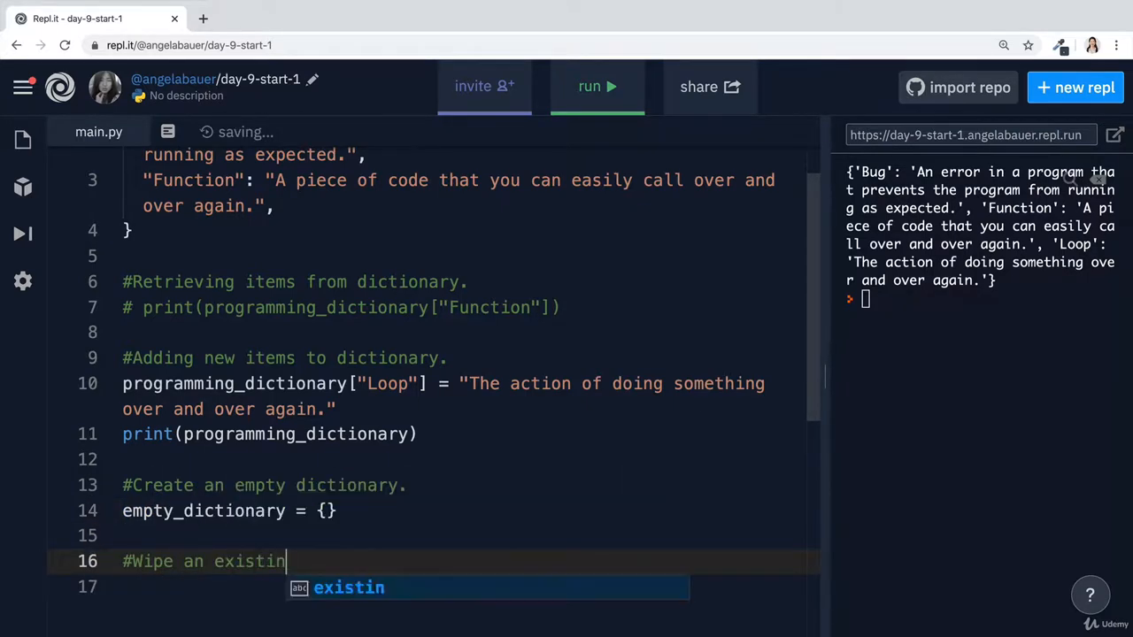
{"action": "type", "text": "g dictionary"}
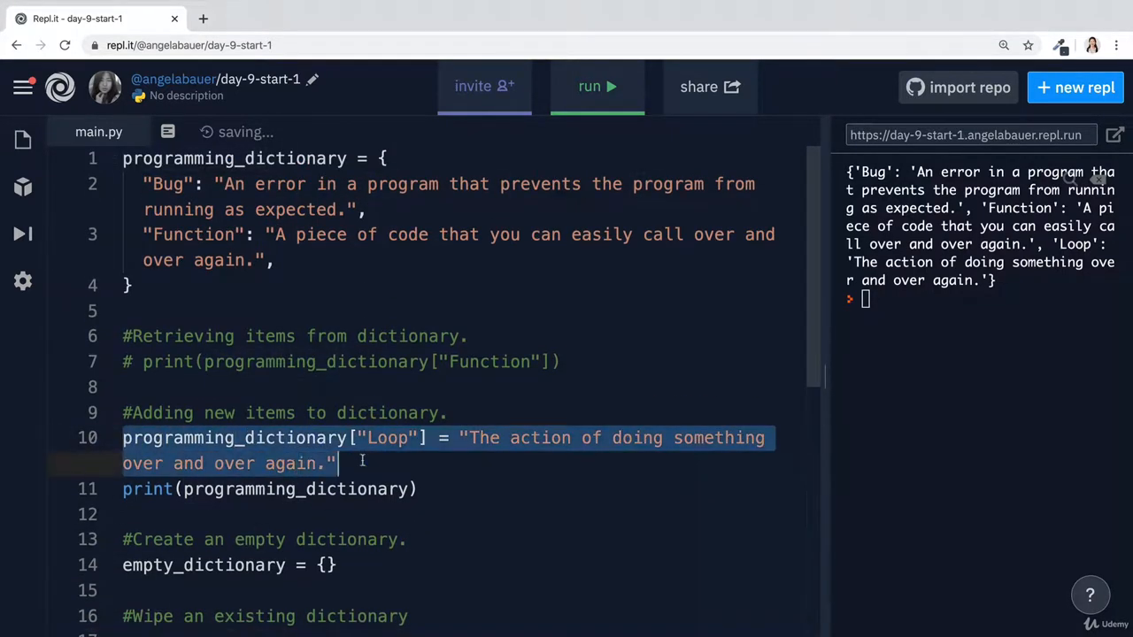
{"action": "scroll", "scroll_direction": "down", "scroll_amount": 3}
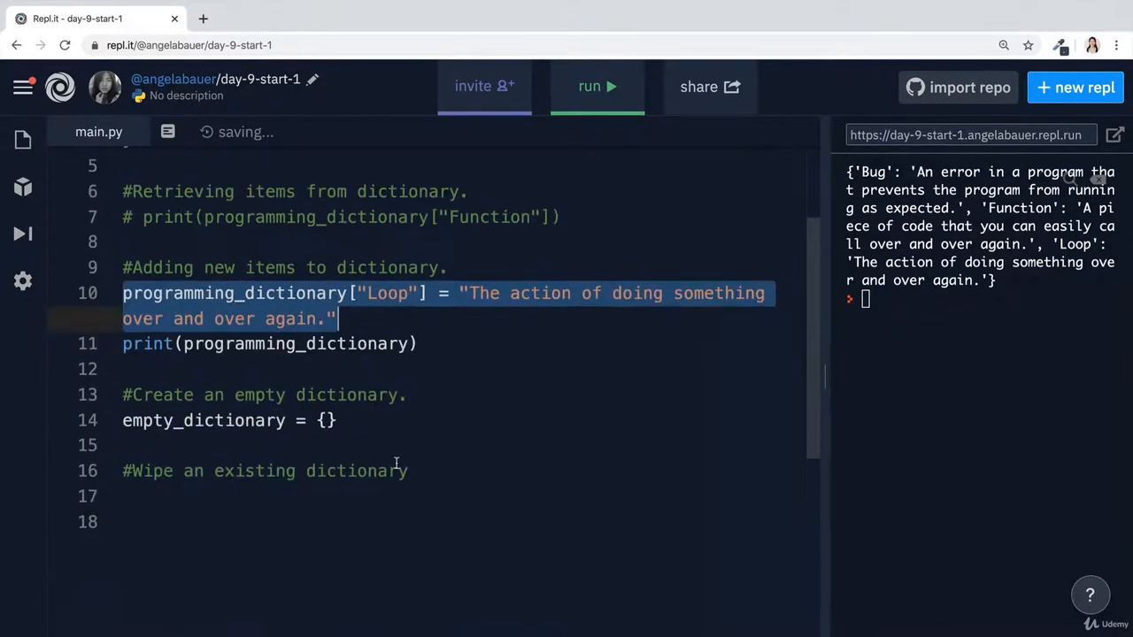
{"action": "type", "text": "p"}
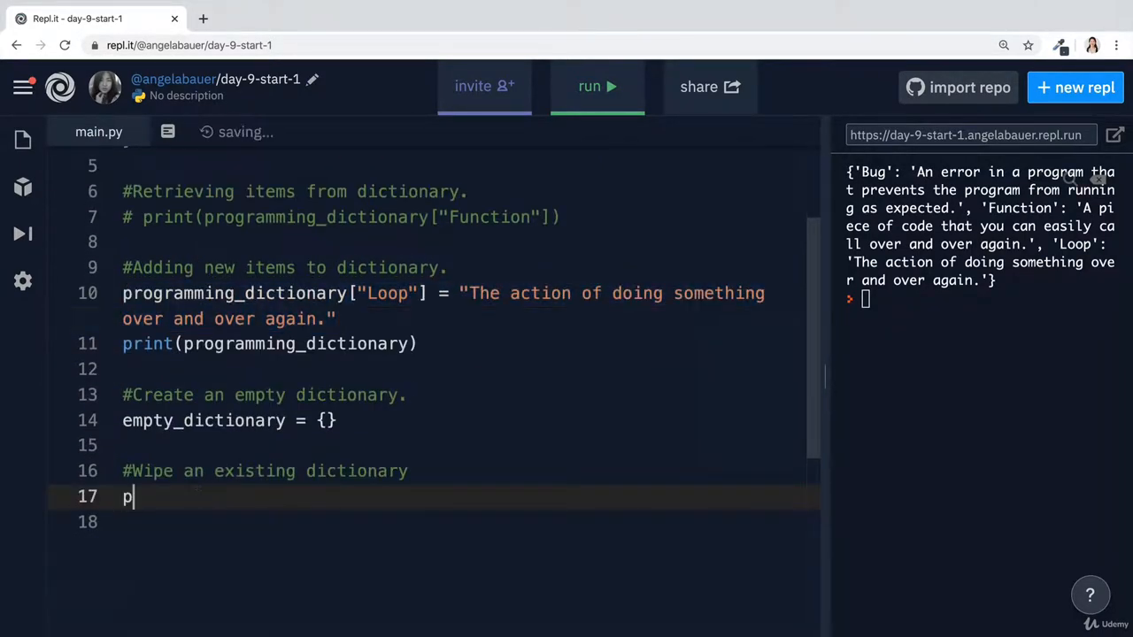
{"action": "type", "text": "rogramming_dictionary ="}
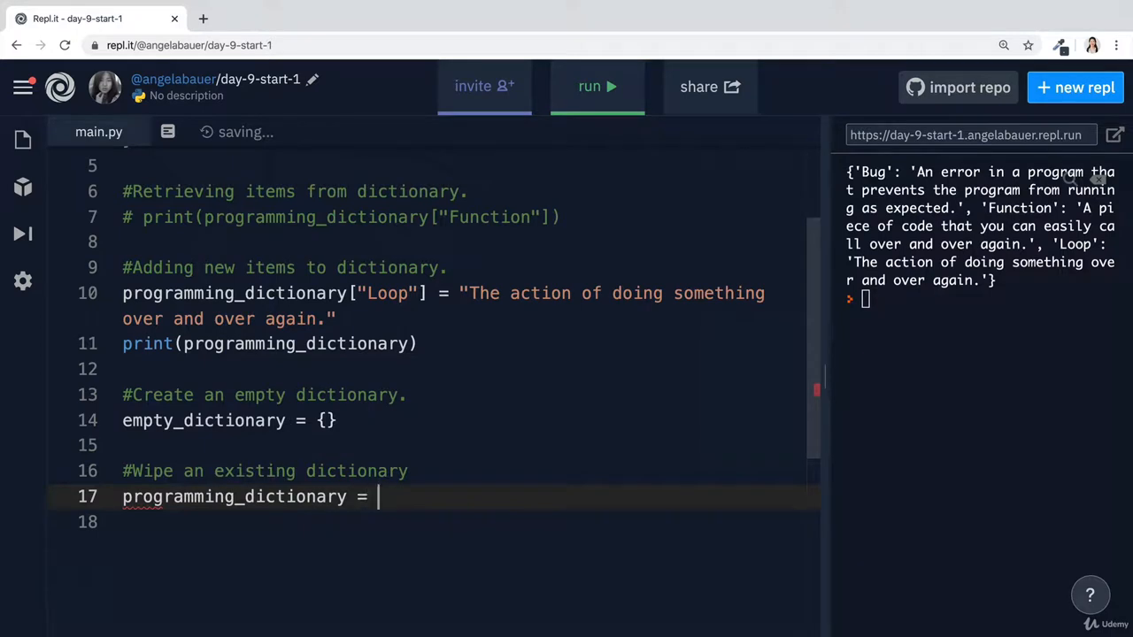
{"action": "type", "text": "{}"}
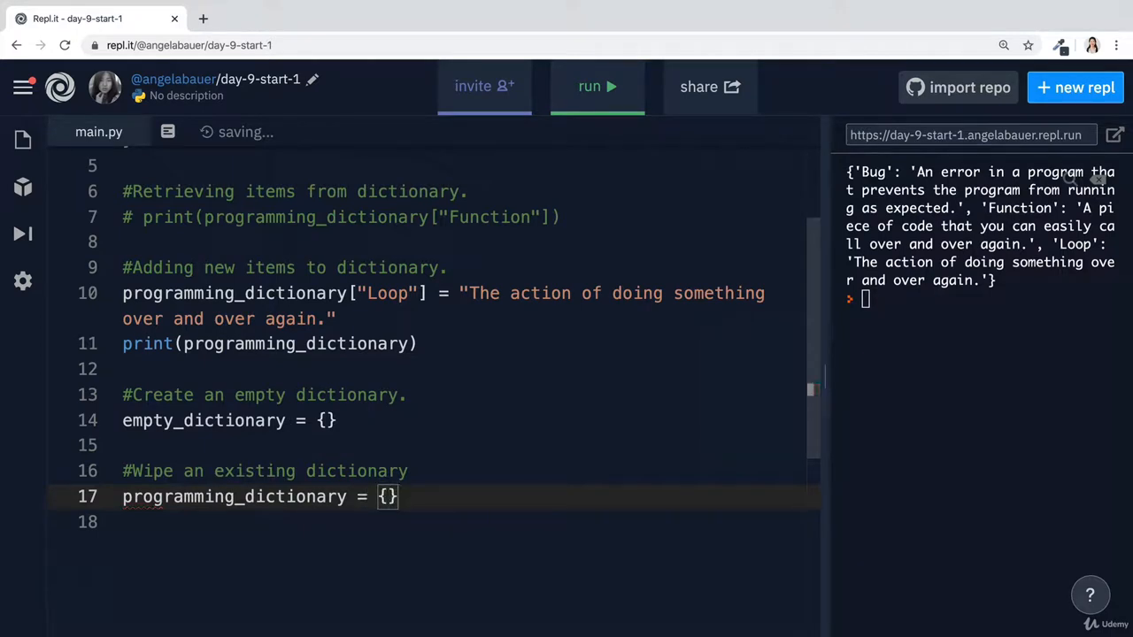
Move the print below the reset, run to show {}, and remove the blank line
{"action": "double_click", "coordinate": [266, 343]}
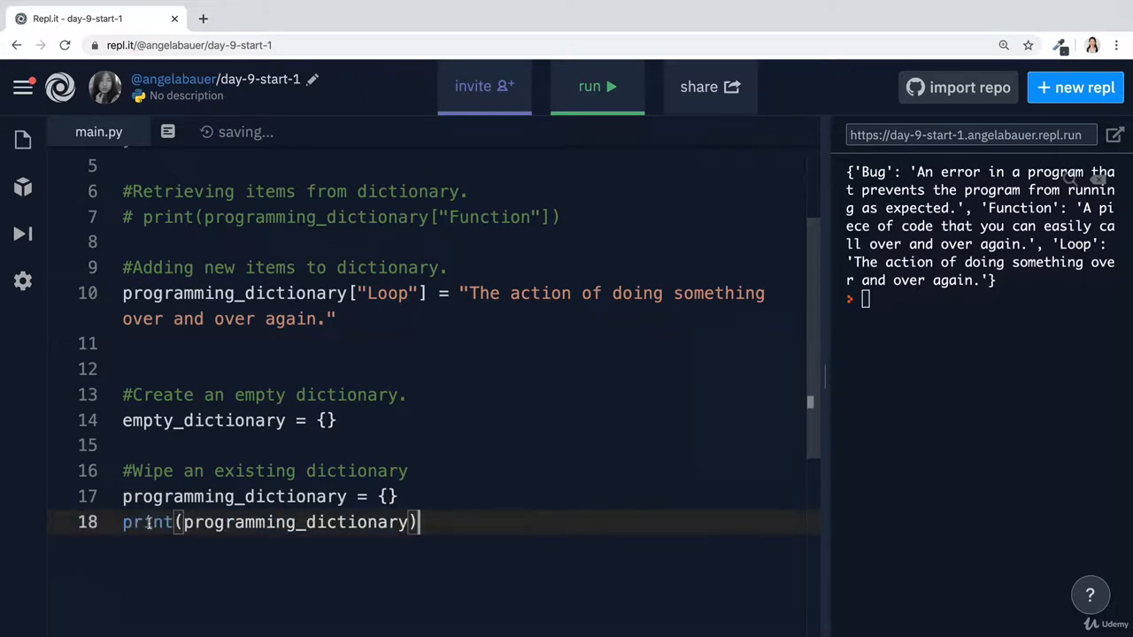
{"action": "left_click", "coordinate": [597, 86]}
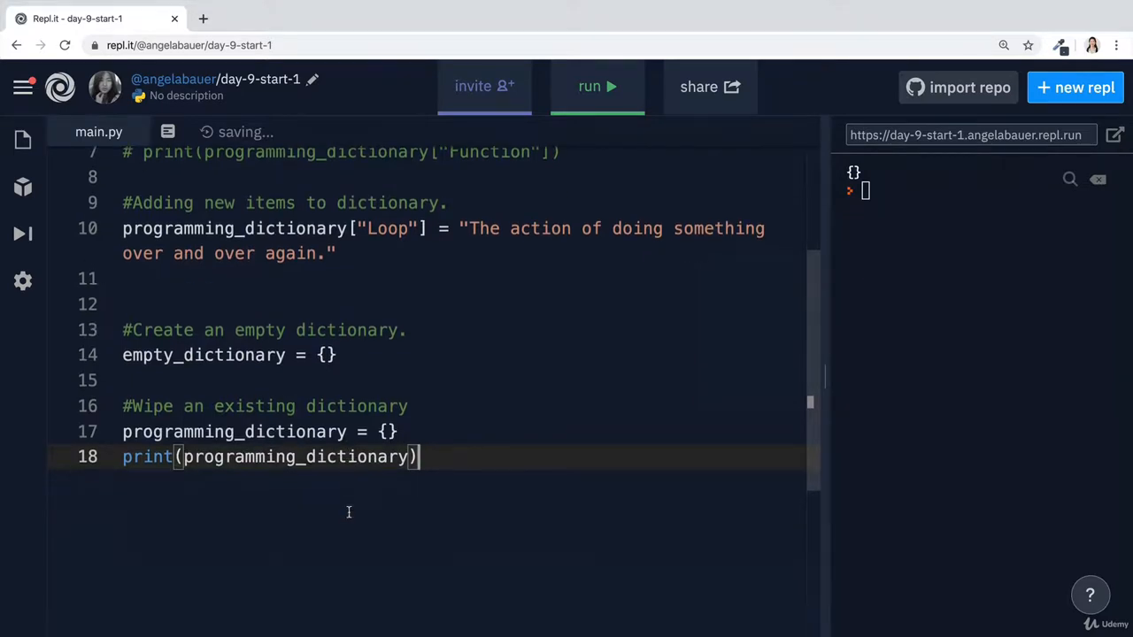
{"action": "key", "text": "Enter"}
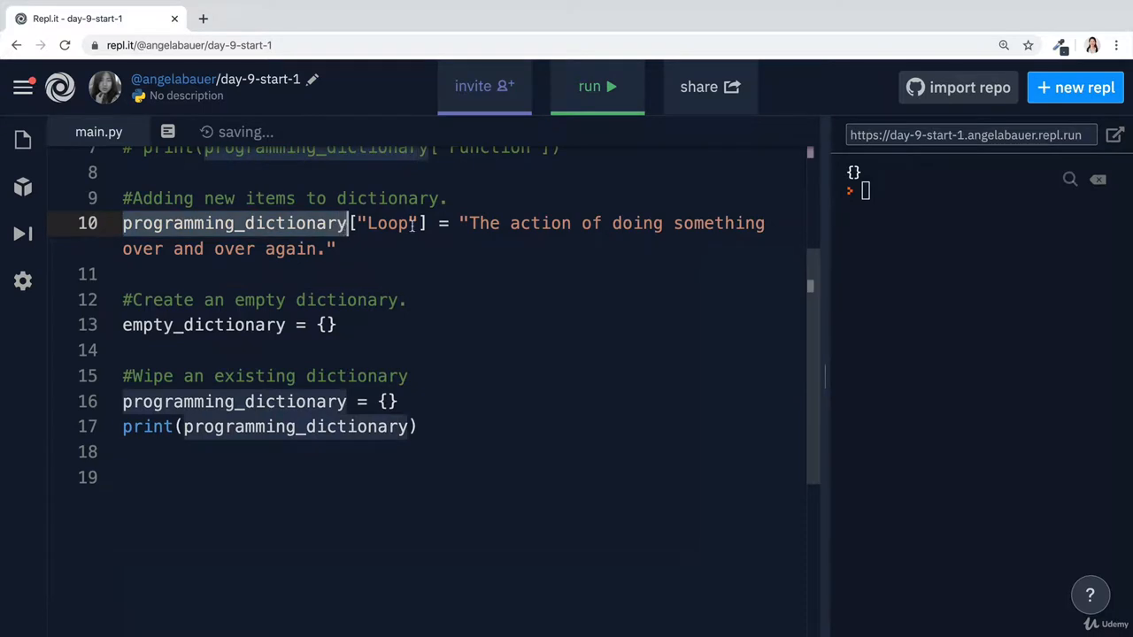
Add an '#Edit an item' comment with a programming_dictionary["Bug"] line and a print
{"action": "double_click", "coordinate": [386, 223]}
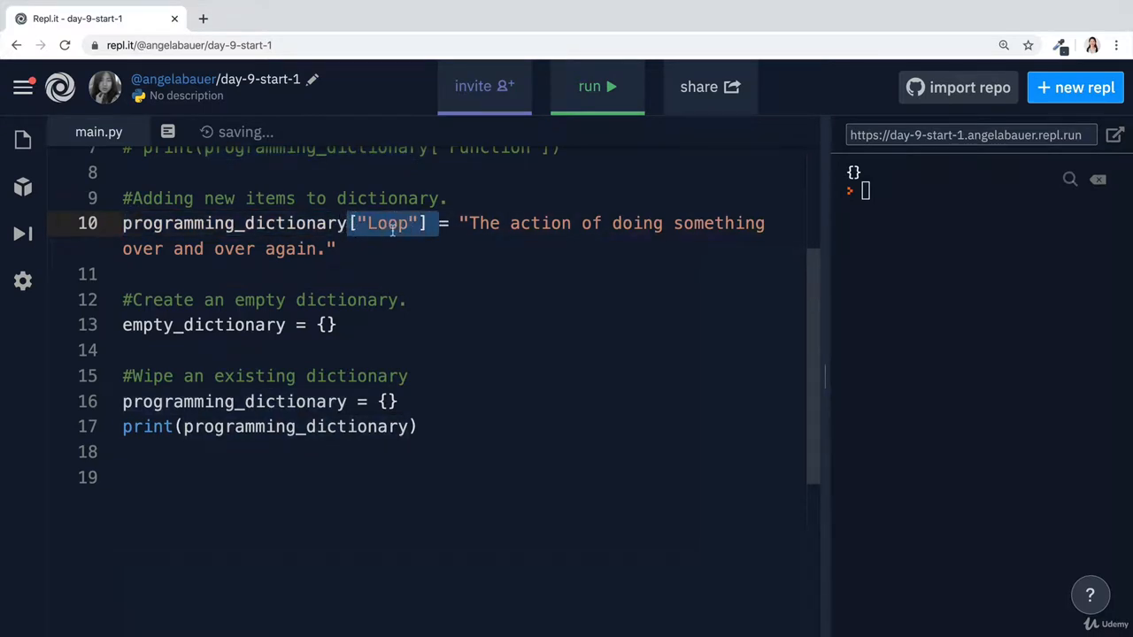
{"action": "mouse_move", "coordinate": [450, 277]}
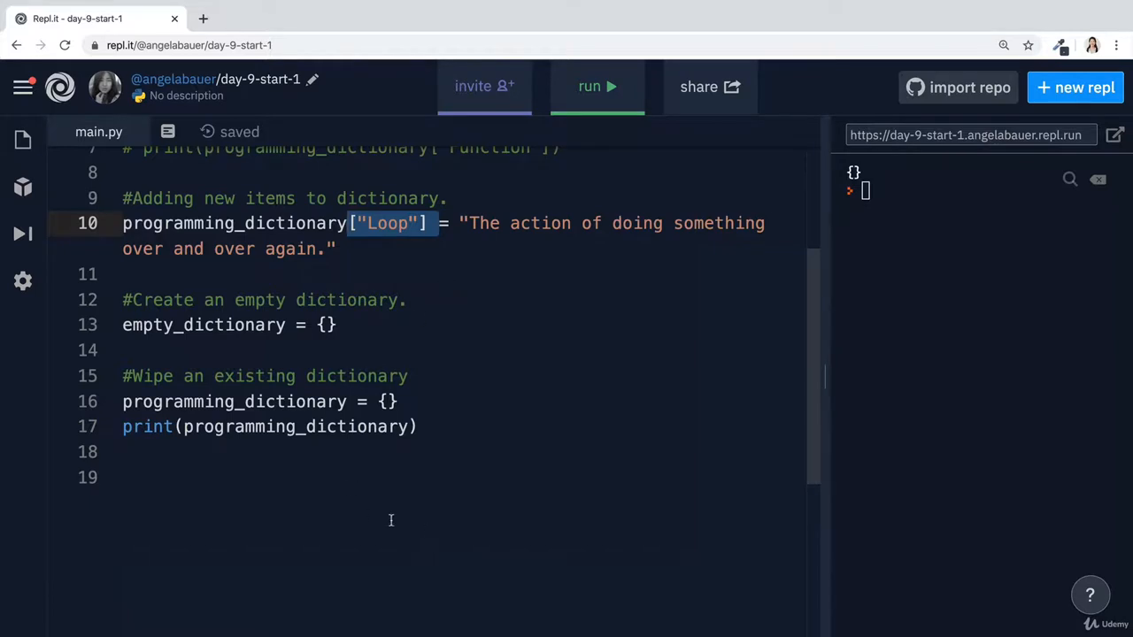
{"action": "type", "text": "#"}
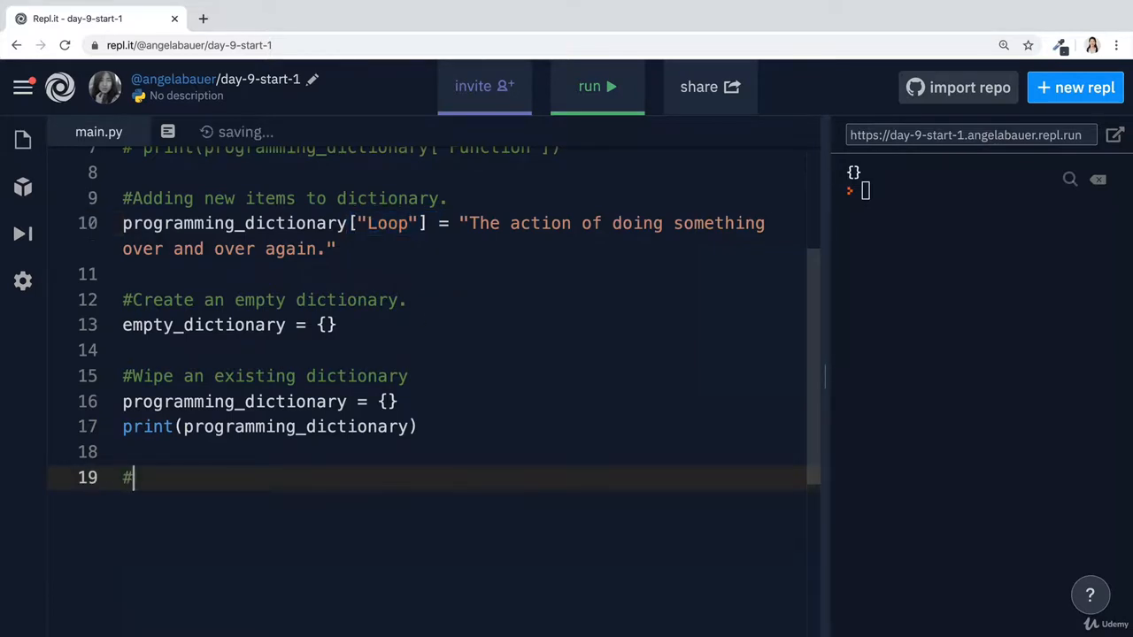
{"action": "type", "text": "Edit an item in a dictionary"}
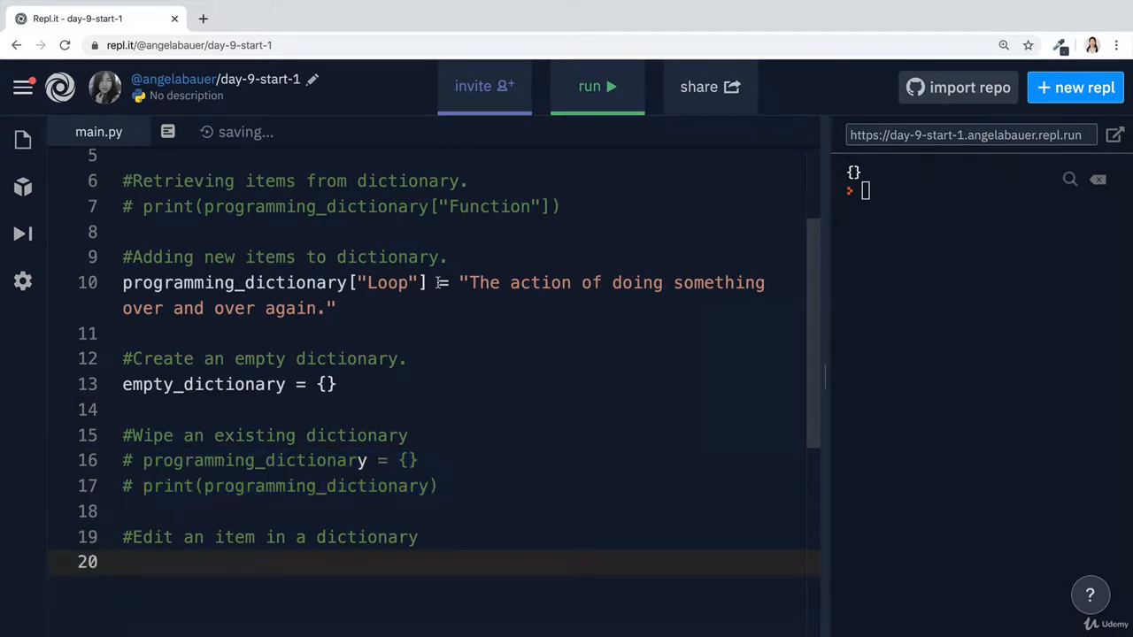
{"action": "type", "text": "programming_dictionary[\""}
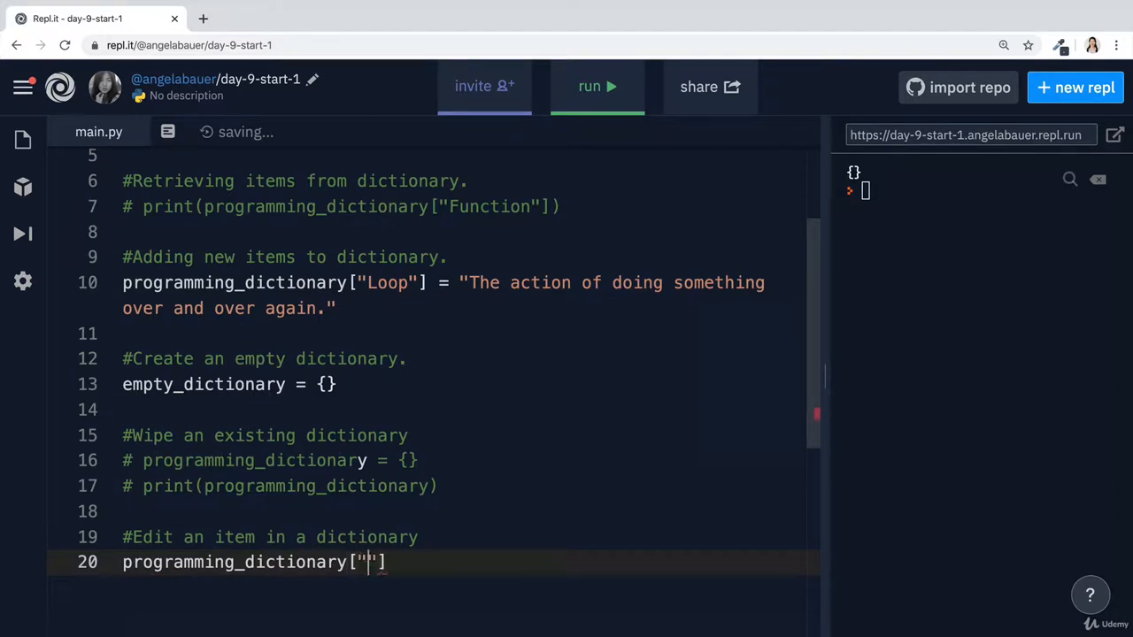
{"action": "type", "text": "Bug"}
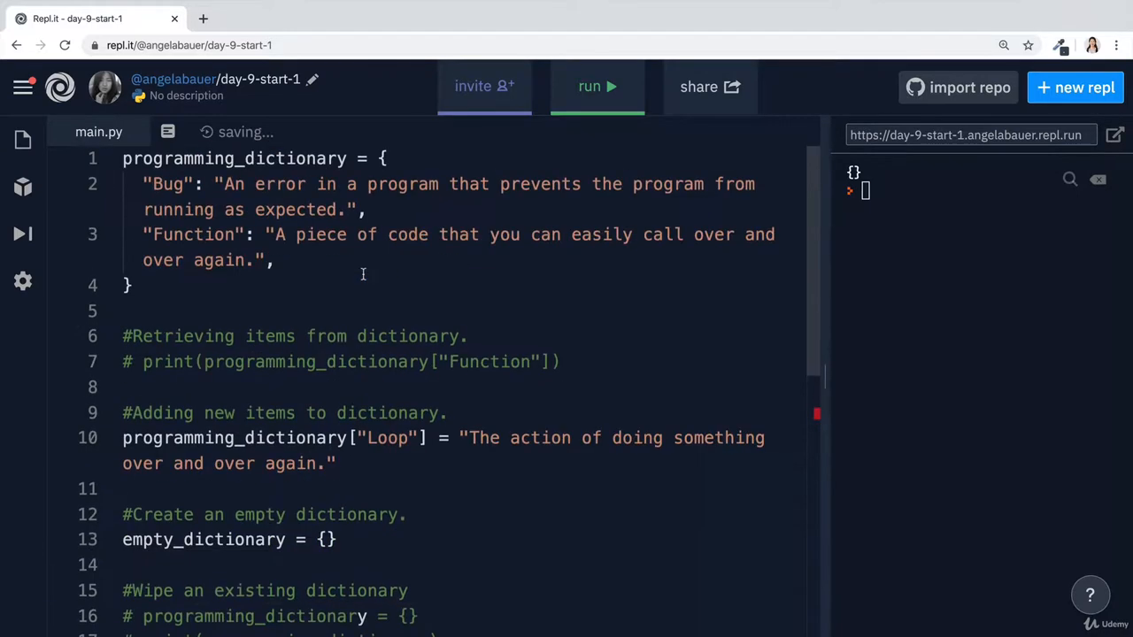
{"action": "double_click", "coordinate": [234, 184]}
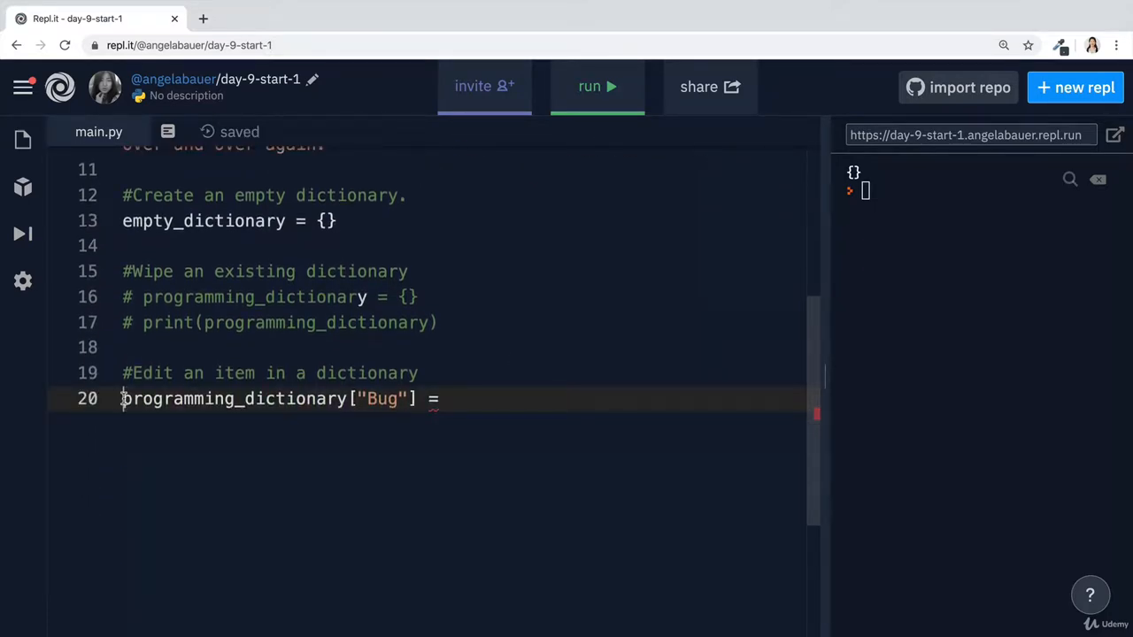
{"action": "type", "text": "print("}
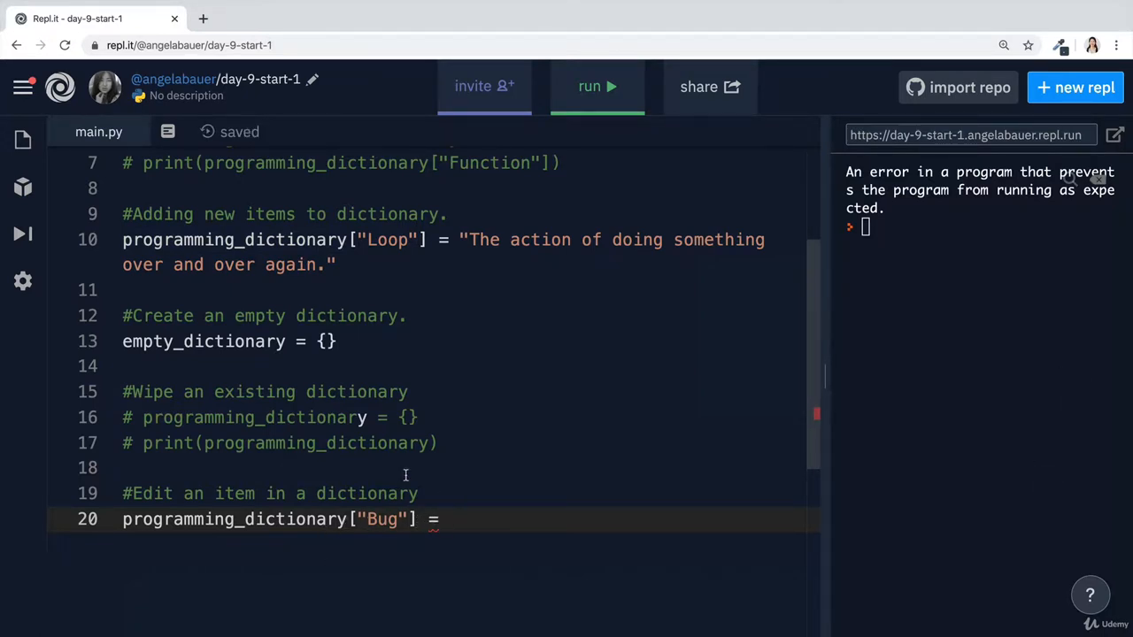
Assign Bug "A moth in your computer.", print the dictionary, and run it
{"action": "double_click", "coordinate": [383, 520]}
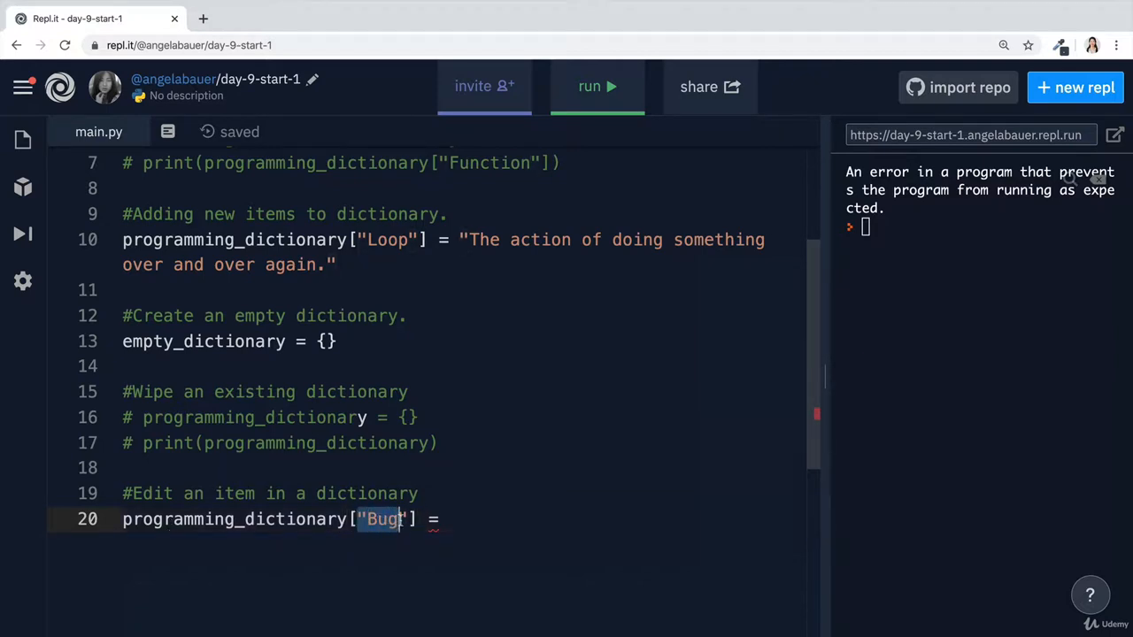
{"action": "mouse_move", "coordinate": [475, 546]}
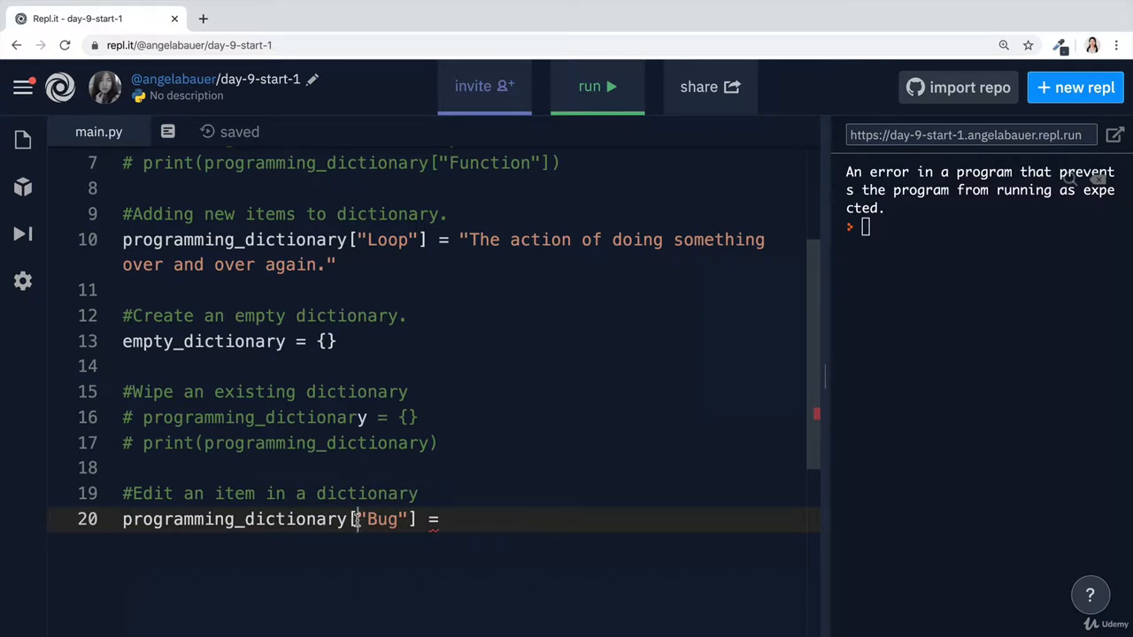
{"action": "double_click", "coordinate": [381, 519]}
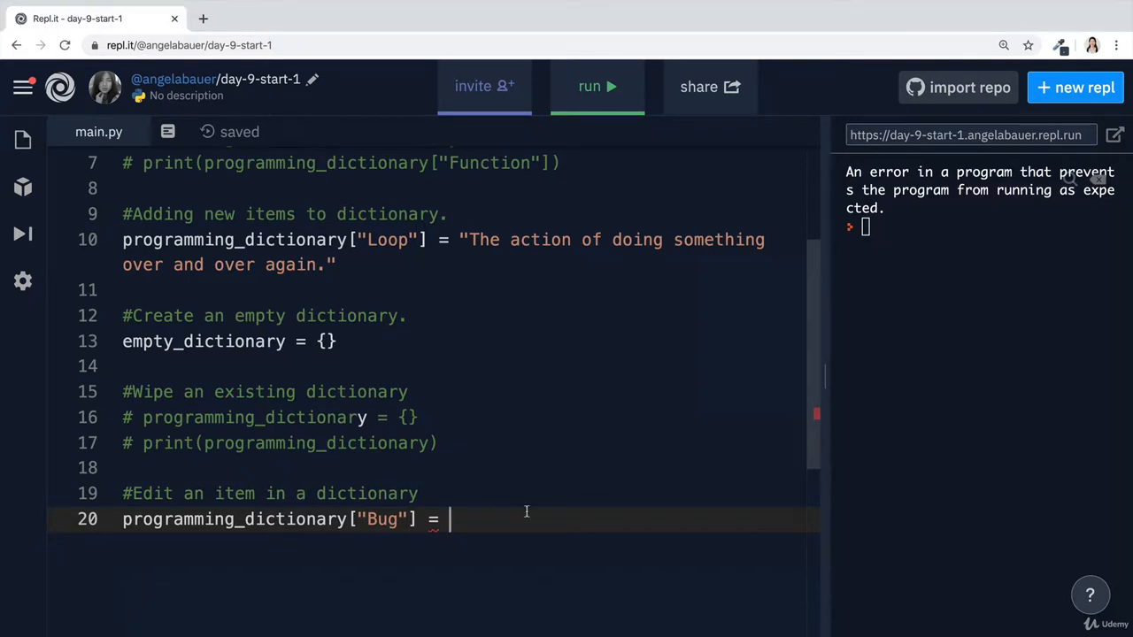
{"action": "type", "text": "\""}
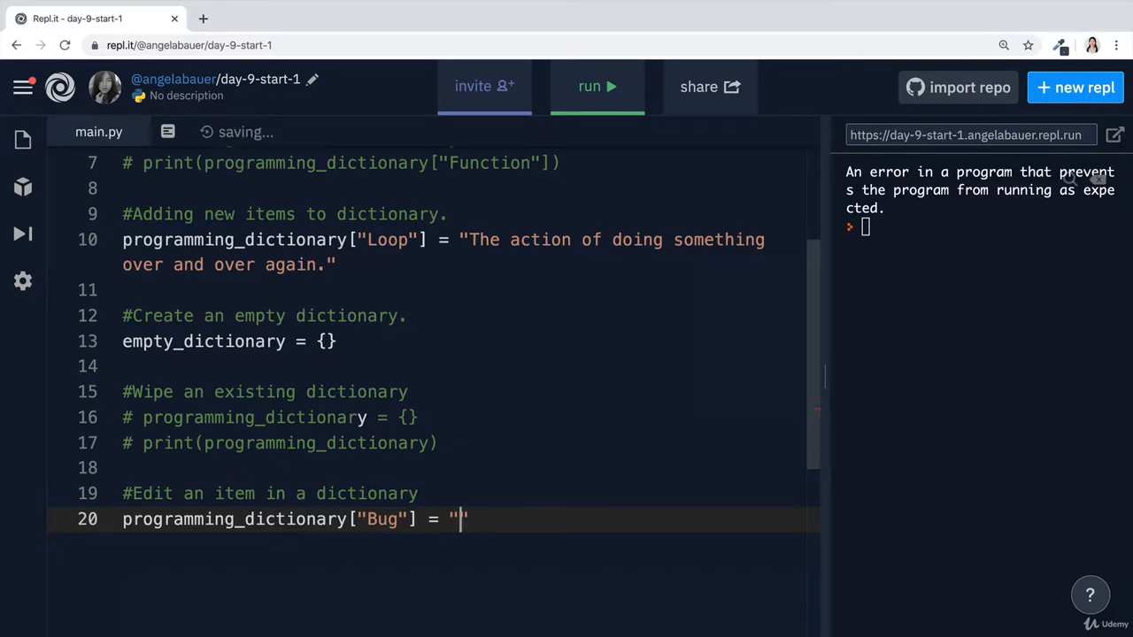
{"action": "type", "text": "A moth in your com"}
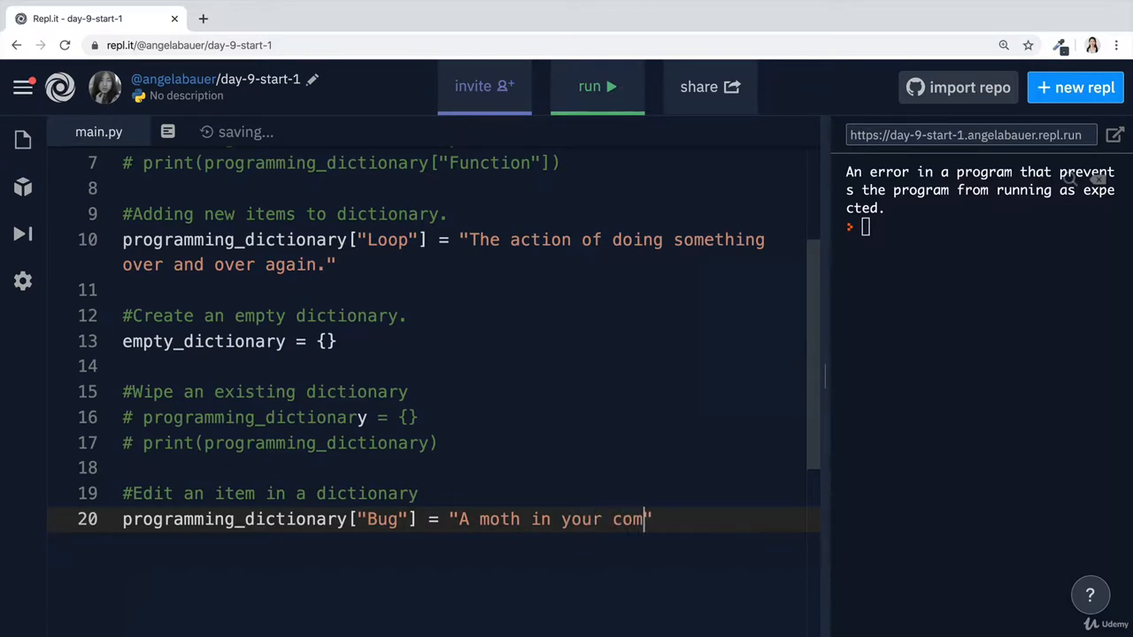
{"action": "type", "text": "puter.\""}
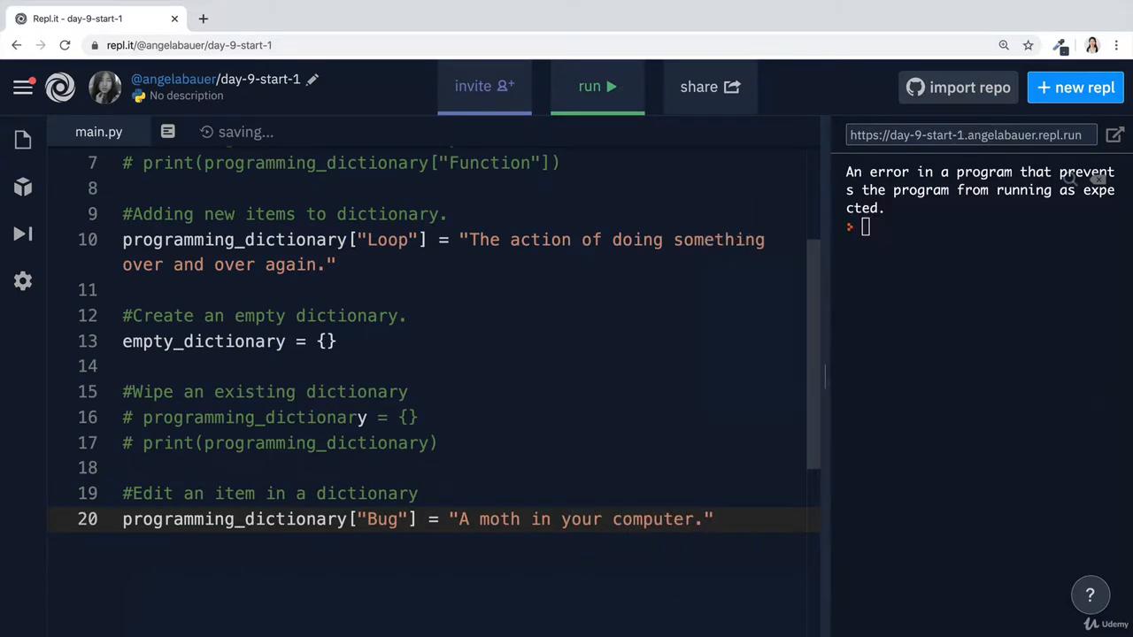
{"action": "type", "text": "print"}
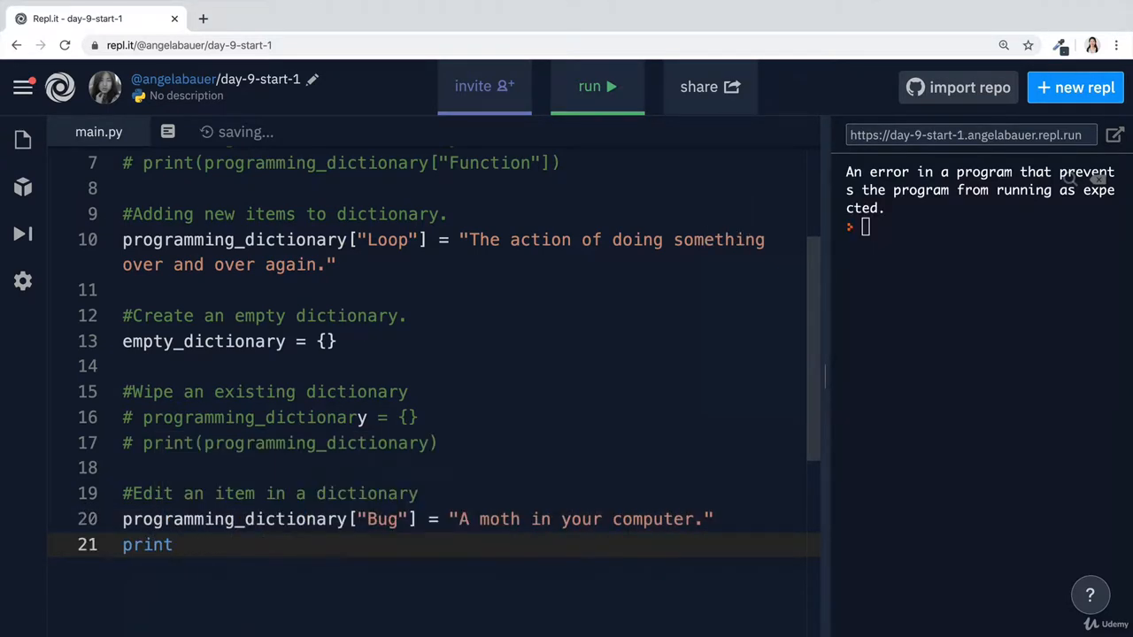
{"action": "type", "text": "(programming_dictionary"}
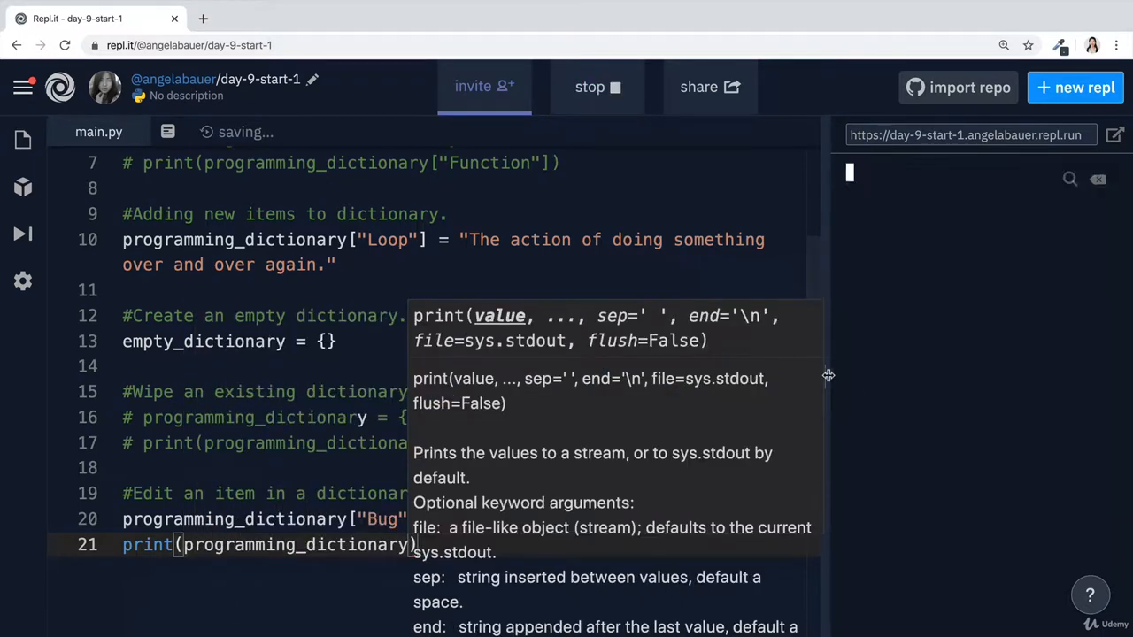
{"action": "left_click", "coordinate": [590, 86]}
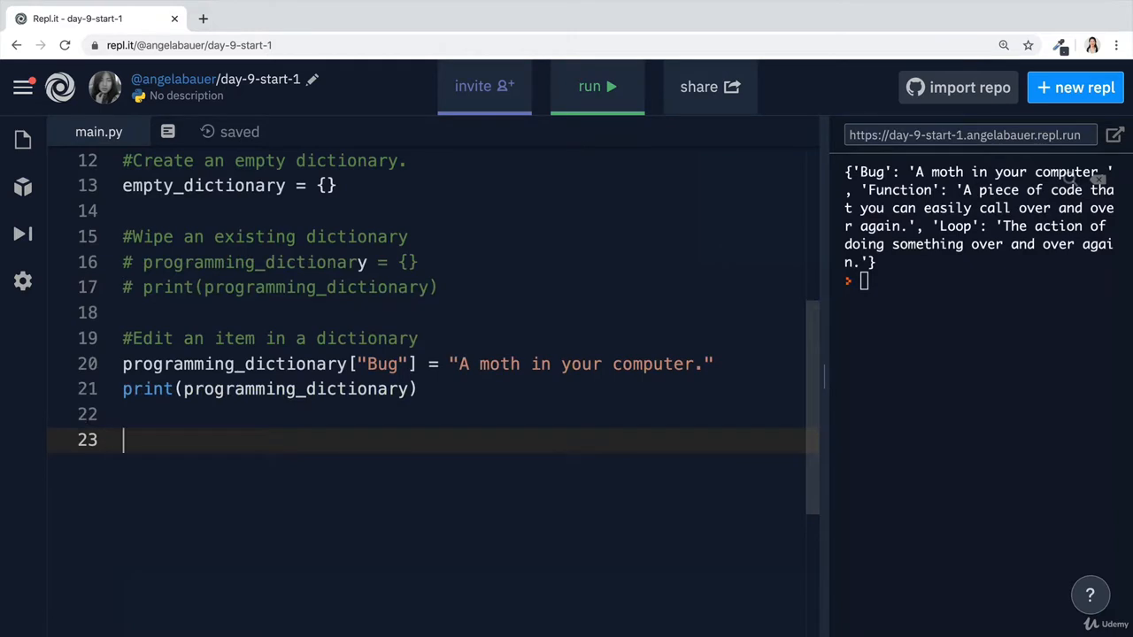
Add a '#Loop through a dictionary' section: for thing in programming_dictionary: print(thing)
{"action": "type", "text": "#Loop"}
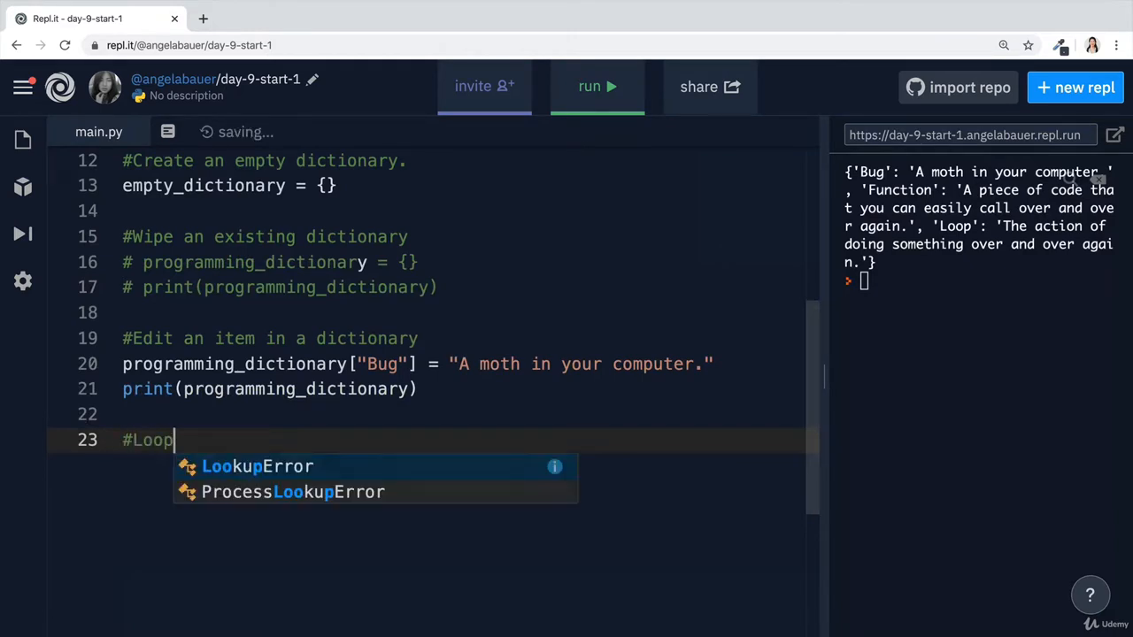
{"action": "type", "text": "through a"}
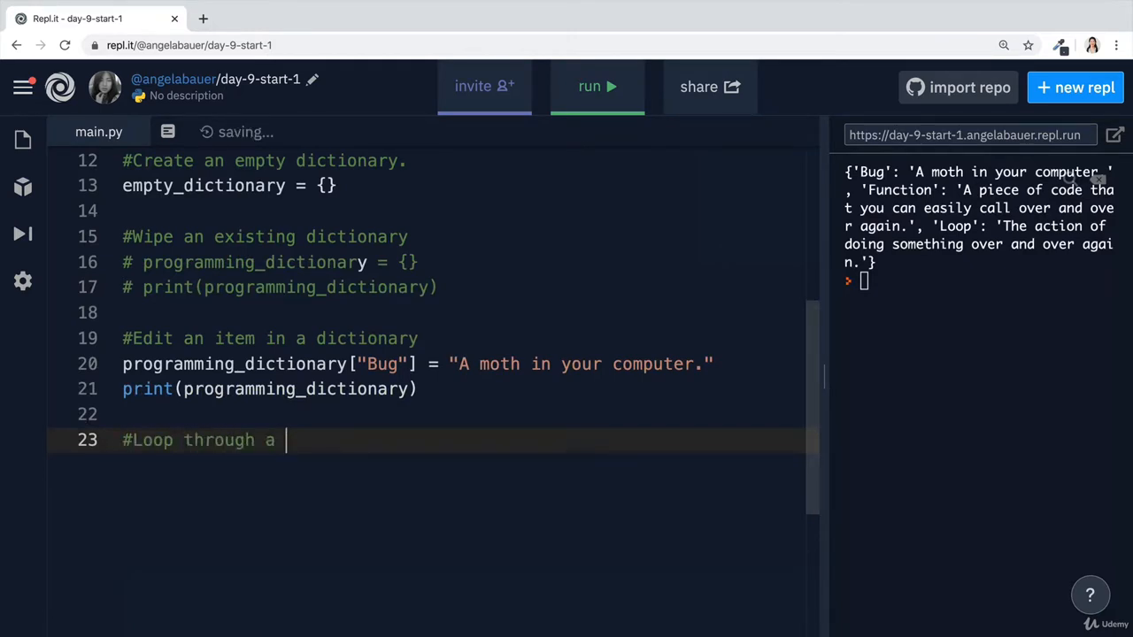
{"action": "type", "text": "dictionary"}
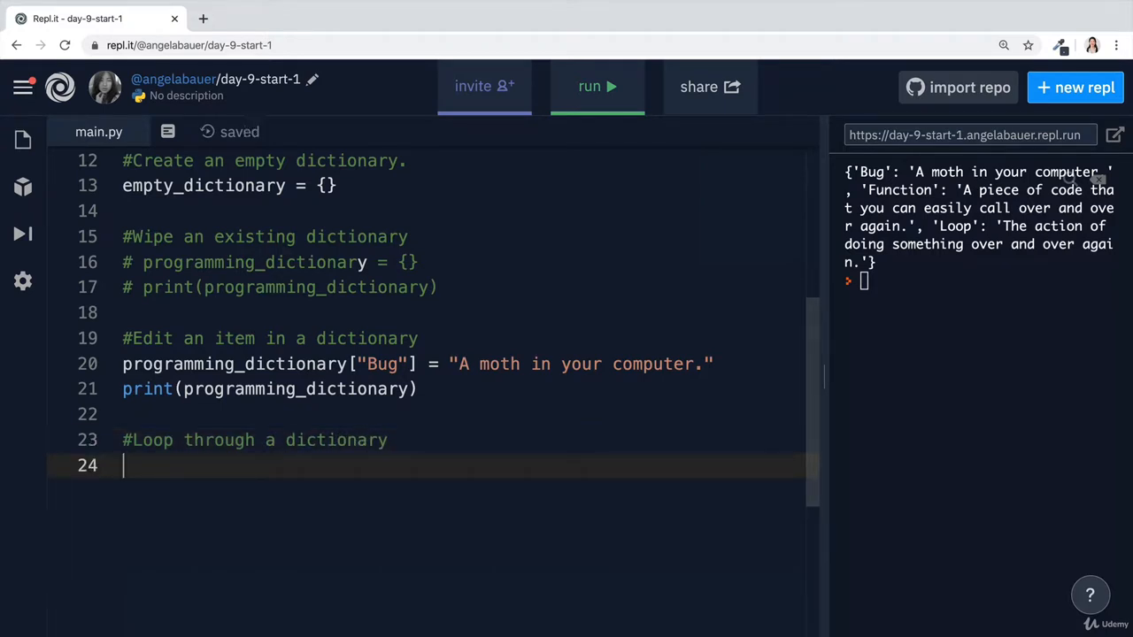
{"action": "type", "text": "fo"}
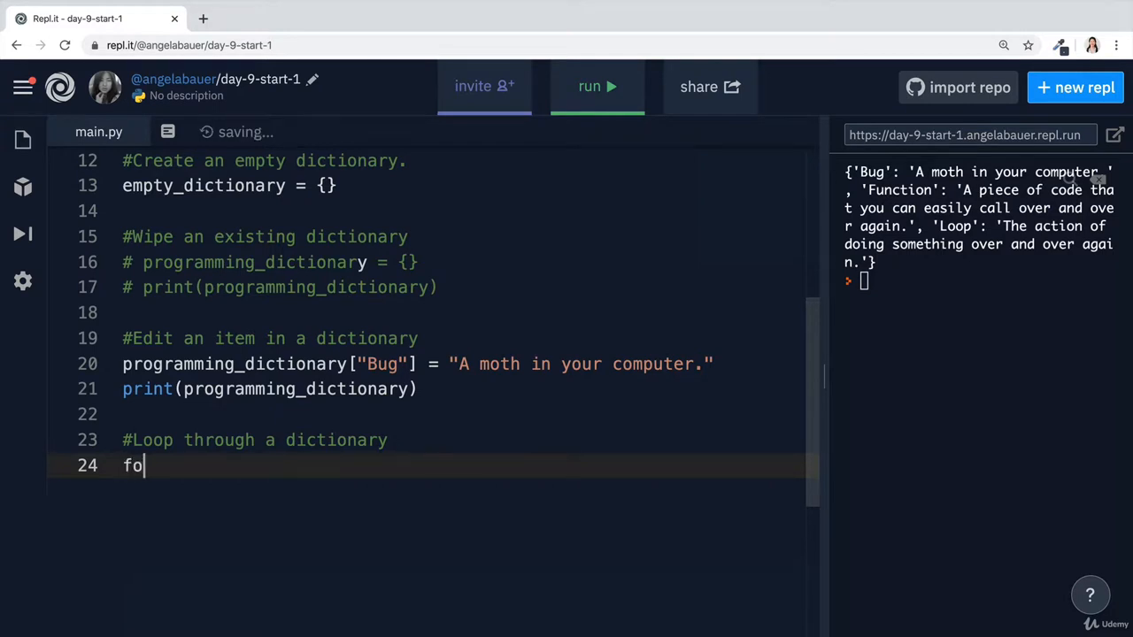
{"action": "type", "text": "r"}
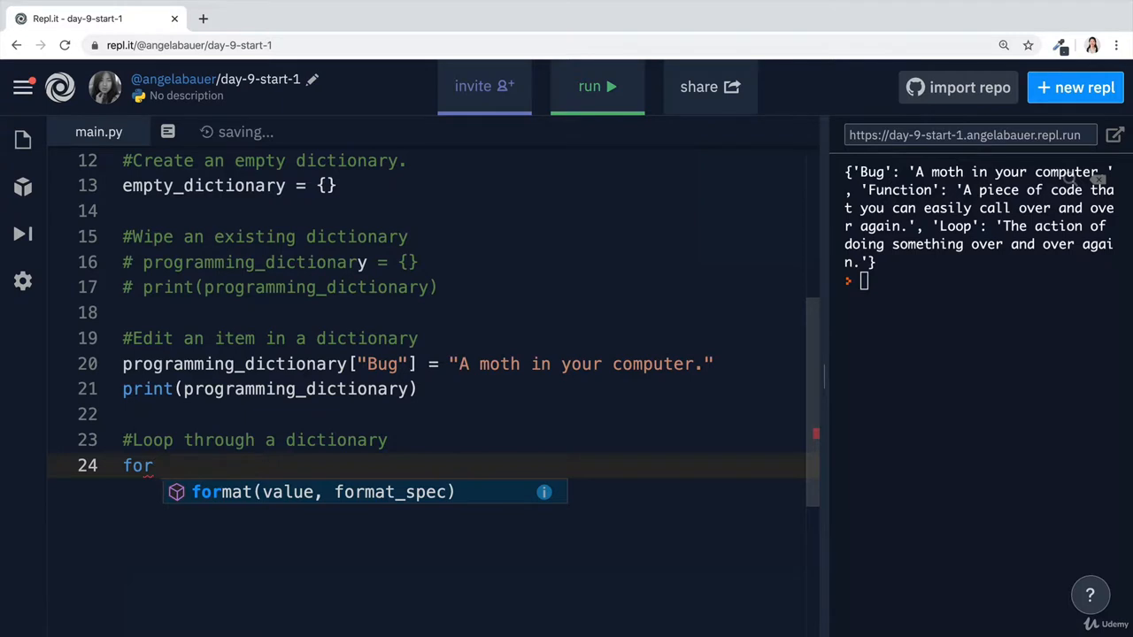
{"action": "type", "text": "thing in"}
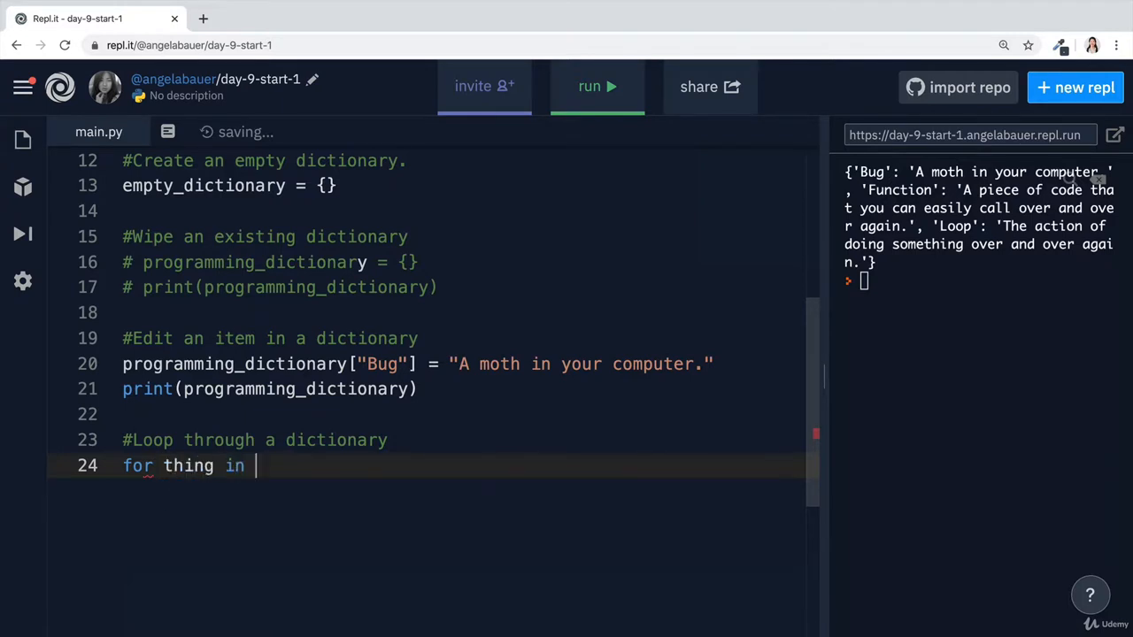
{"action": "type", "text": "programming_dictionary:"}
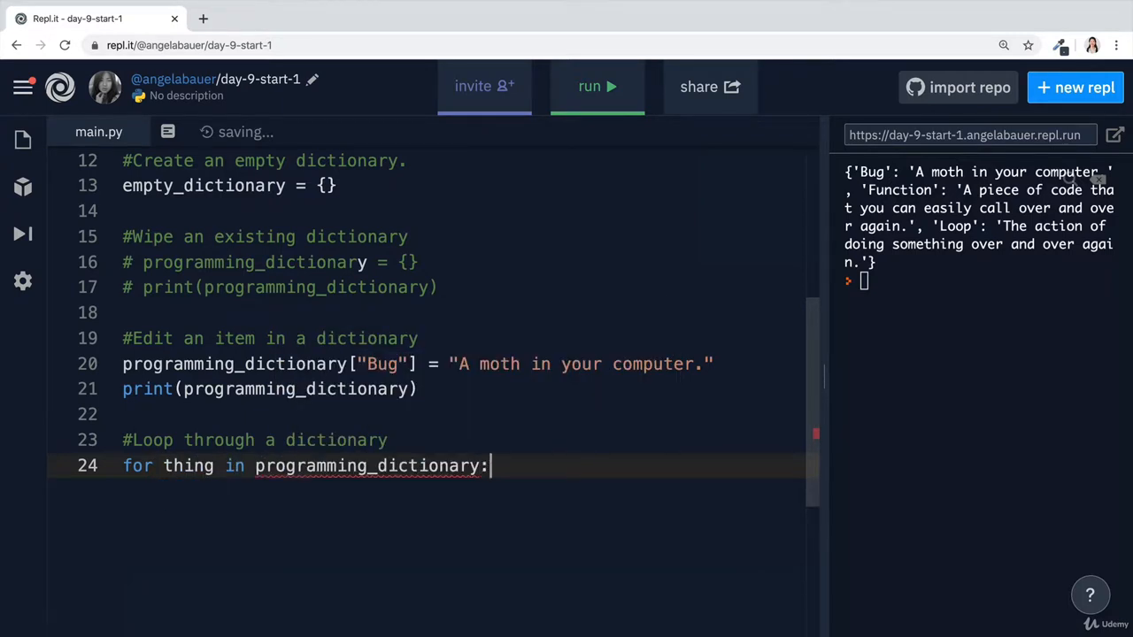
{"action": "type", "text": "print"}
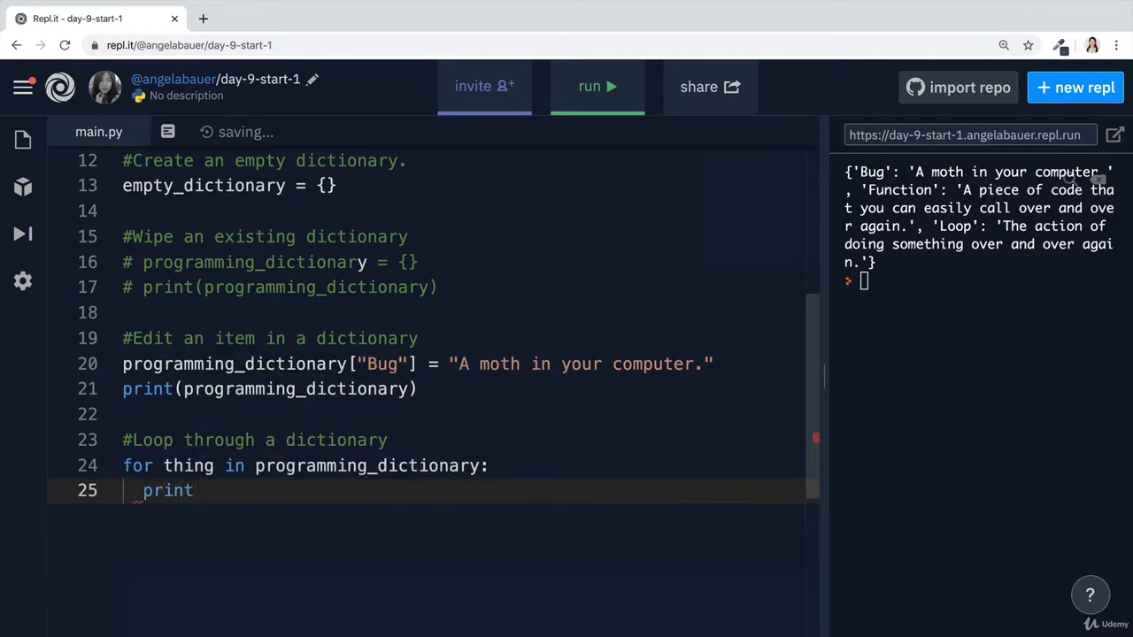
{"action": "type", "text": "(thing)"}
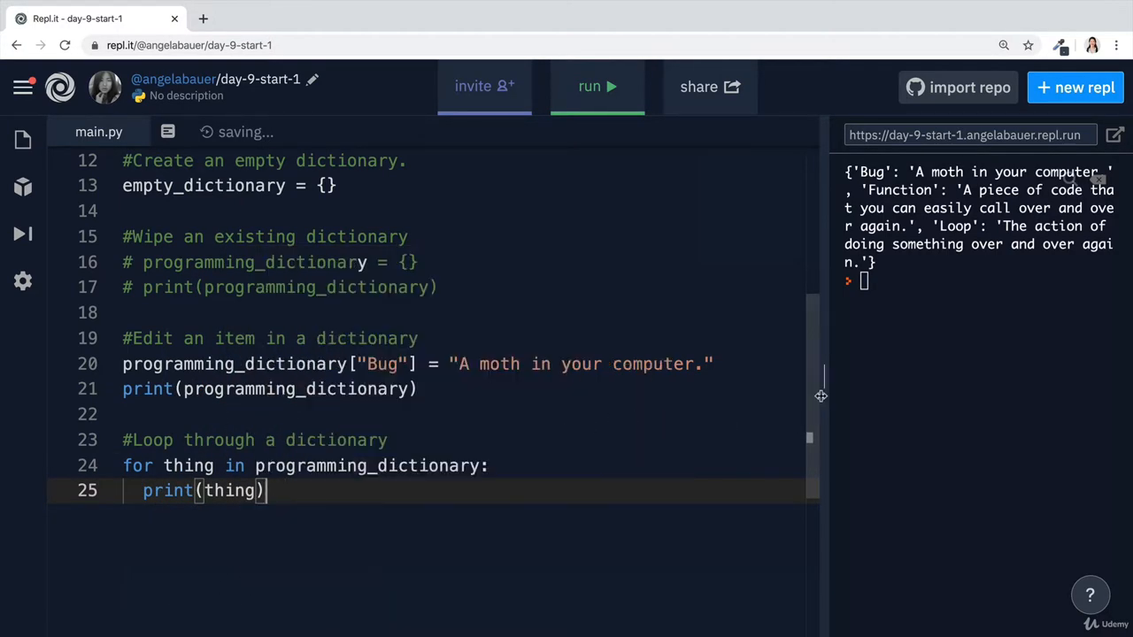
Widen the console, comment out the earlier print, and run to list Bug, Function, Loop
{"action": "left_click_drag", "start_coordinate": [819, 394], "coordinate": [691, 395]}
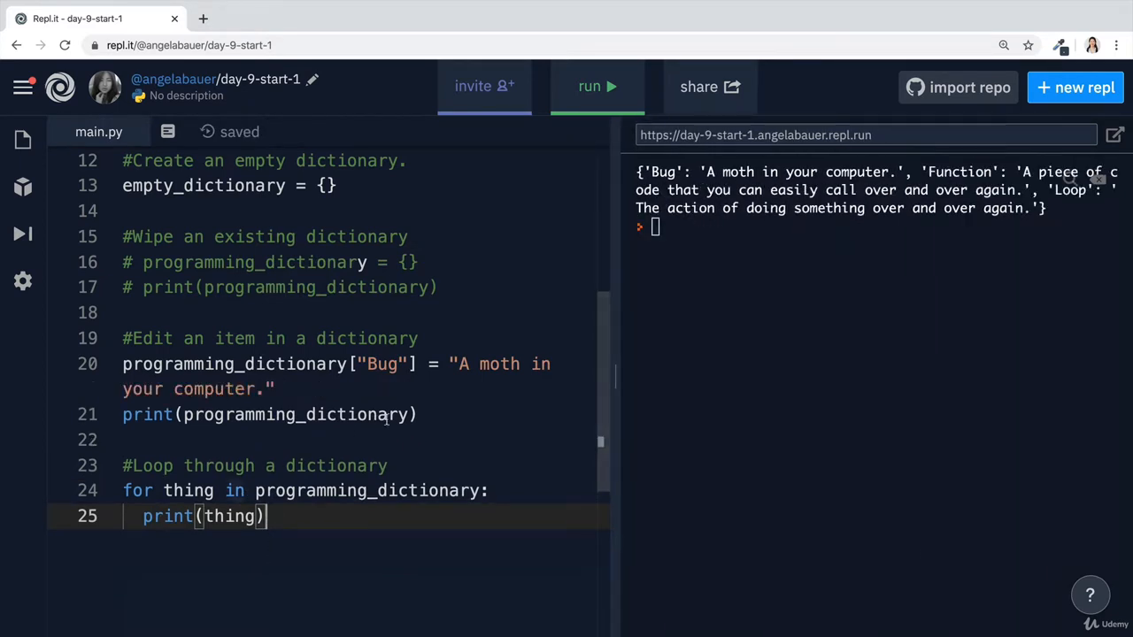
{"action": "type", "text": "#"}
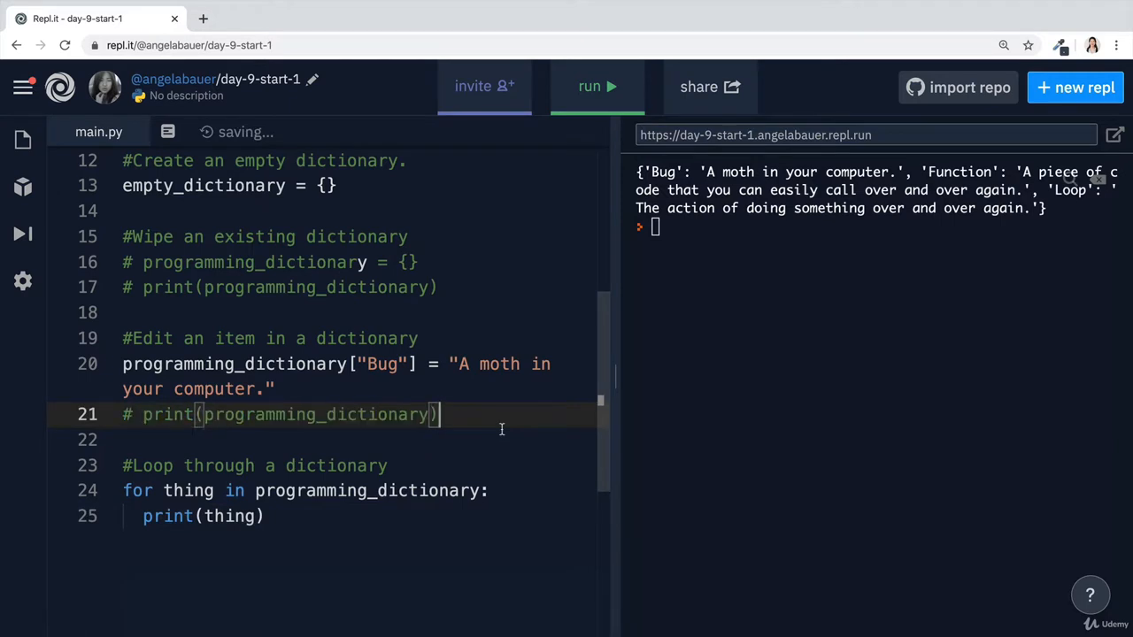
{"action": "scroll", "scroll_direction": "down", "scroll_amount": 3}
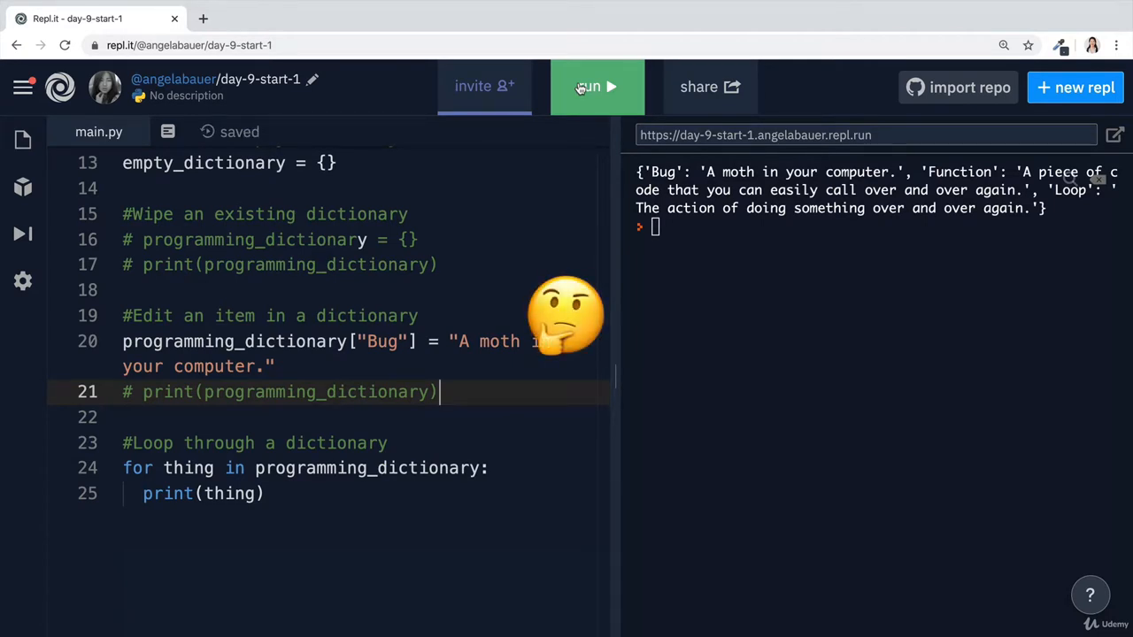
{"action": "left_click", "coordinate": [596, 86]}
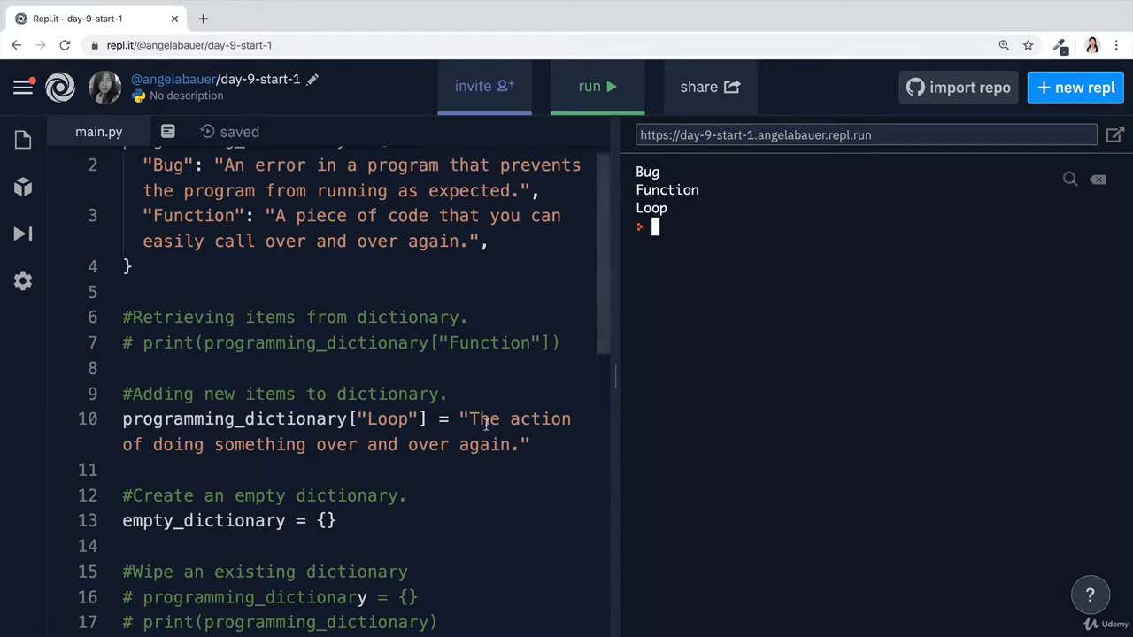
{"action": "scroll", "scroll_direction": "down", "scroll_amount": 3}
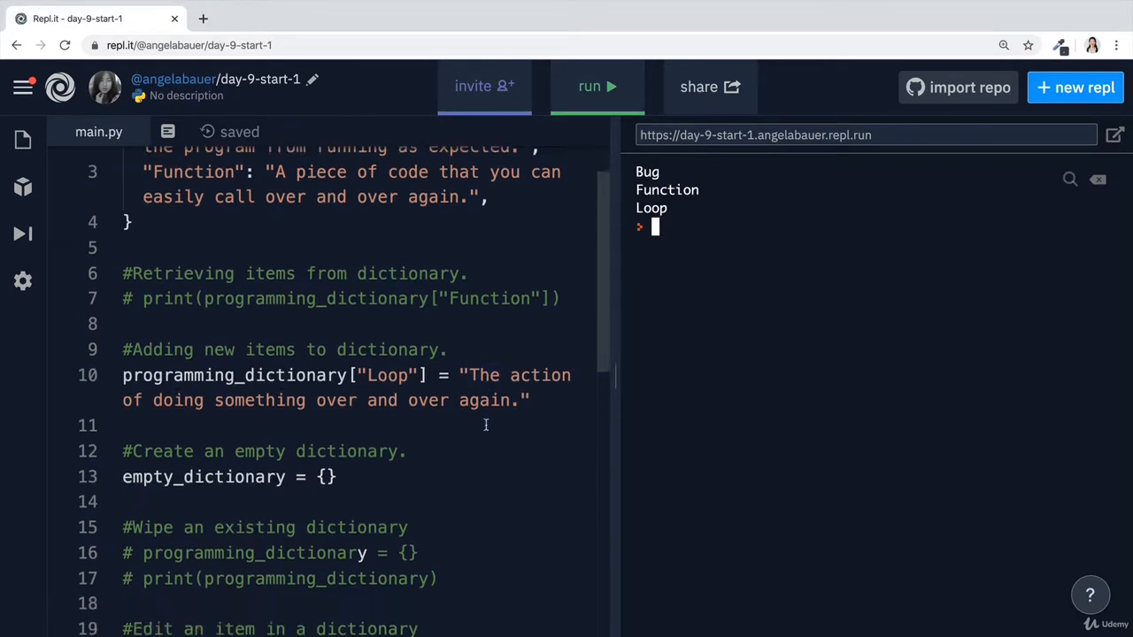
{"action": "scroll", "scroll_direction": "down", "scroll_amount": 3}
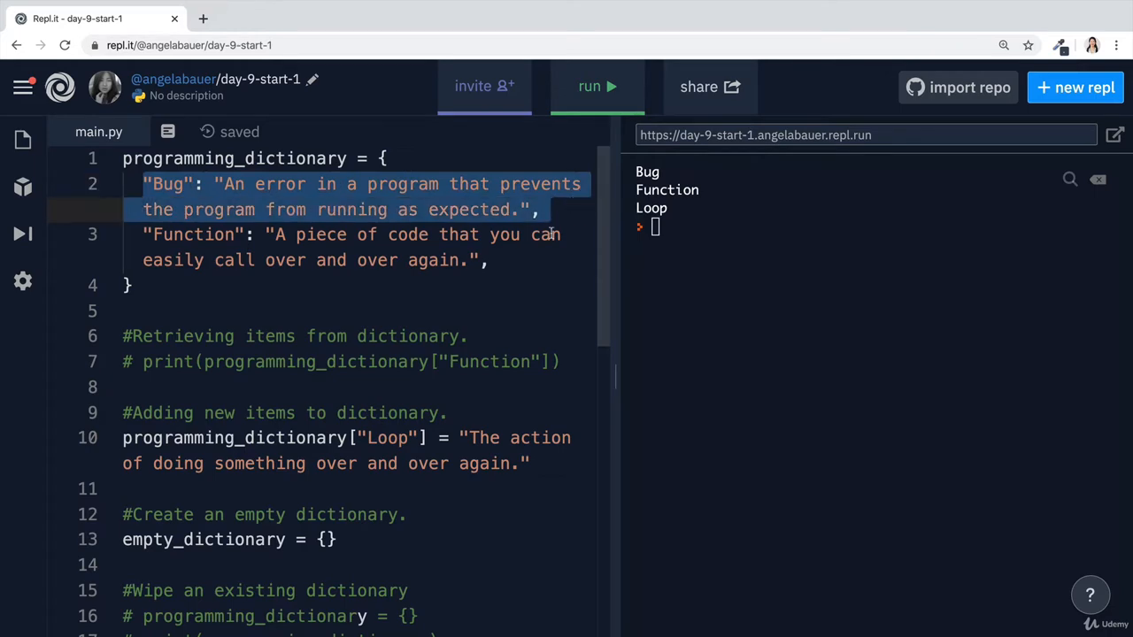
{"action": "scroll", "scroll_direction": "down", "scroll_amount": 3}
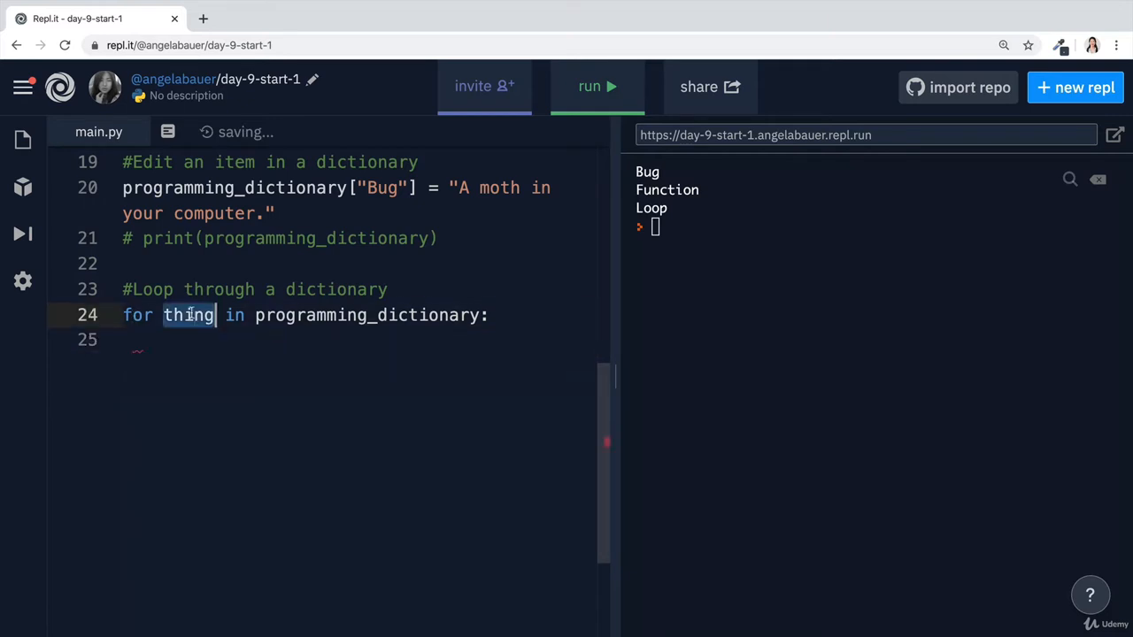
Loop over key, printing key and programming_dictionary[key], and run to list each definition
{"action": "type", "text": "key"}
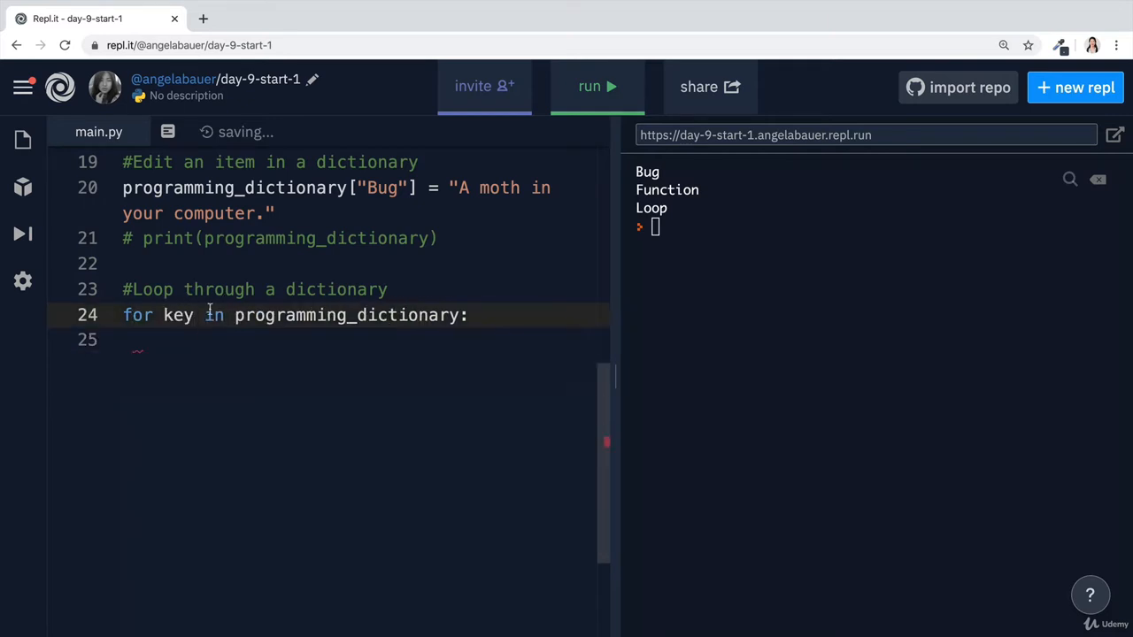
{"action": "type", "text": "p"}
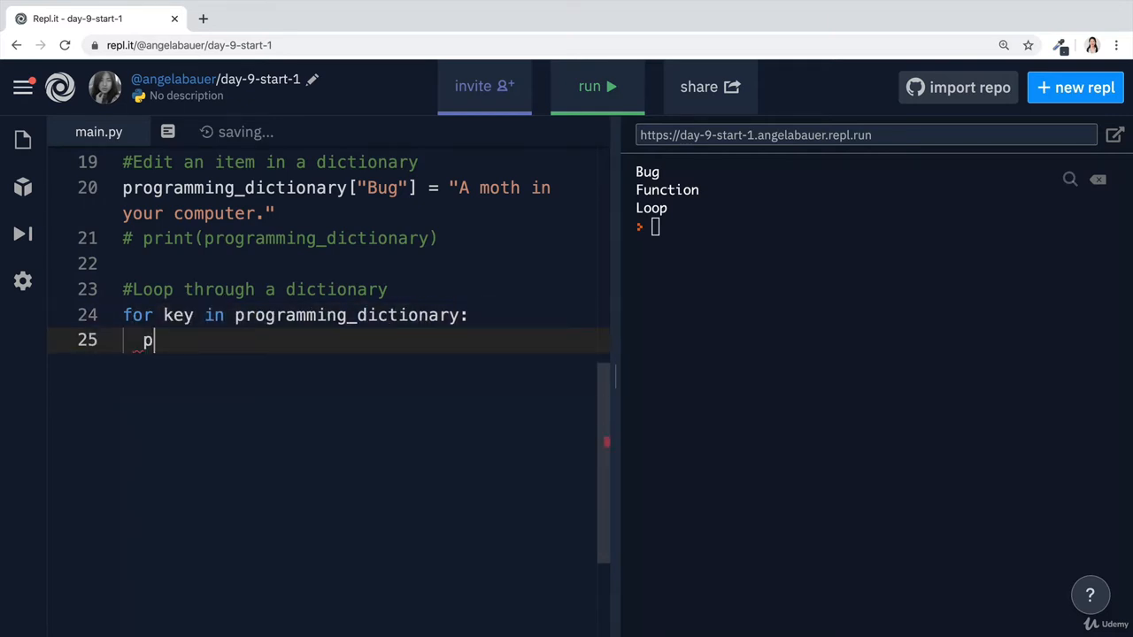
{"action": "type", "text": "rint()"}
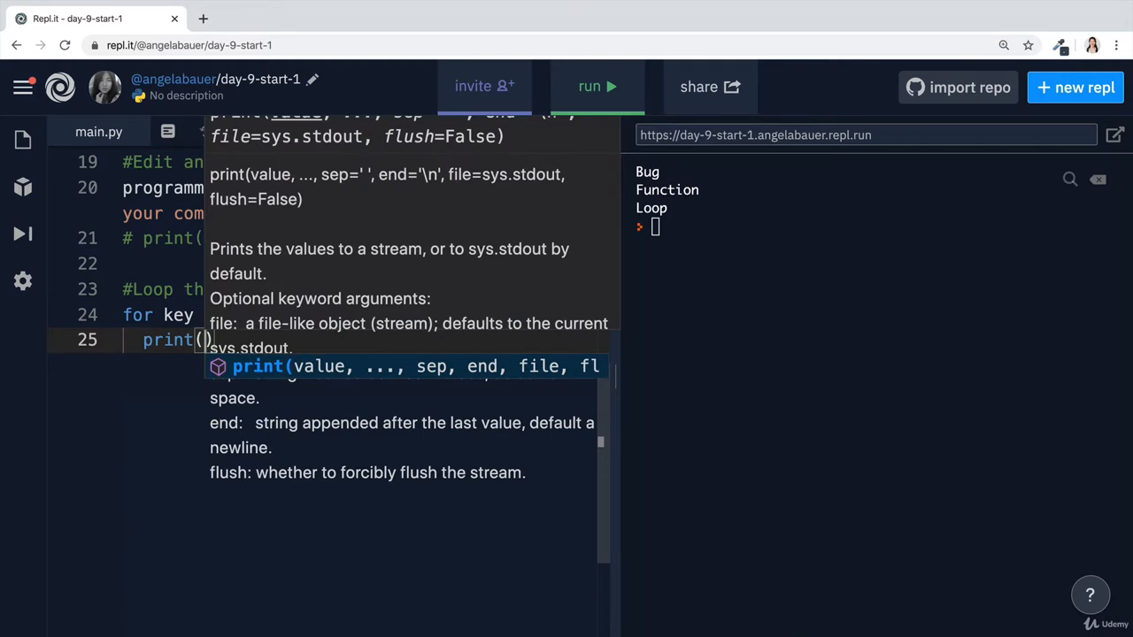
{"action": "type", "text": "key"}
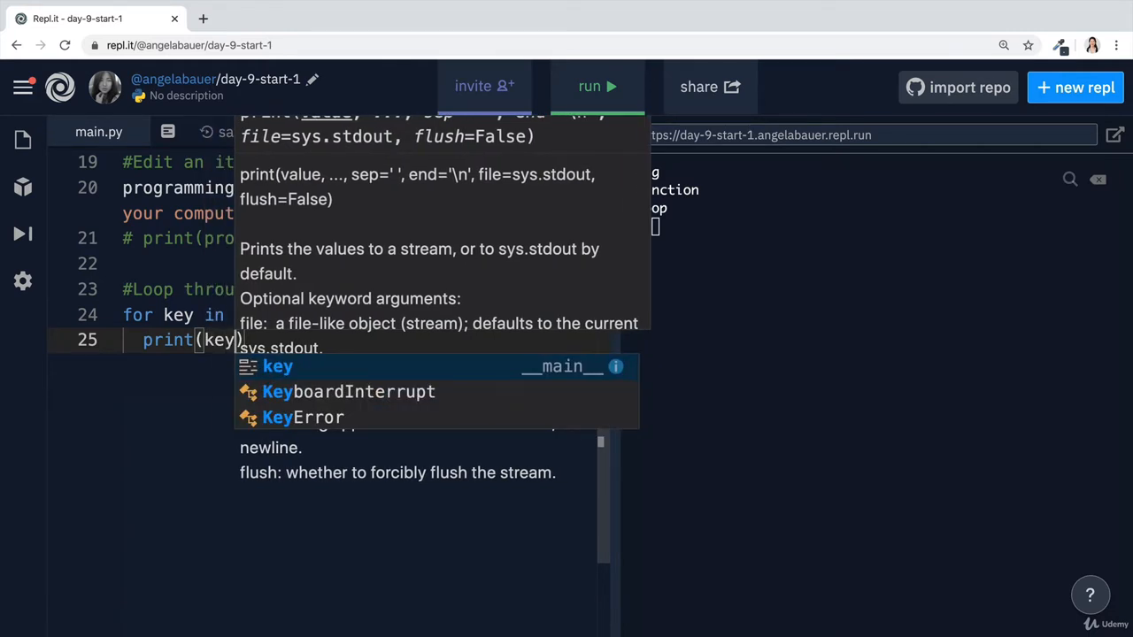
{"action": "type", "text": "print"}
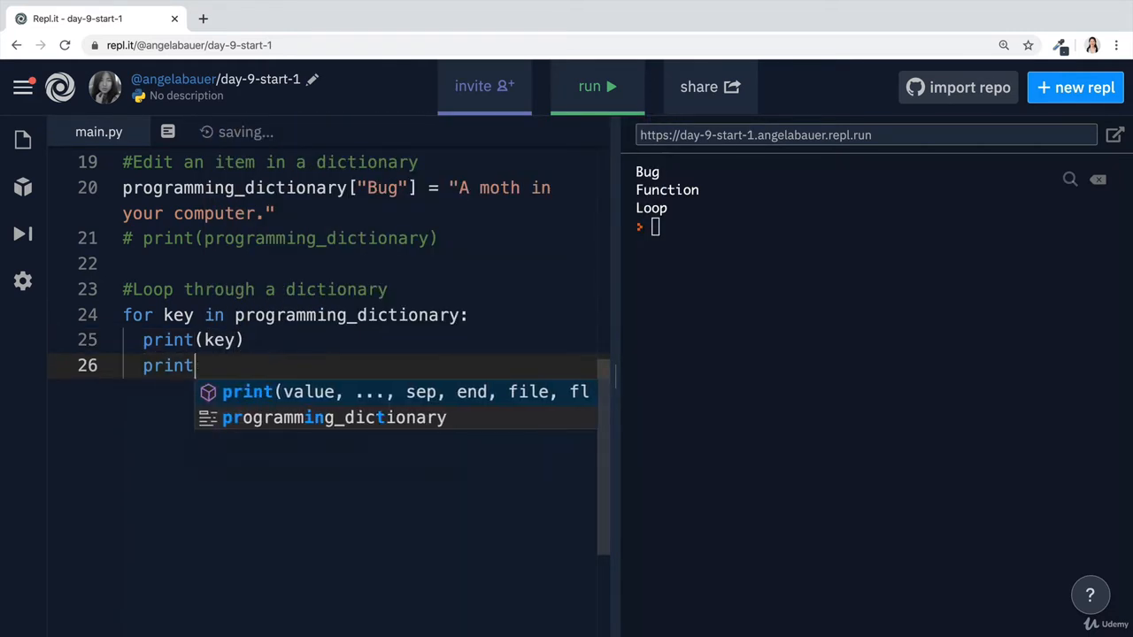
{"action": "type", "text": "(programming_dictionary"}
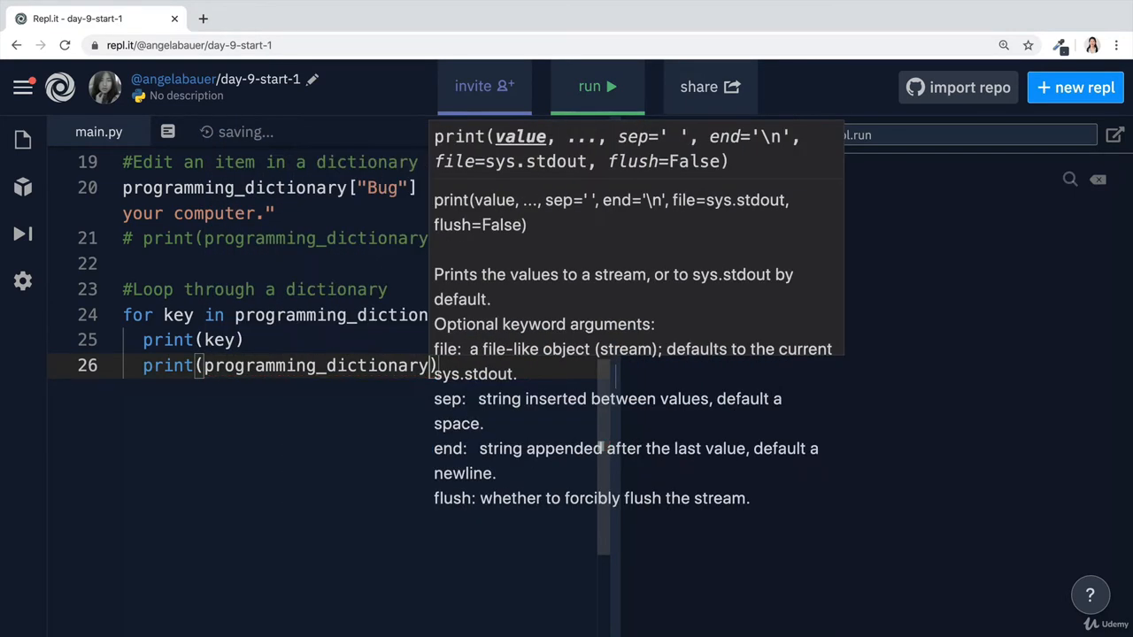
{"action": "type", "text": "[]"}
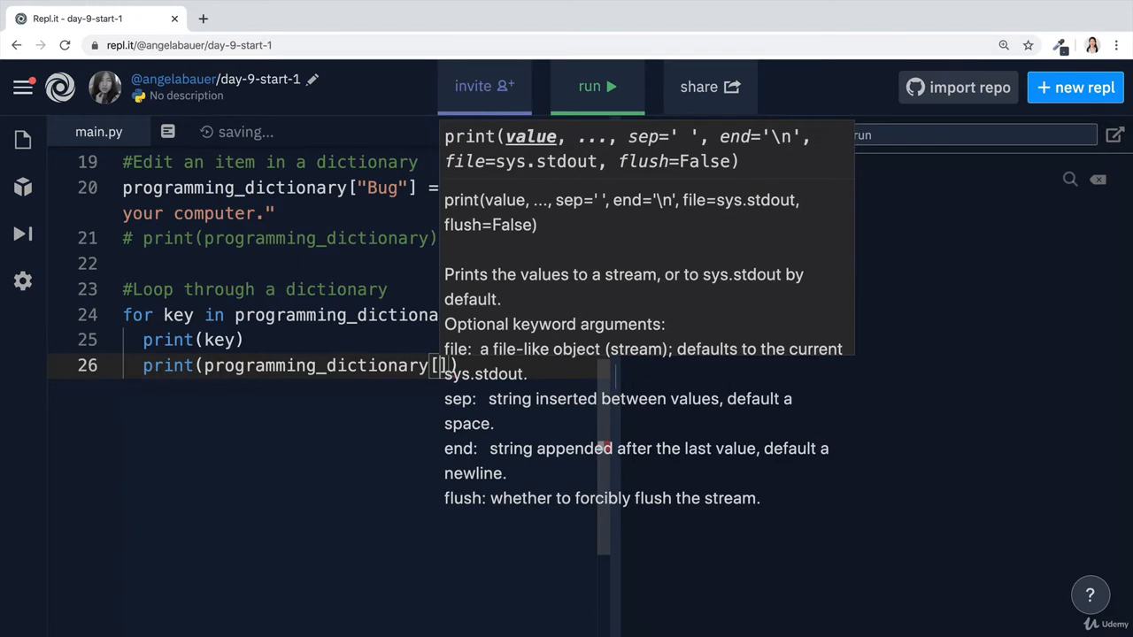
{"action": "left_click", "coordinate": [596, 86]}
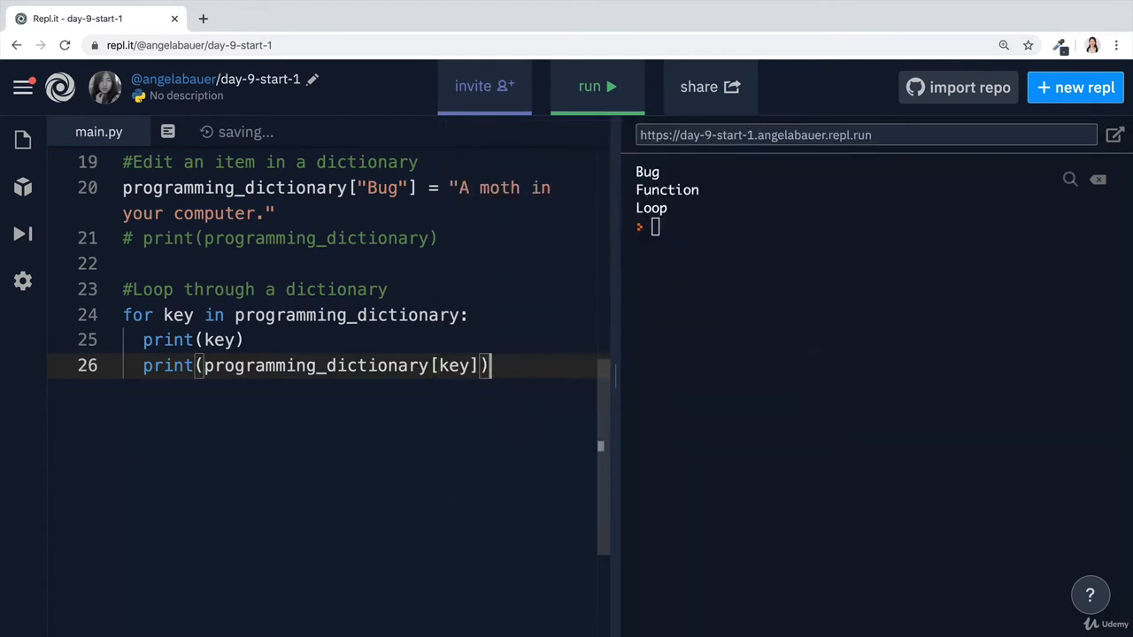
{"action": "left_click", "coordinate": [597, 86]}
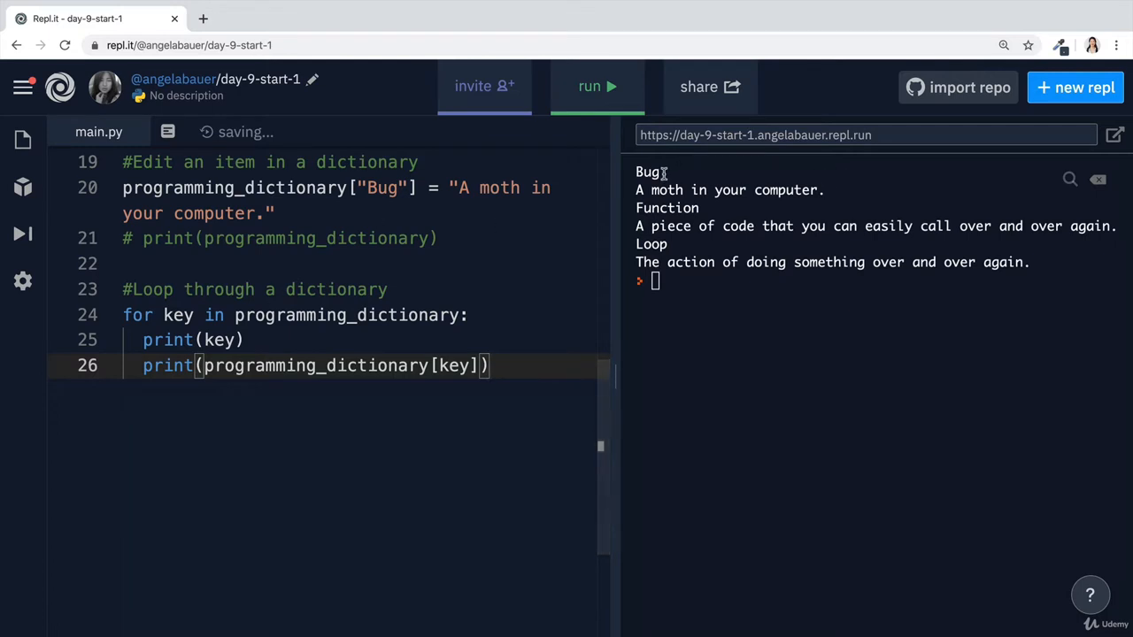
{"action": "double_click", "coordinate": [192, 339]}
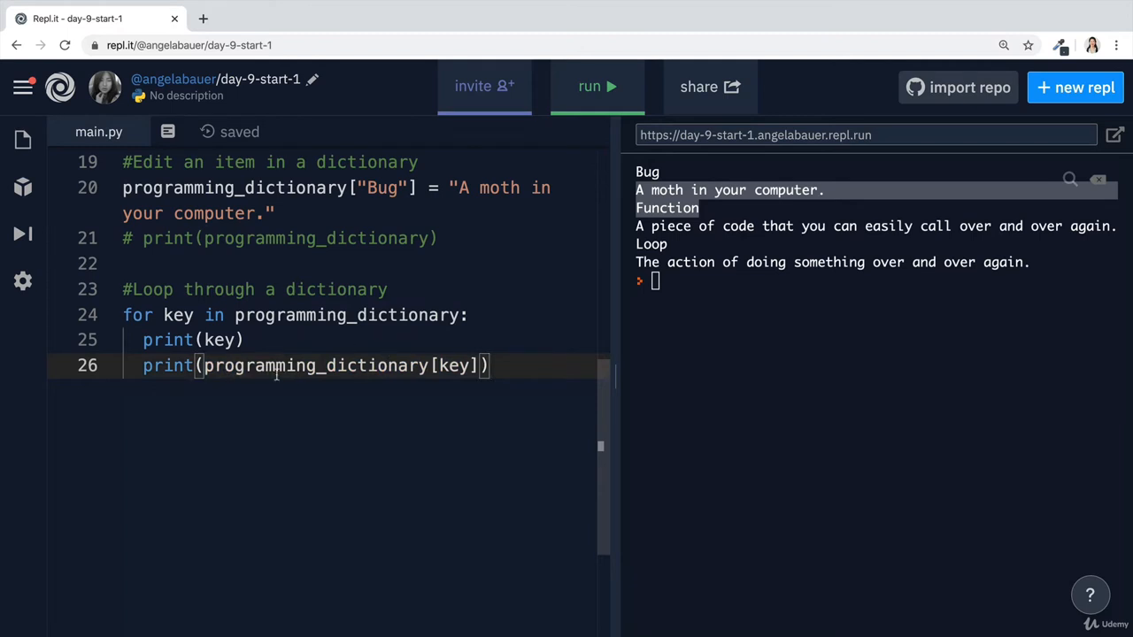
{"action": "mouse_move", "coordinate": [461, 227]}
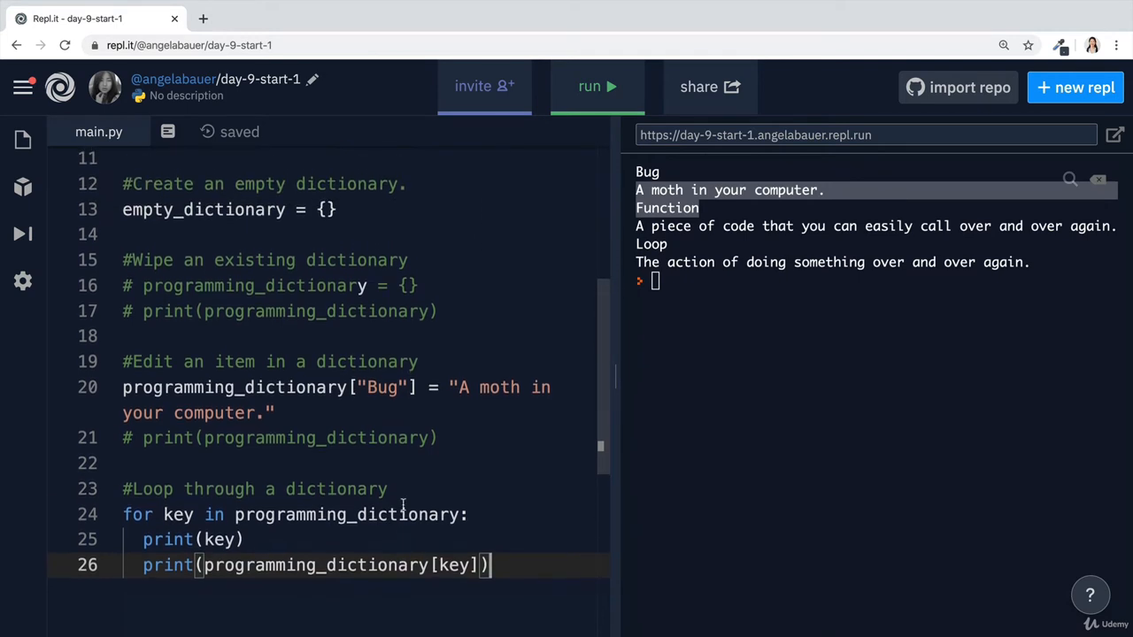
{"action": "mouse_move", "coordinate": [517, 490]}
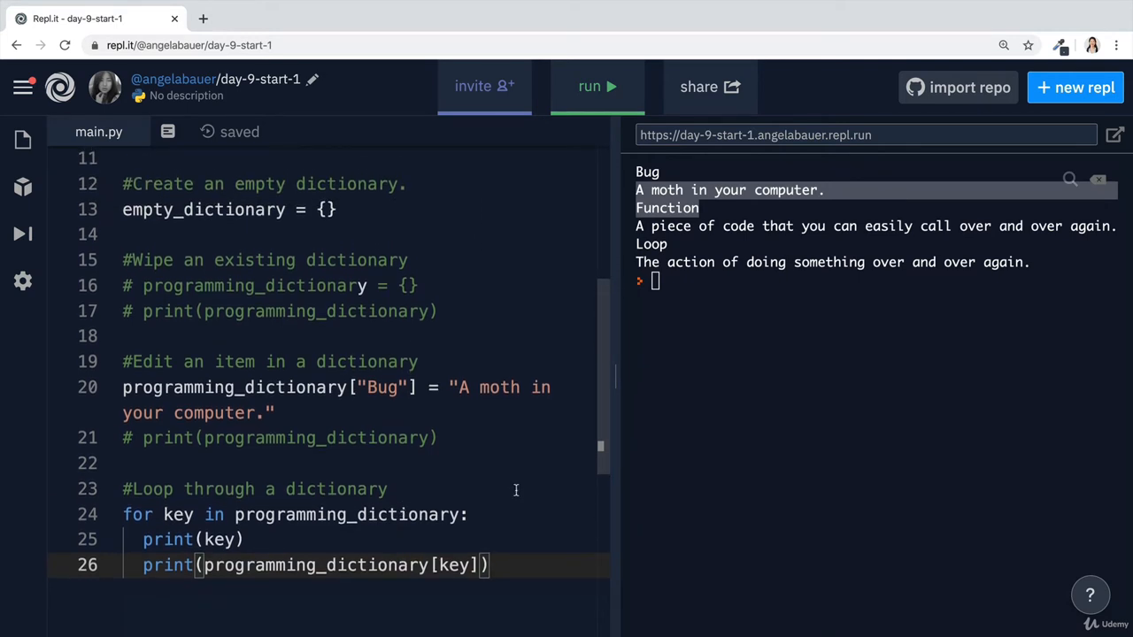
{"action": "mouse_move", "coordinate": [509, 497]}
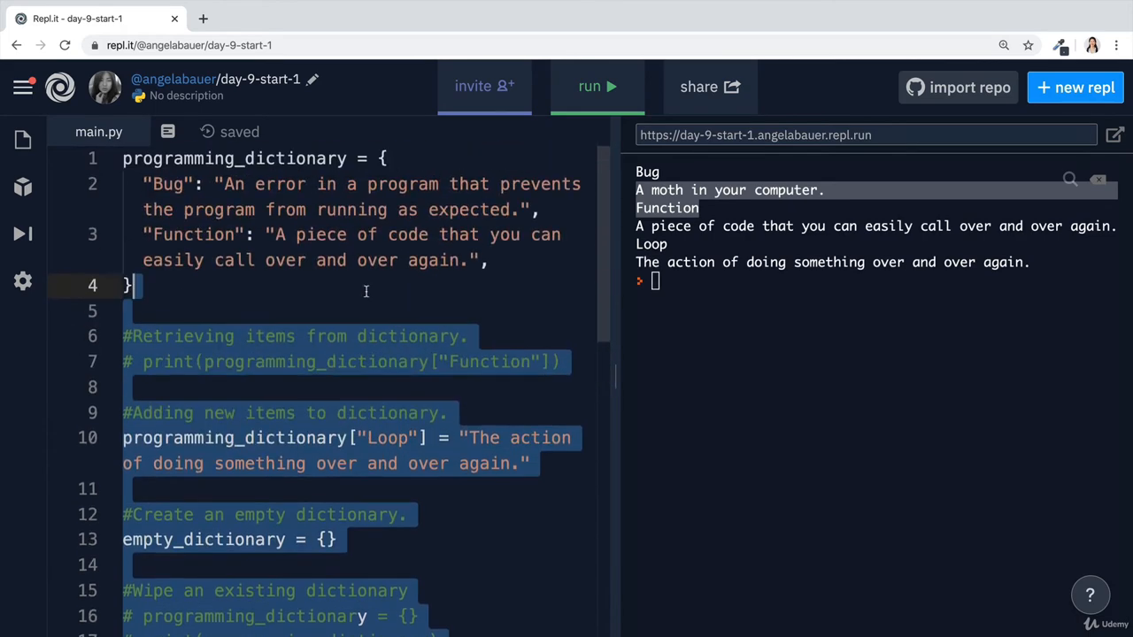
{"action": "scroll", "scroll_direction": "down", "scroll_amount": 3}
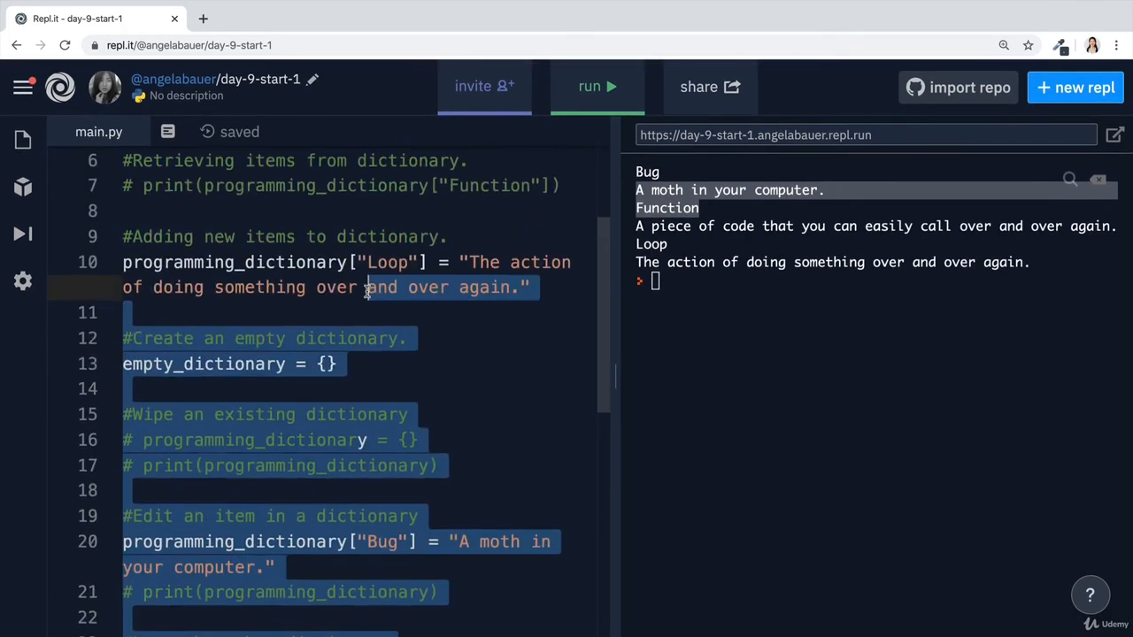